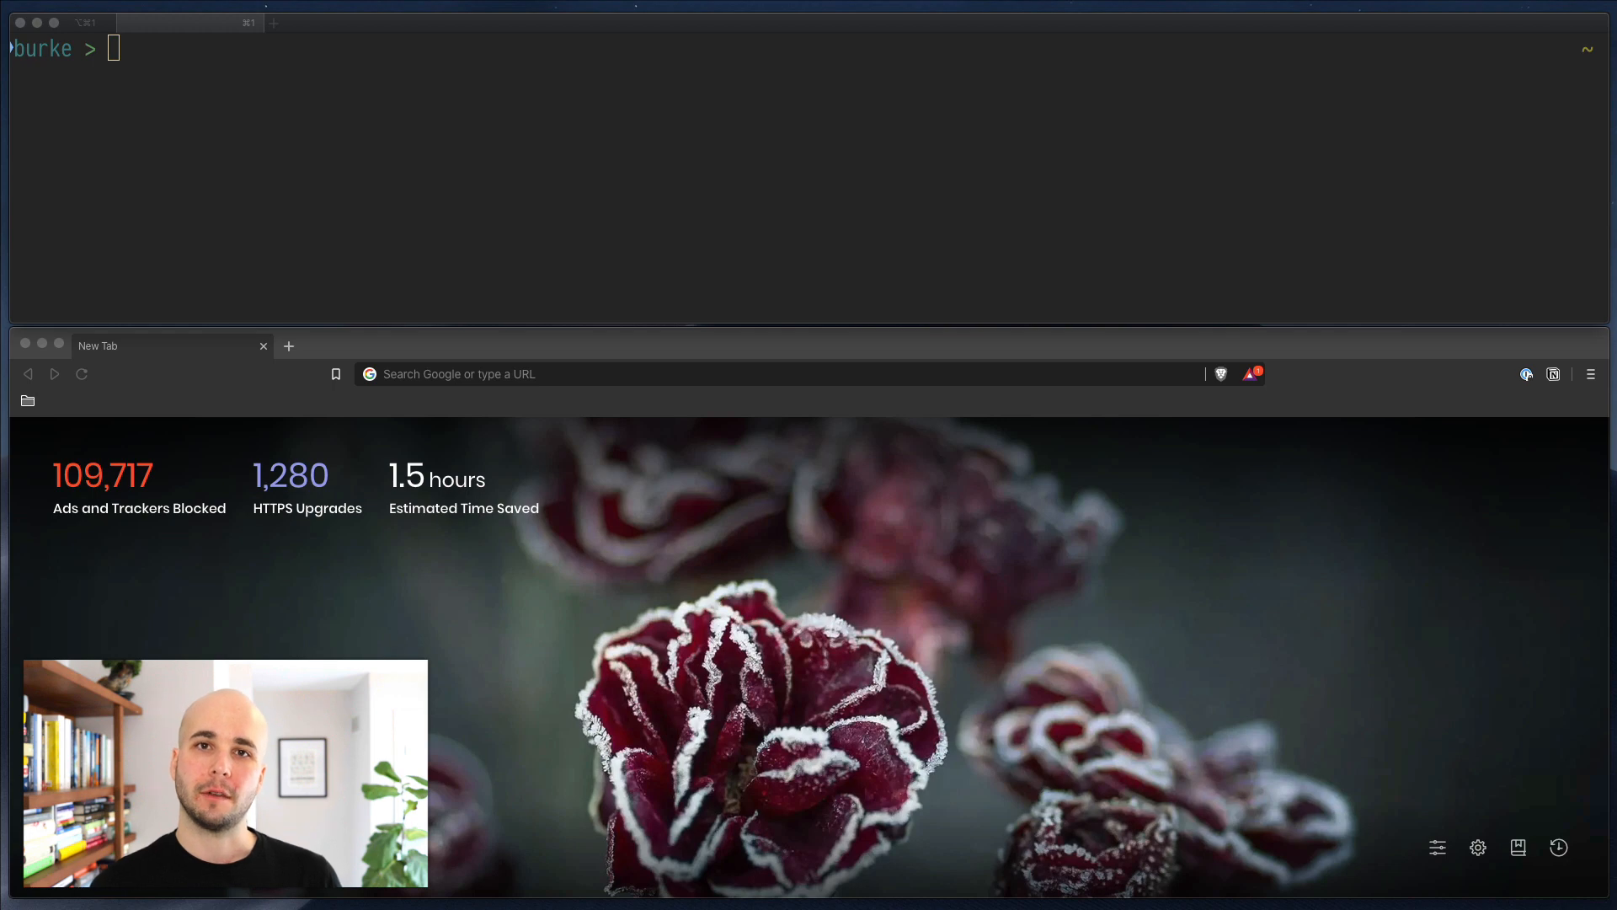
Step: Navigate Brave to nixcloud.io/tour to load page 1 of A tour of Nix
click(722, 374)
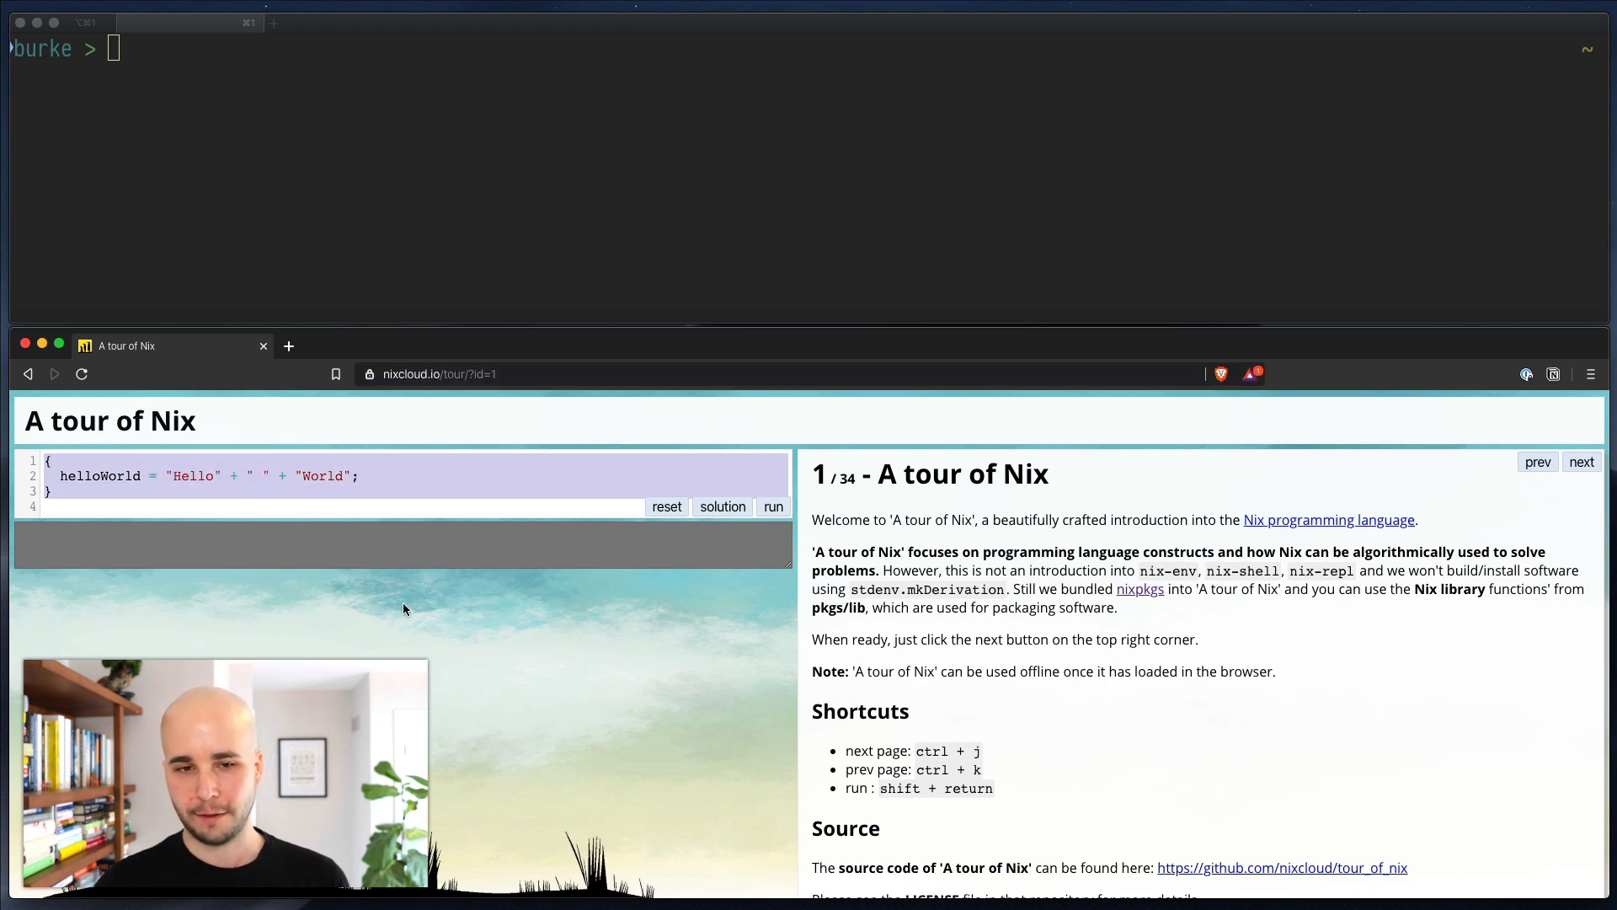
Step: Run the page 1 example, producing { helloWorld = "Hello World"; } in the output box
click(773, 507)
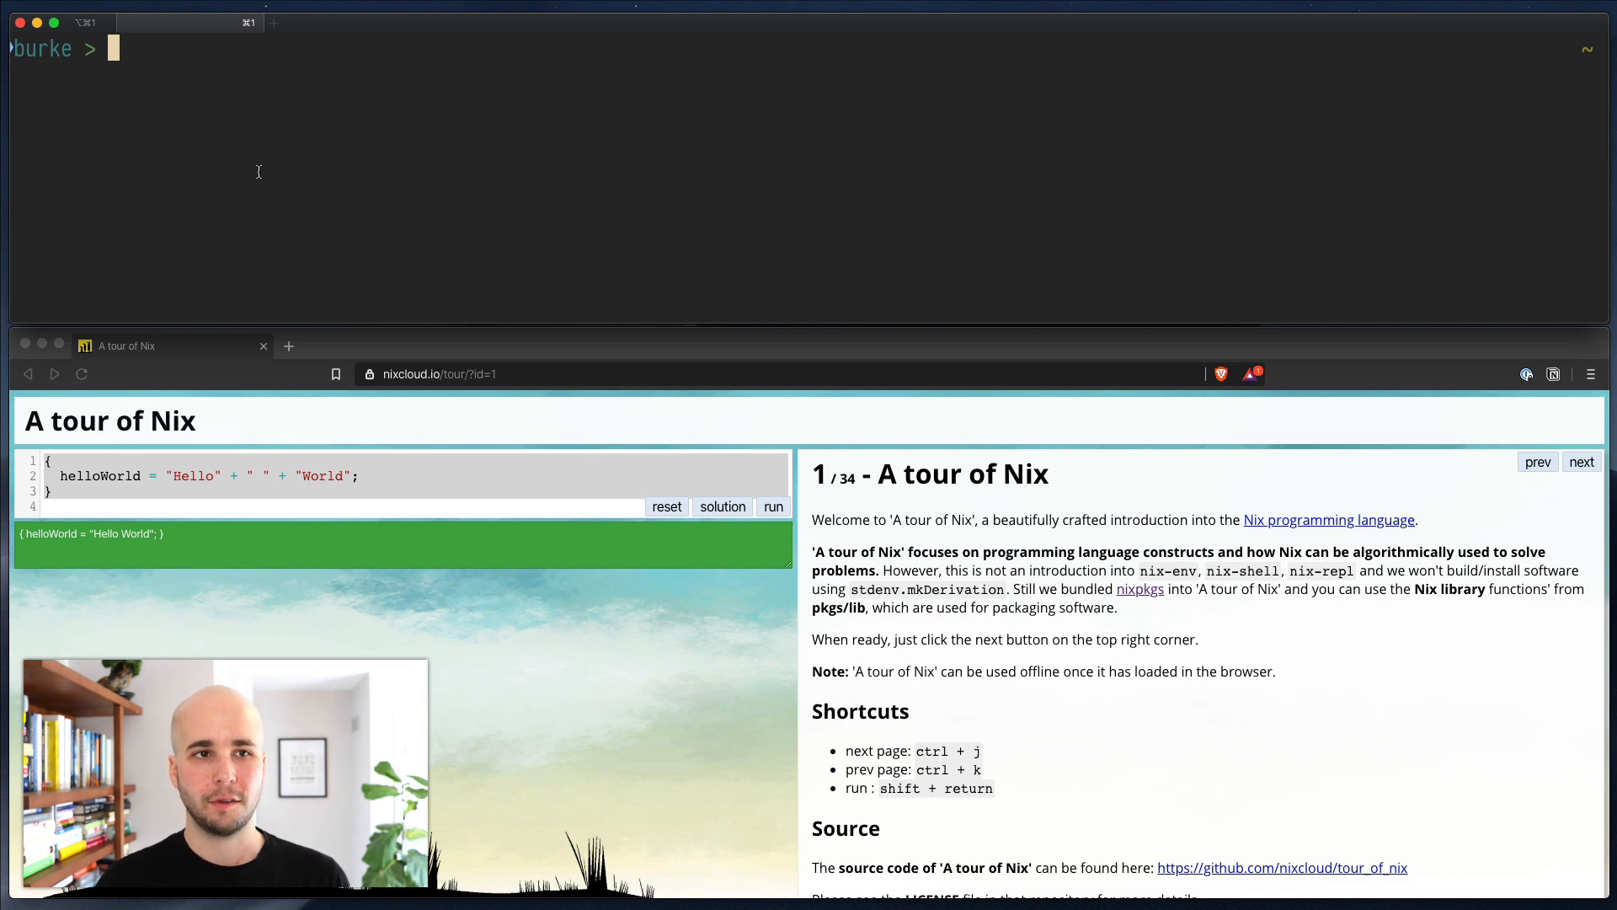
Step: Evaluate the pasted Hello World expression locally with nix eval, wrapped in '( … )' quotes
text(nix eval)
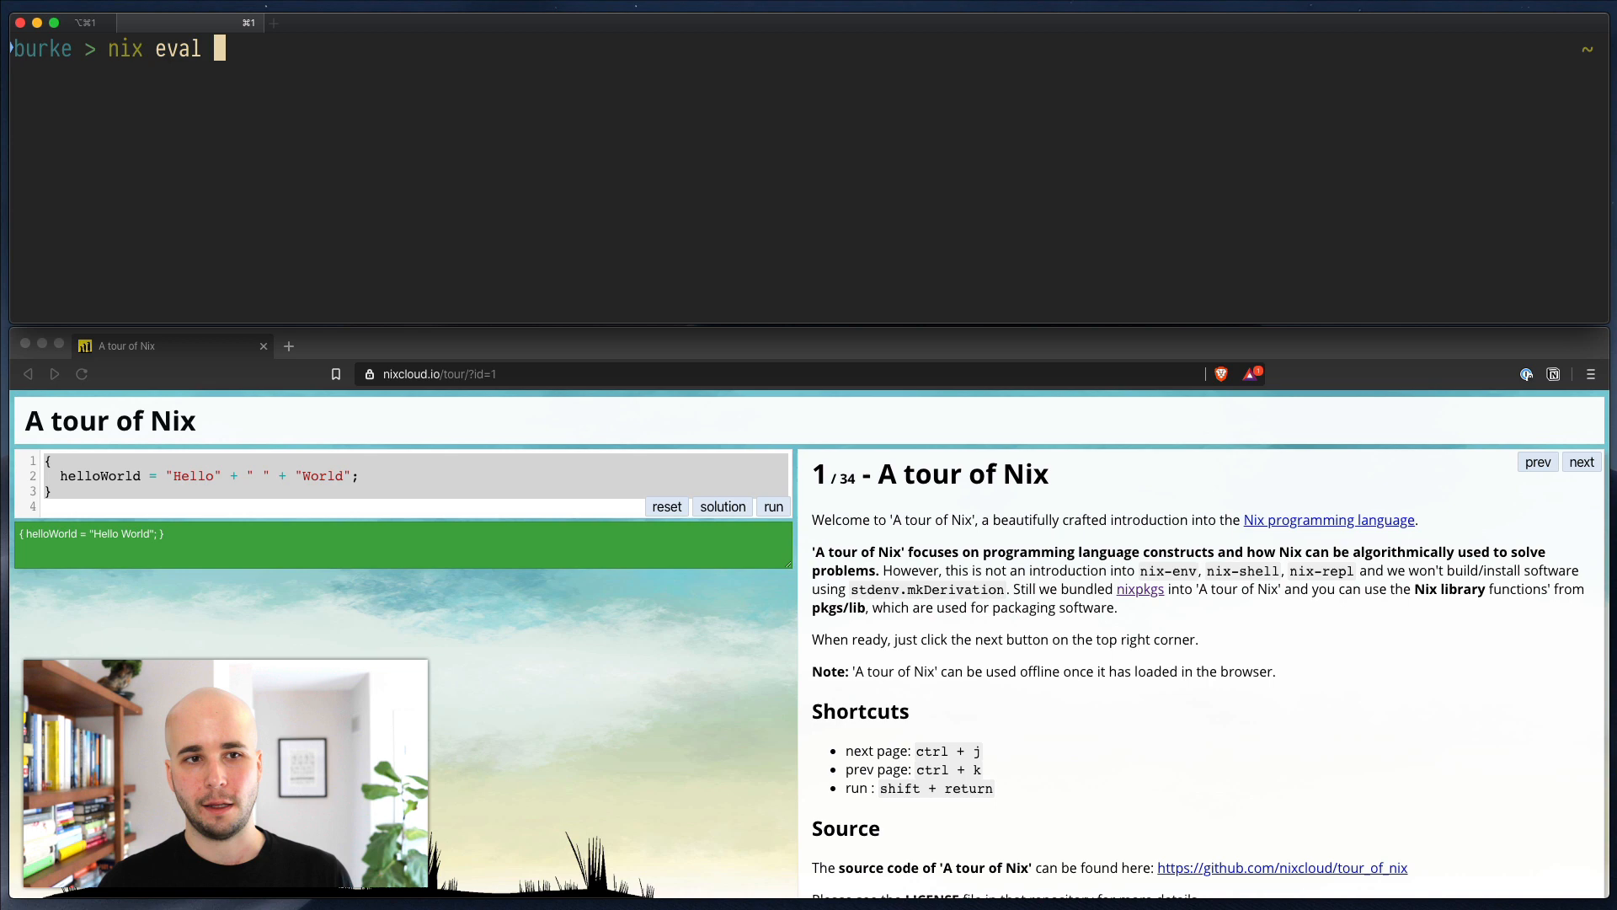
key(cmd+v)
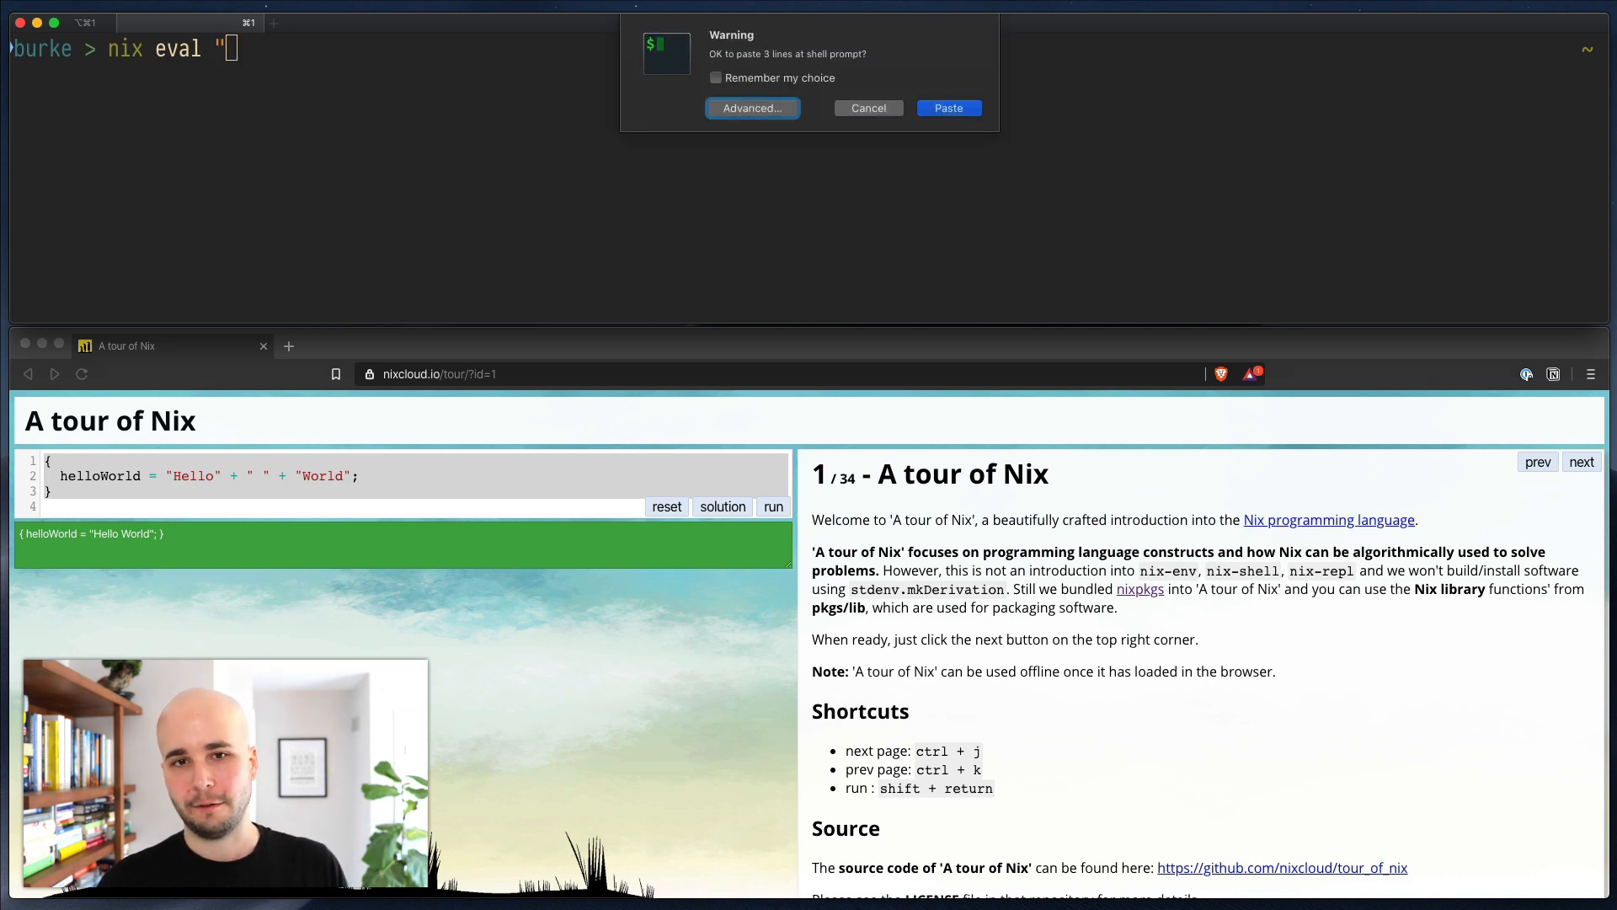
click(947, 107)
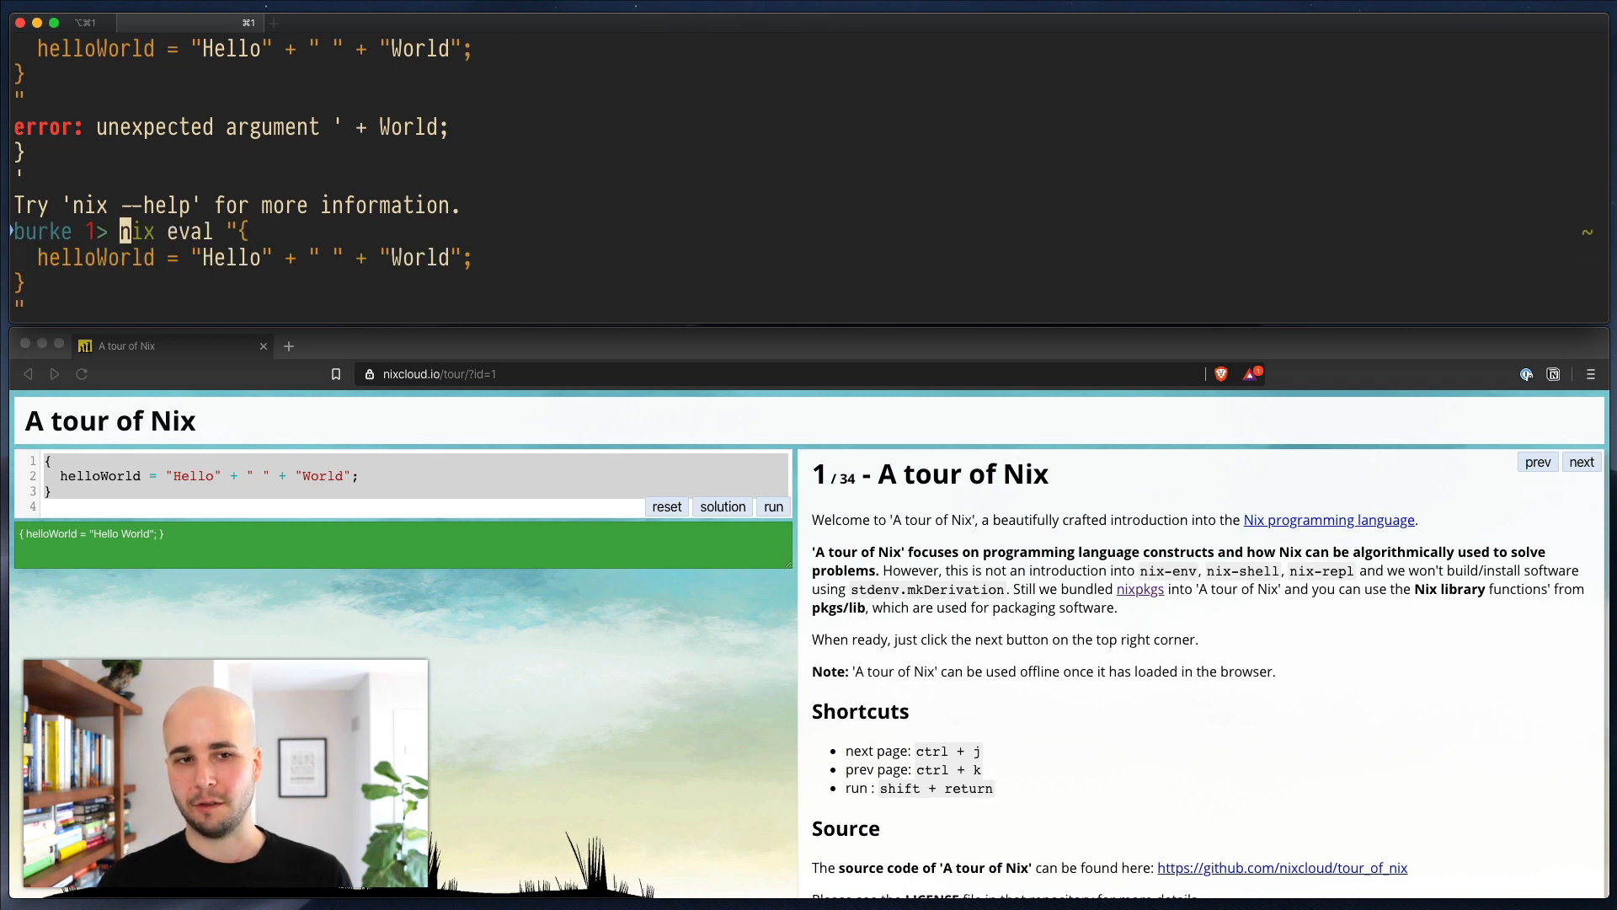
text(()
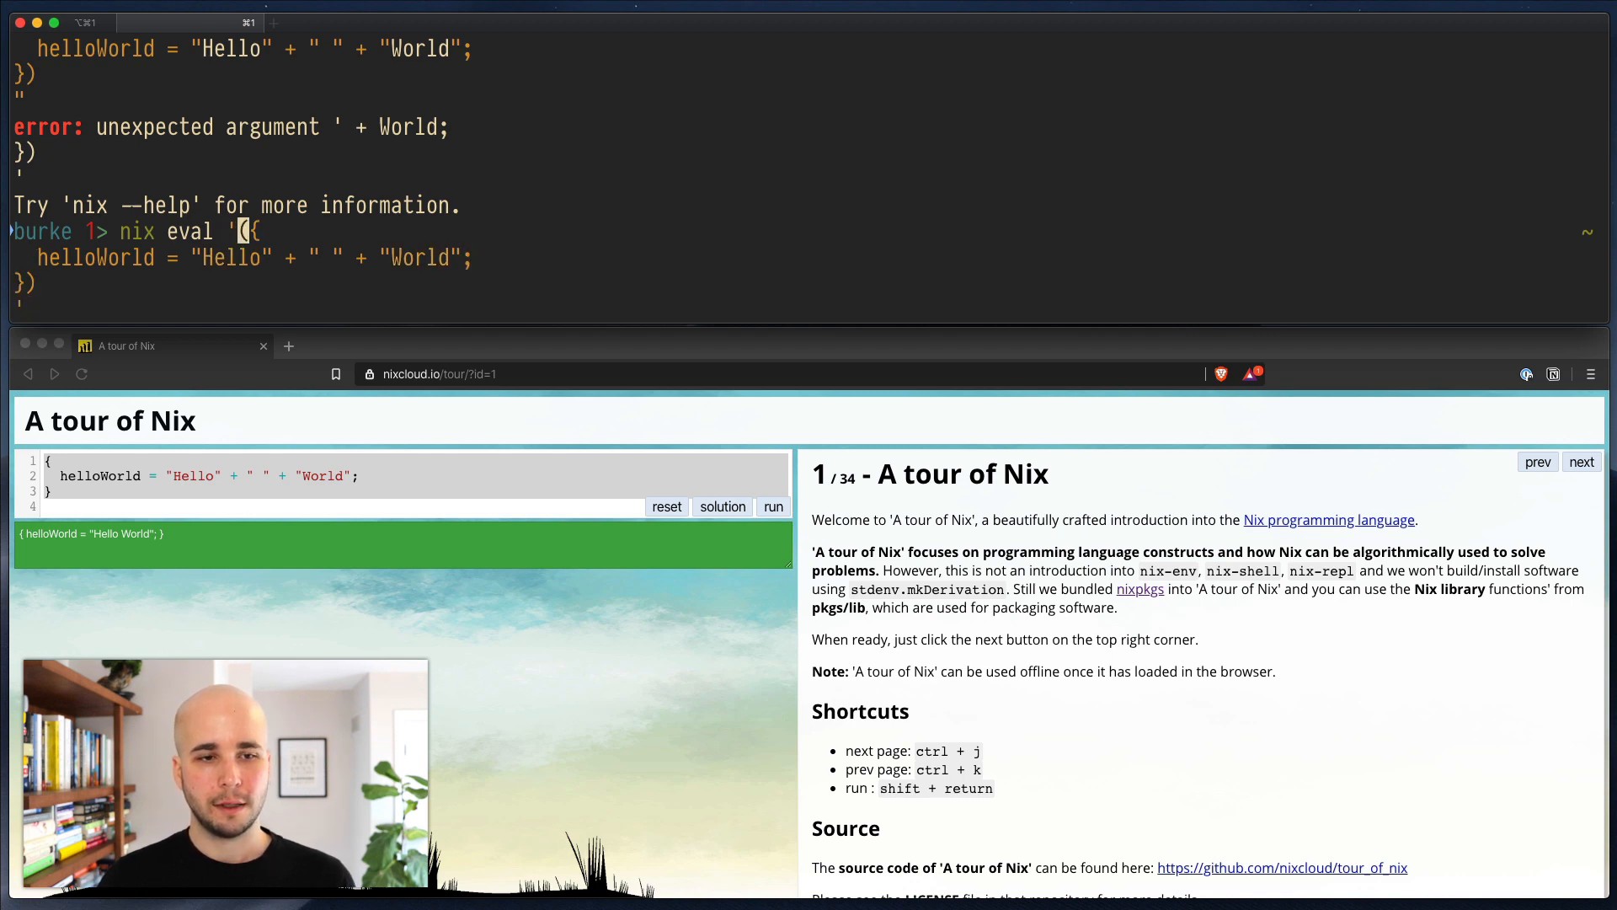
key(Return)
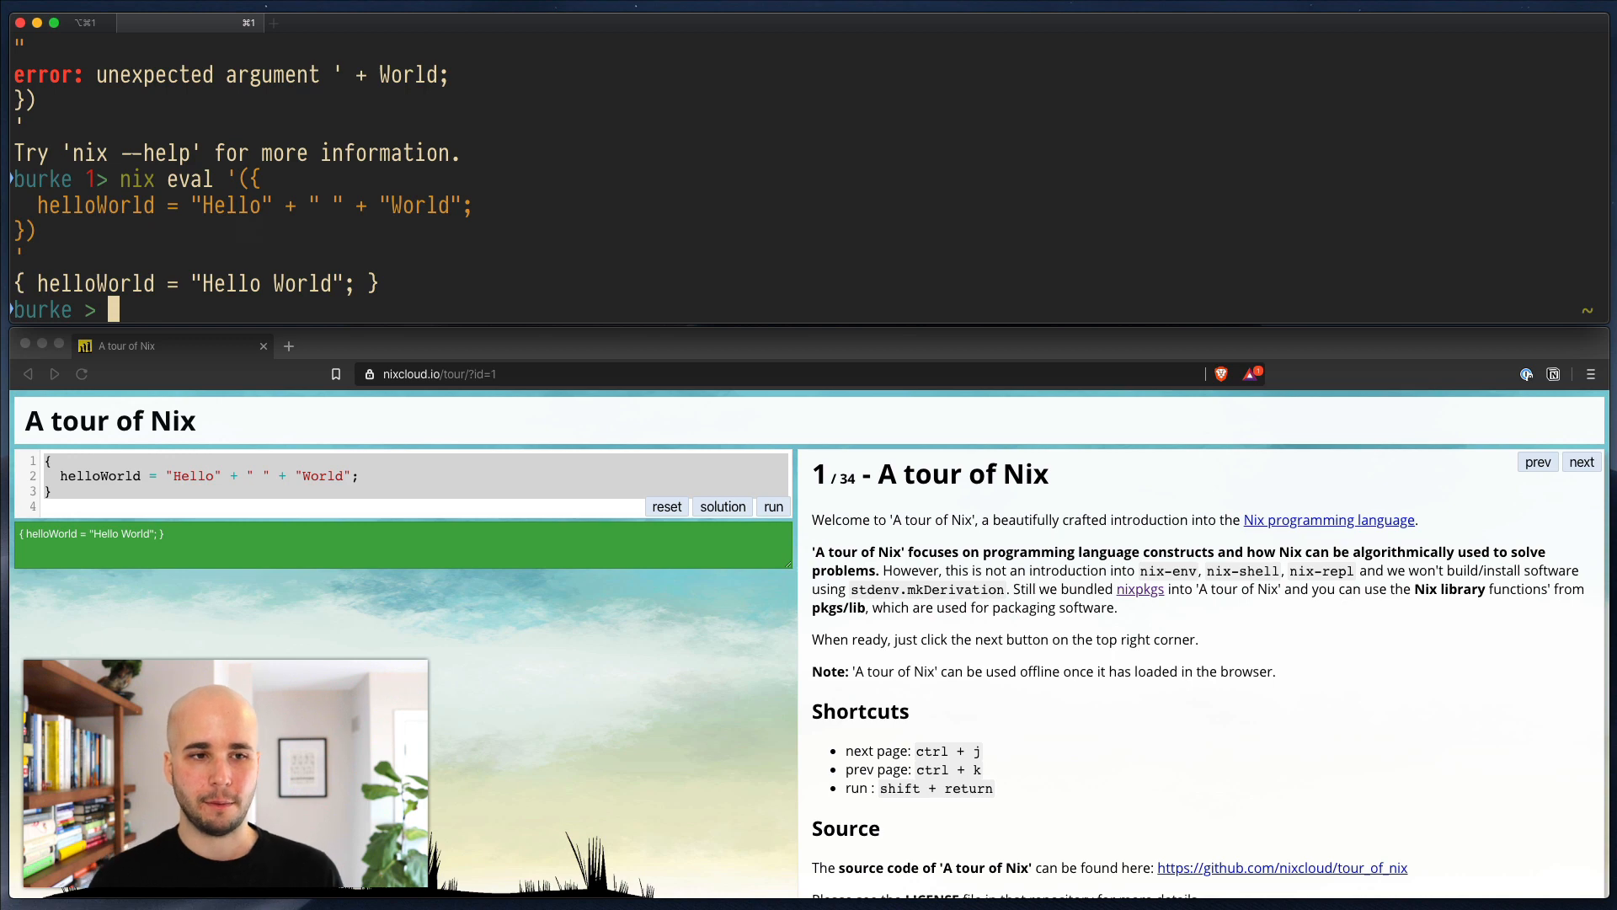
Step: Create whatever.nix in vim and try nix eval ./whatever.nix, hitting a not-in-store error
text(vim)
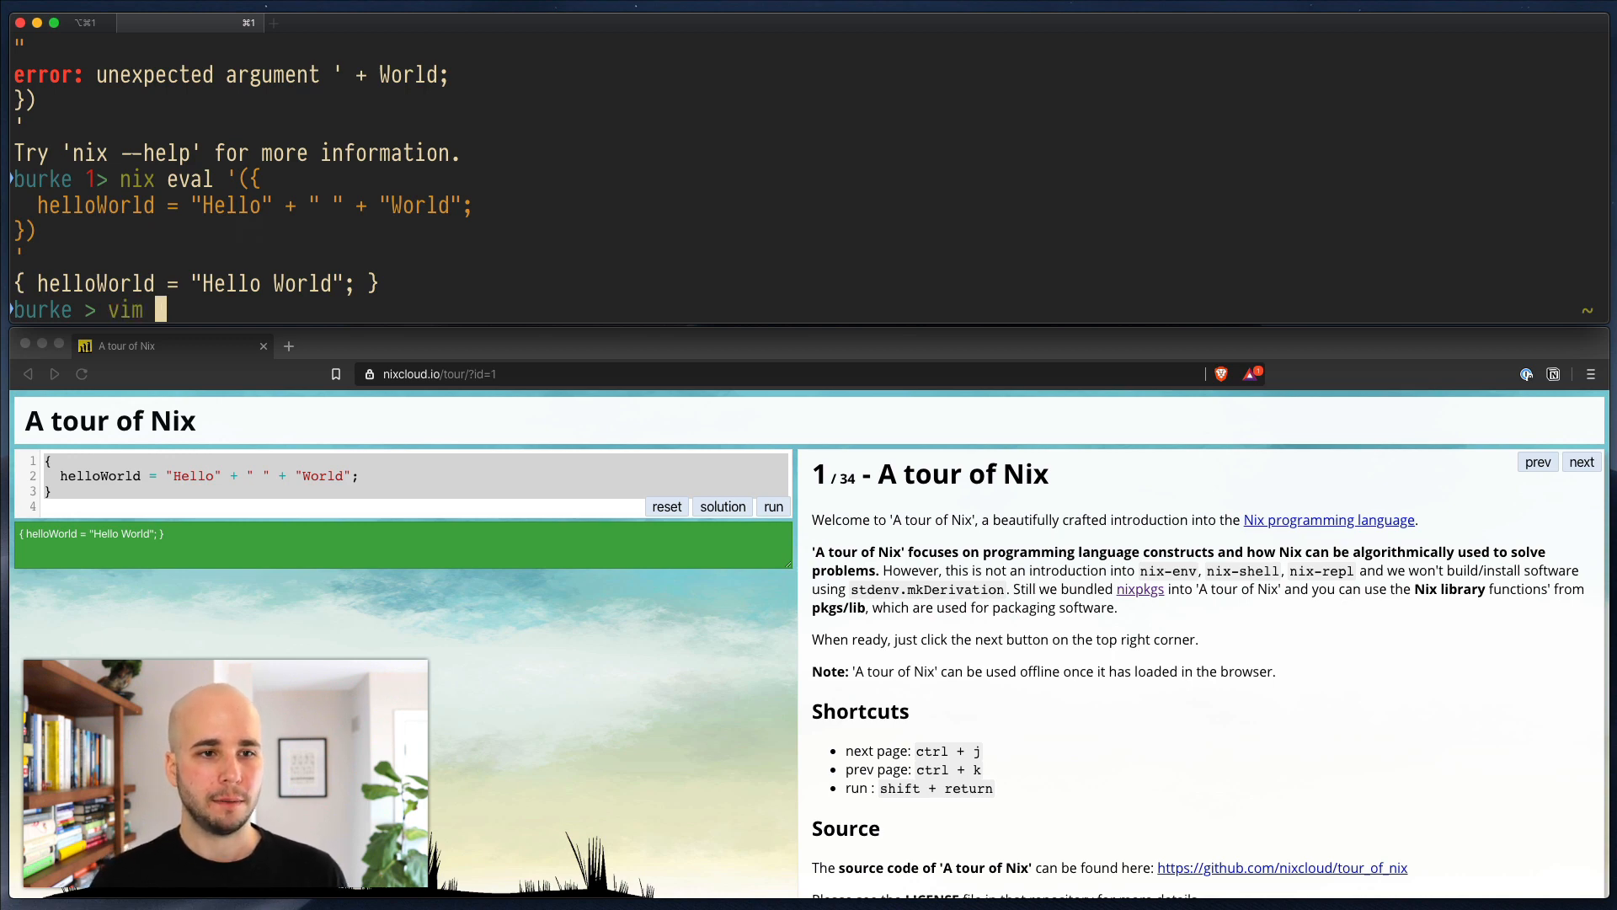
key(Return)
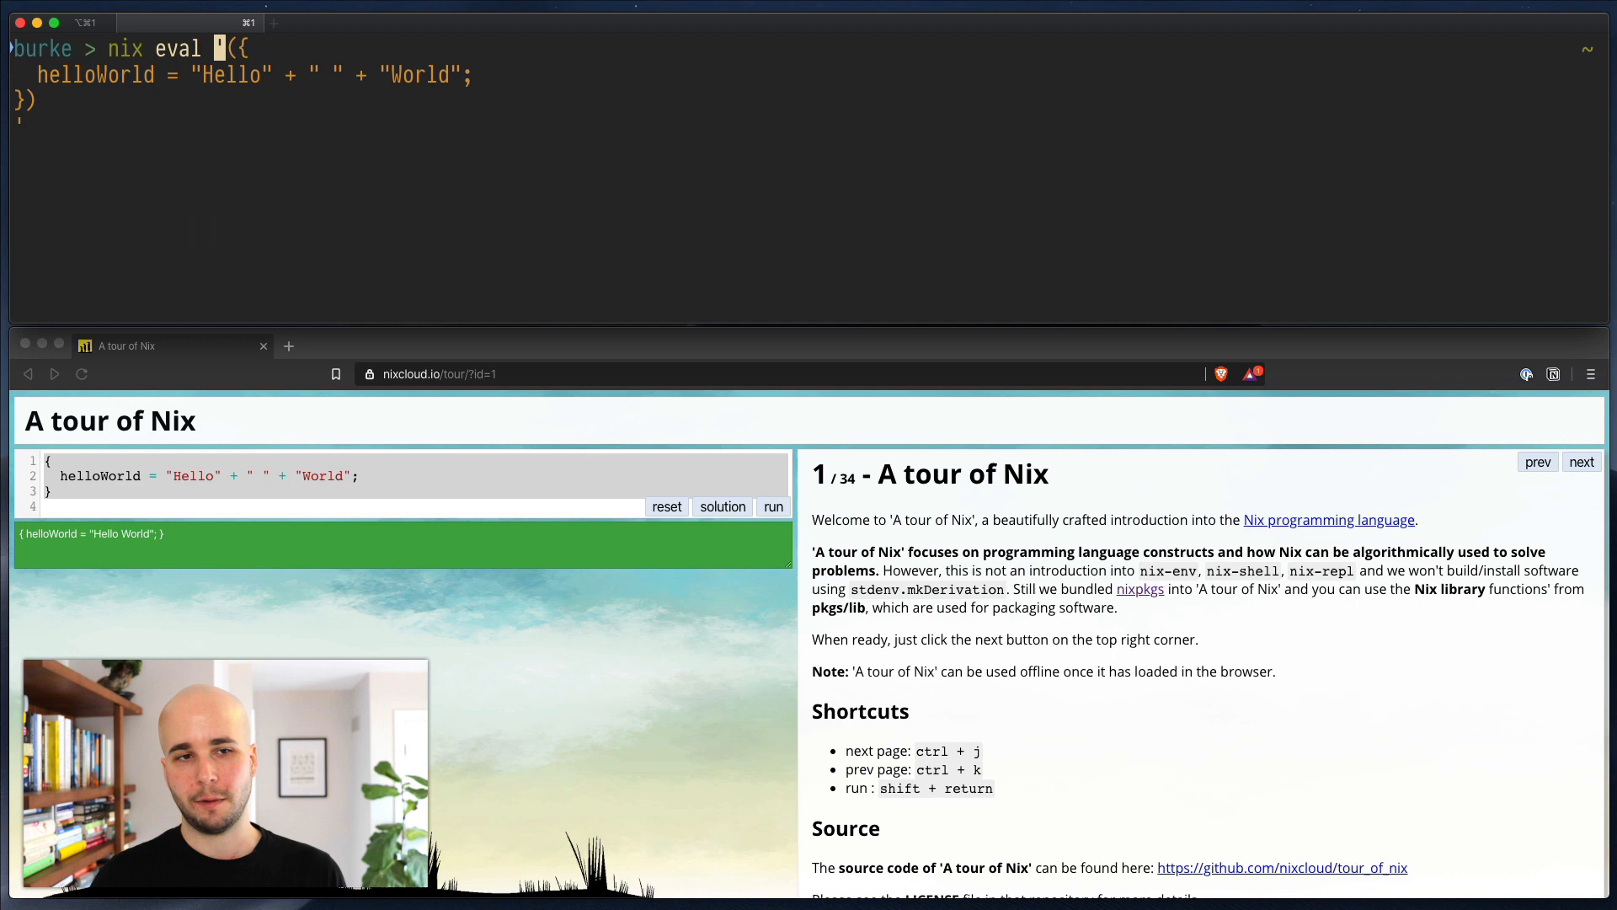
text(./whatever.nix)
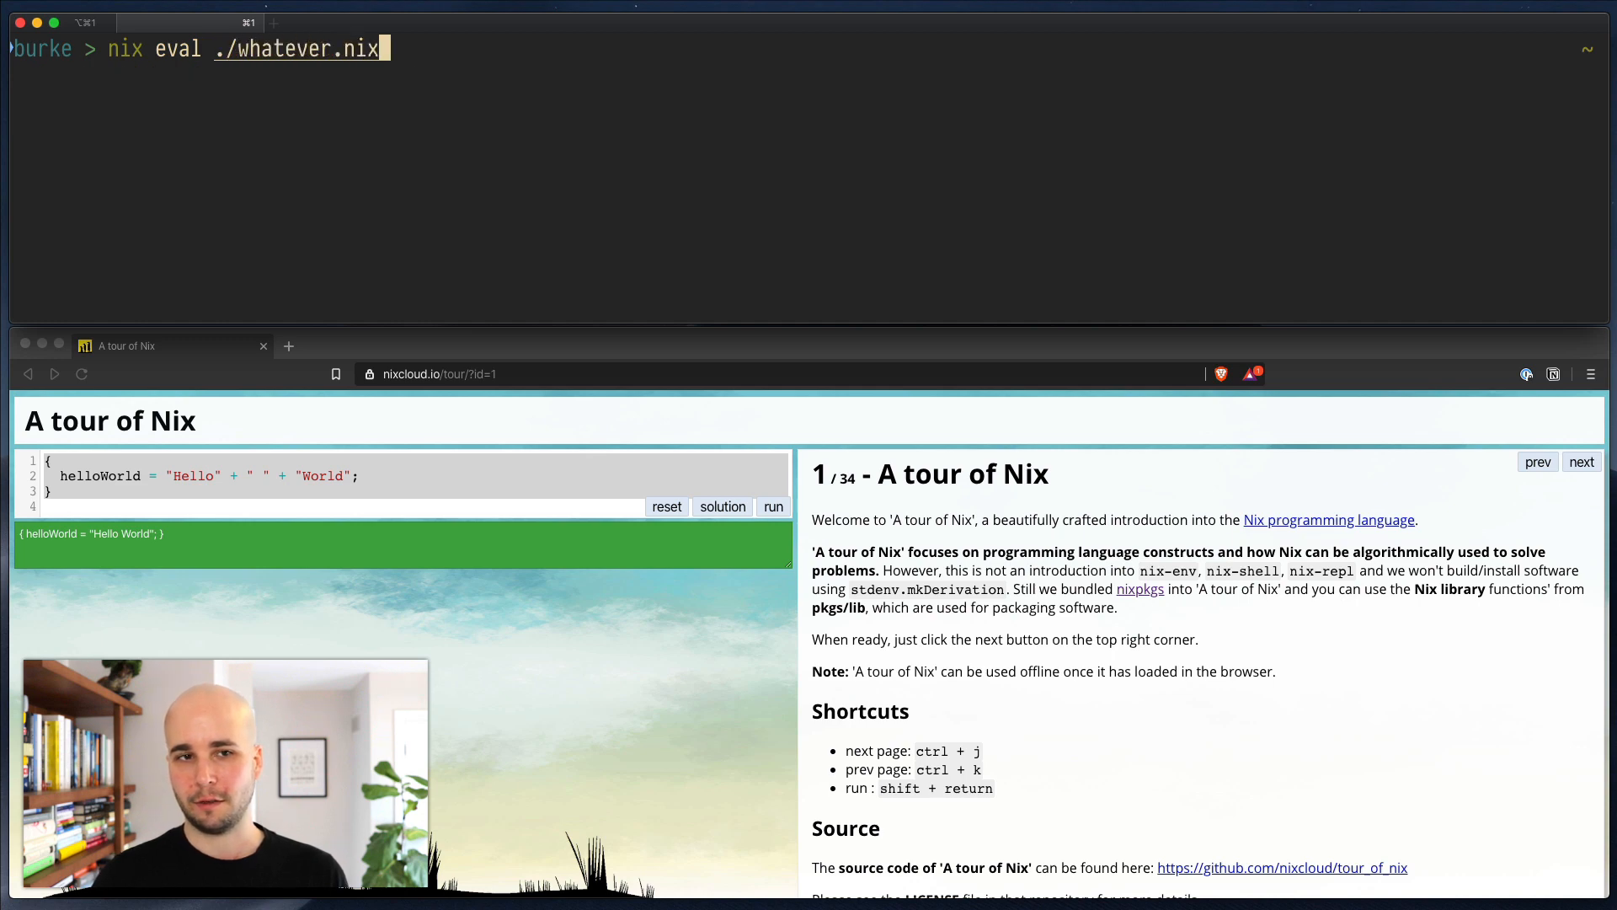
key(Return)
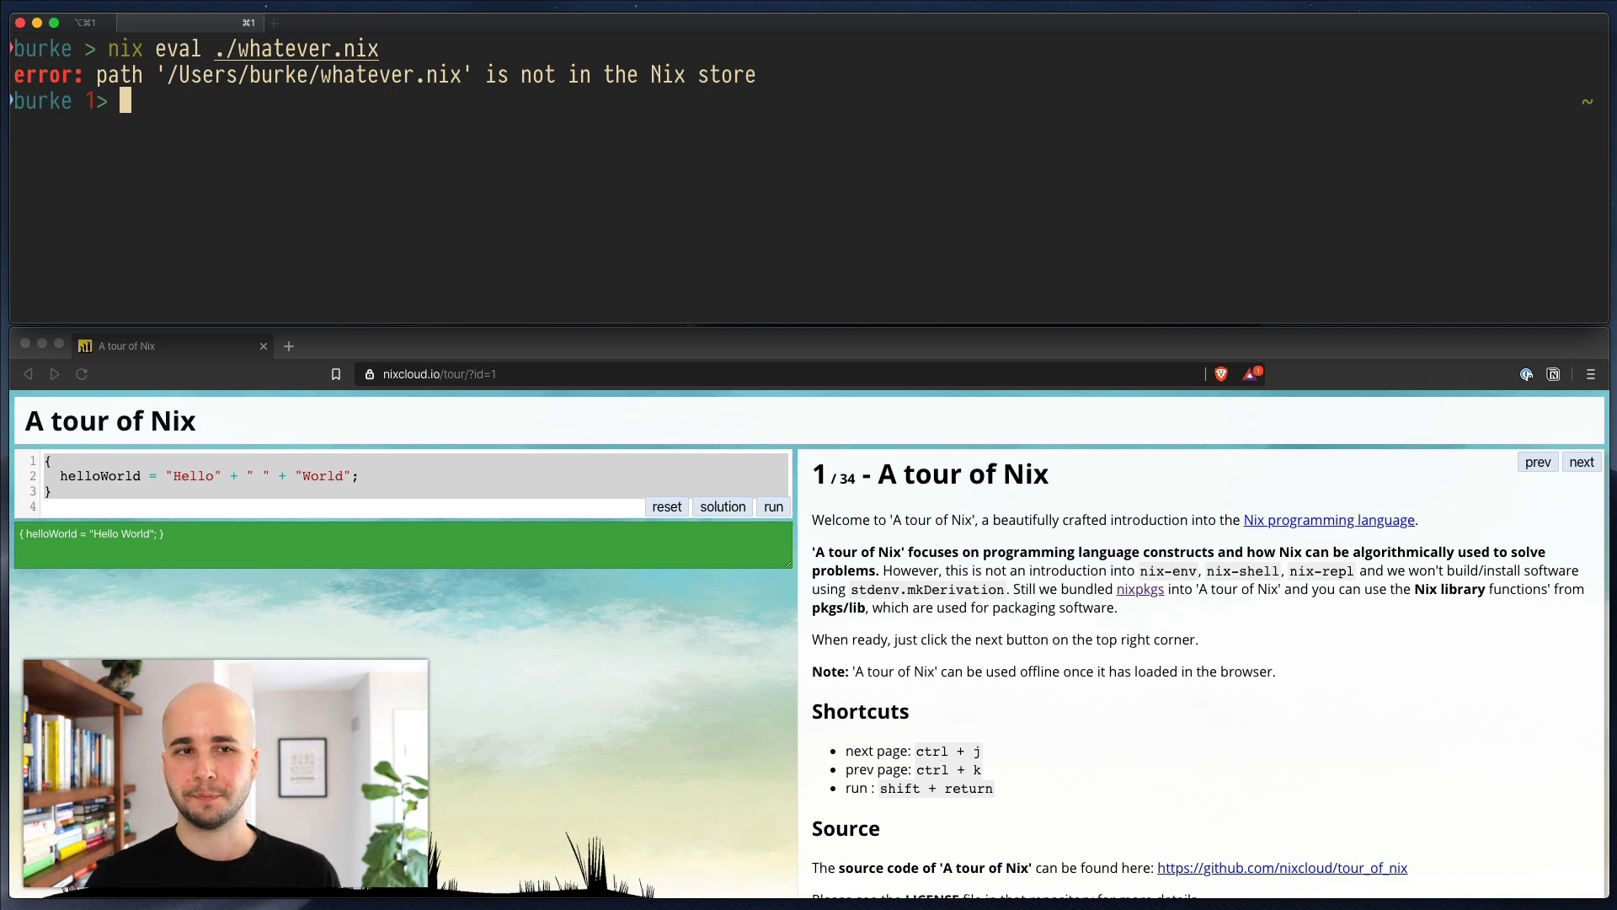
Step: Evaluate it with nix eval '(import ./whatever.nix)', printing { helloWorld = "Hello World"; }
text(nix eval './whatever.nix))
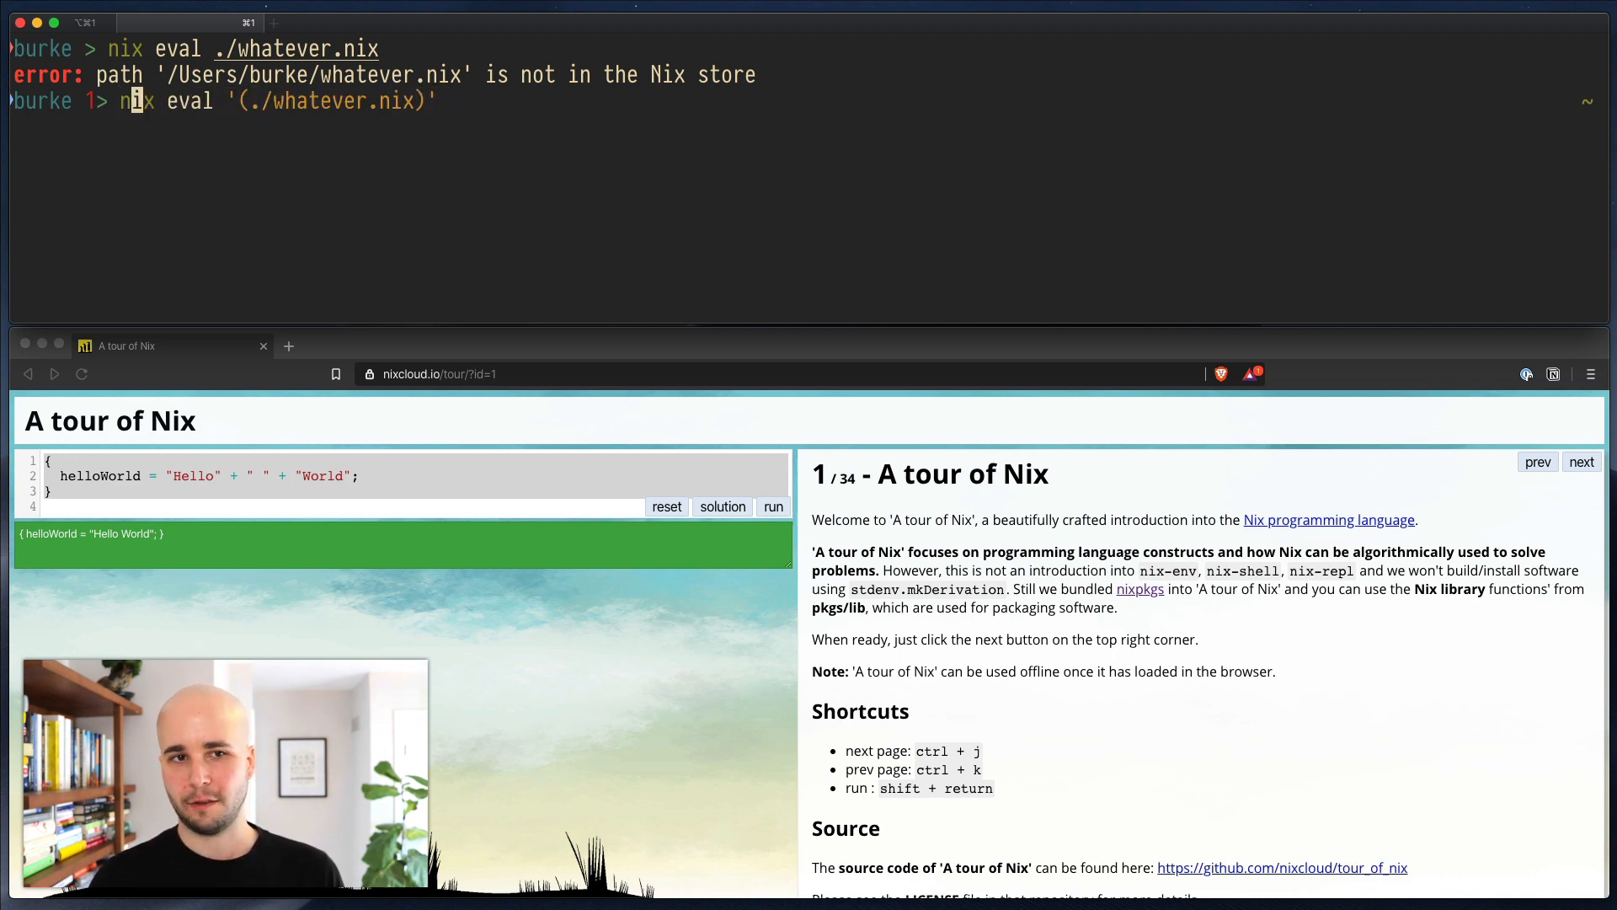
text(import)
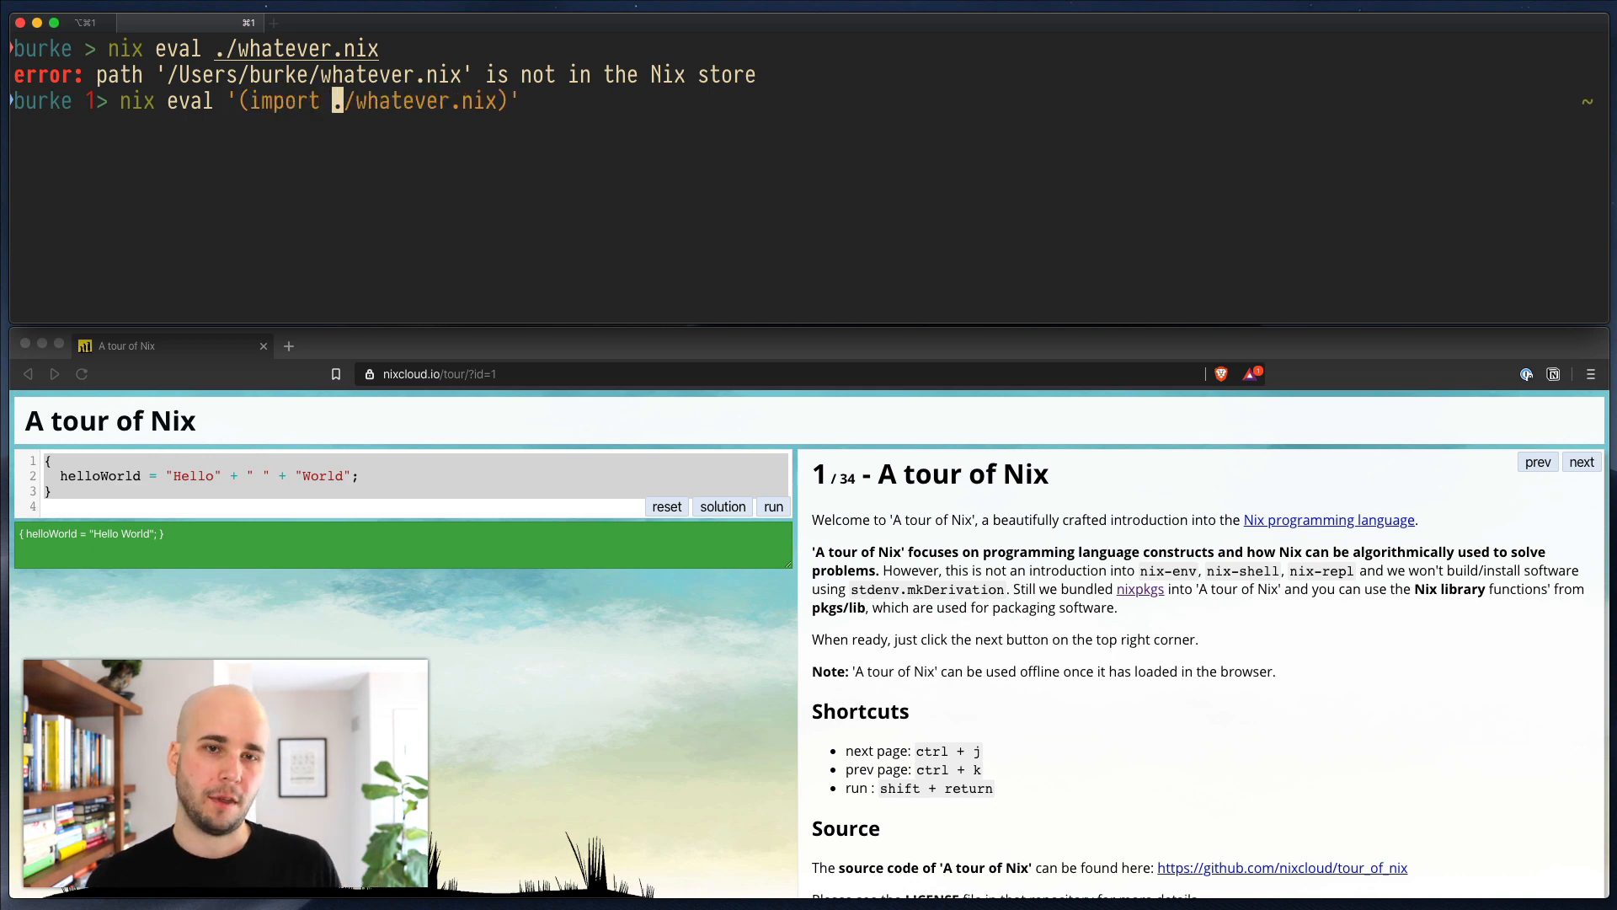
key(Return)
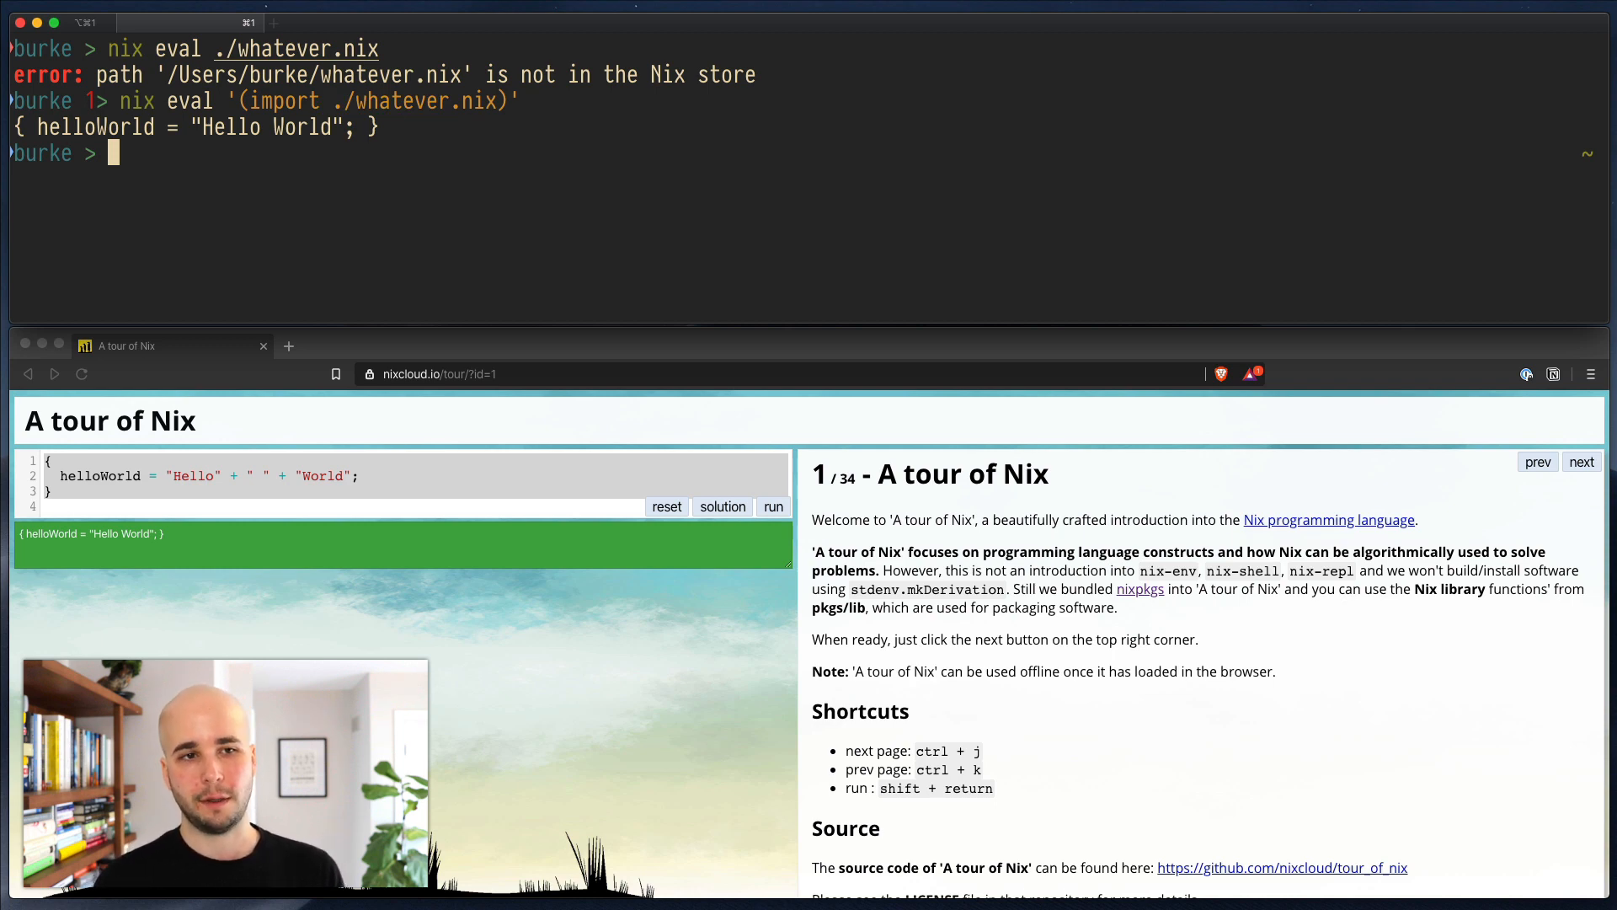
Step: Start an interactive nix repl session in the terminal
text(nix repl)
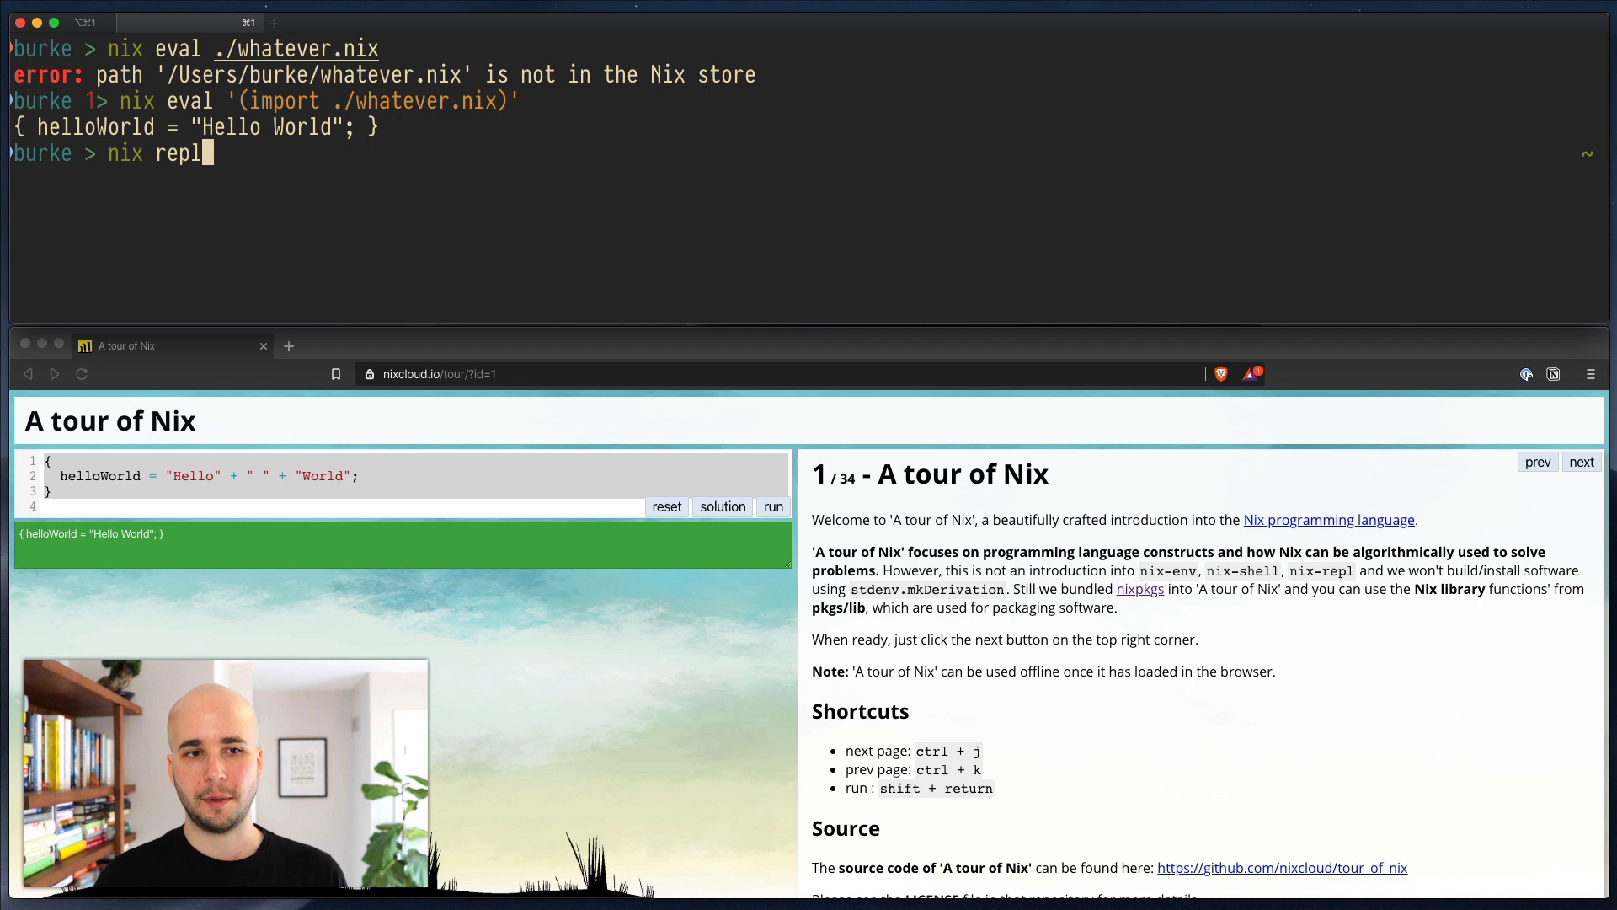
key(Return)
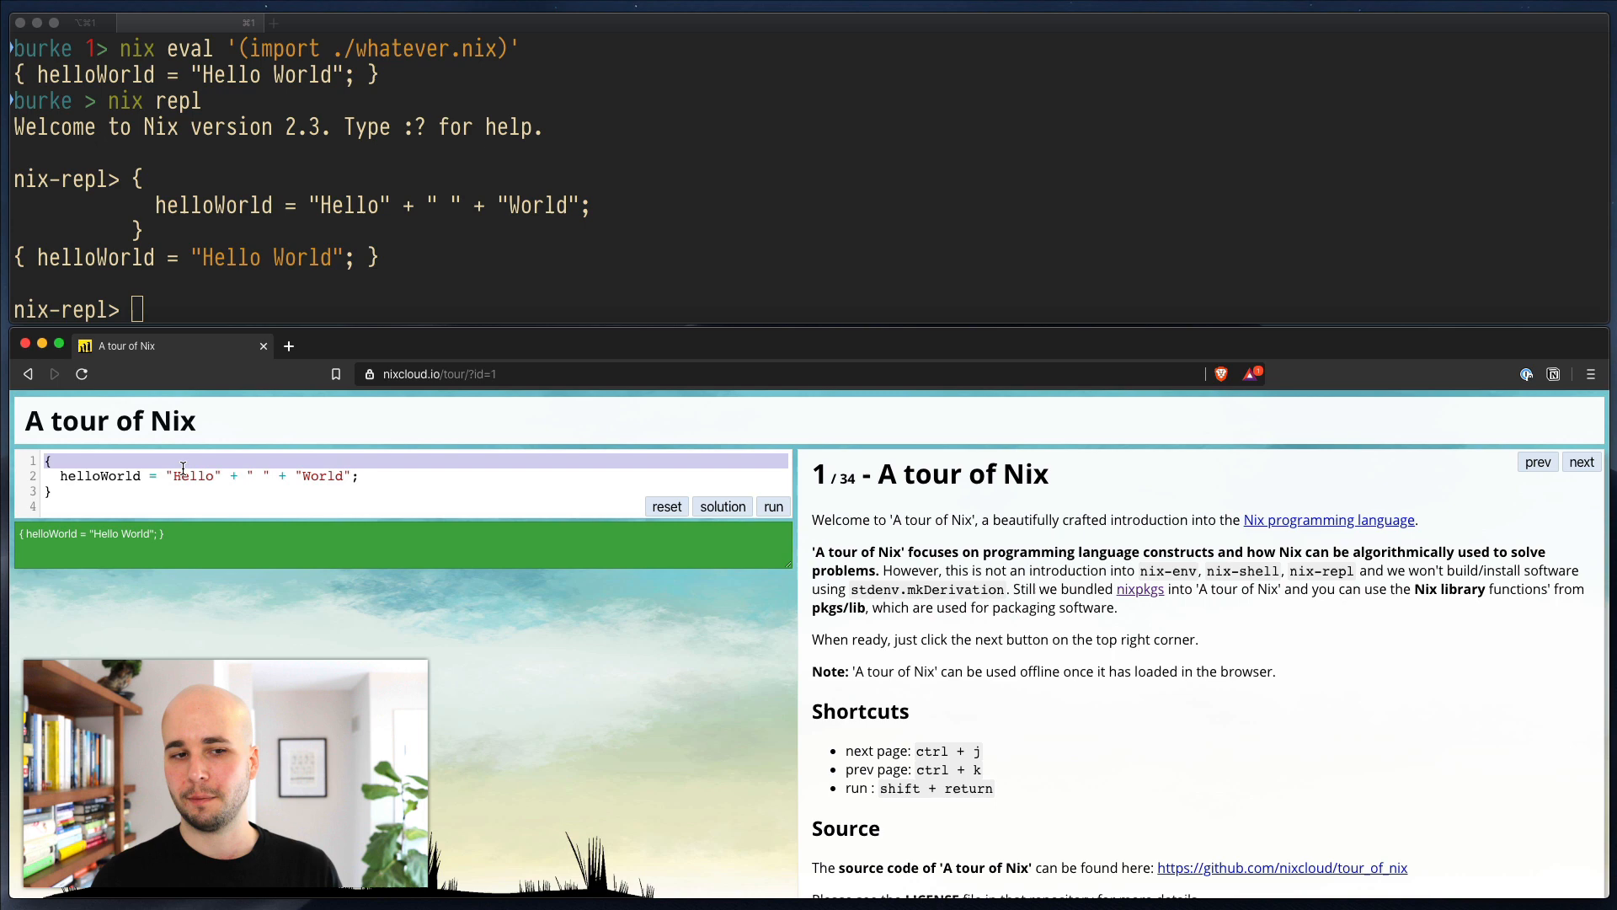
Step: Solve the page 2 exercise by setting v to "understood", copy the code, and move on to page 3
click(1581, 461)
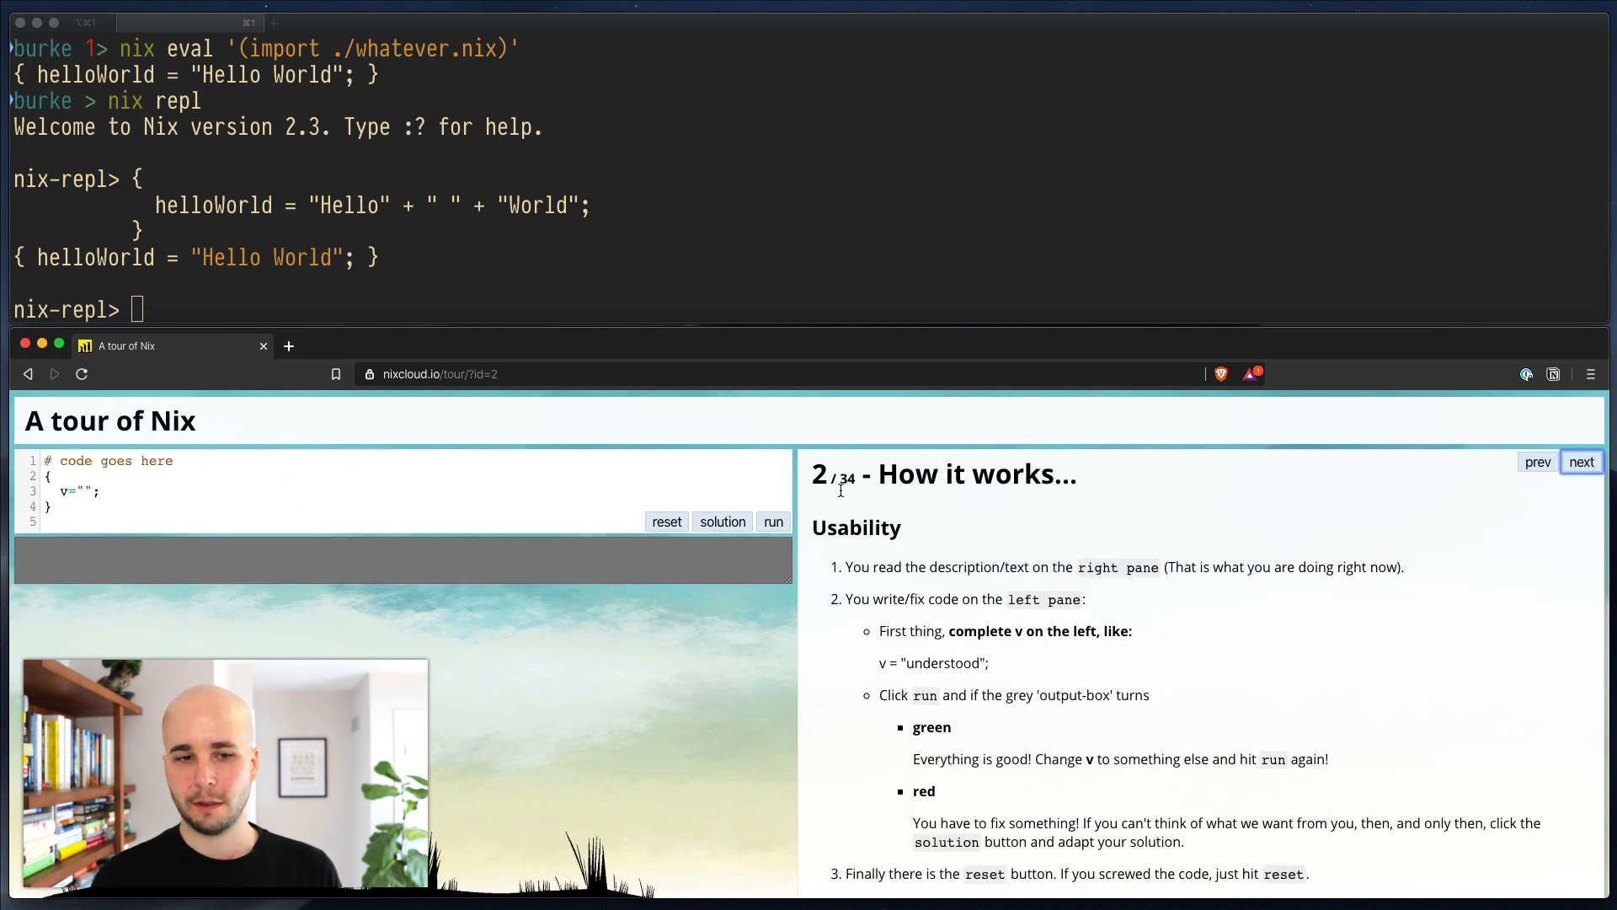
click(103, 461)
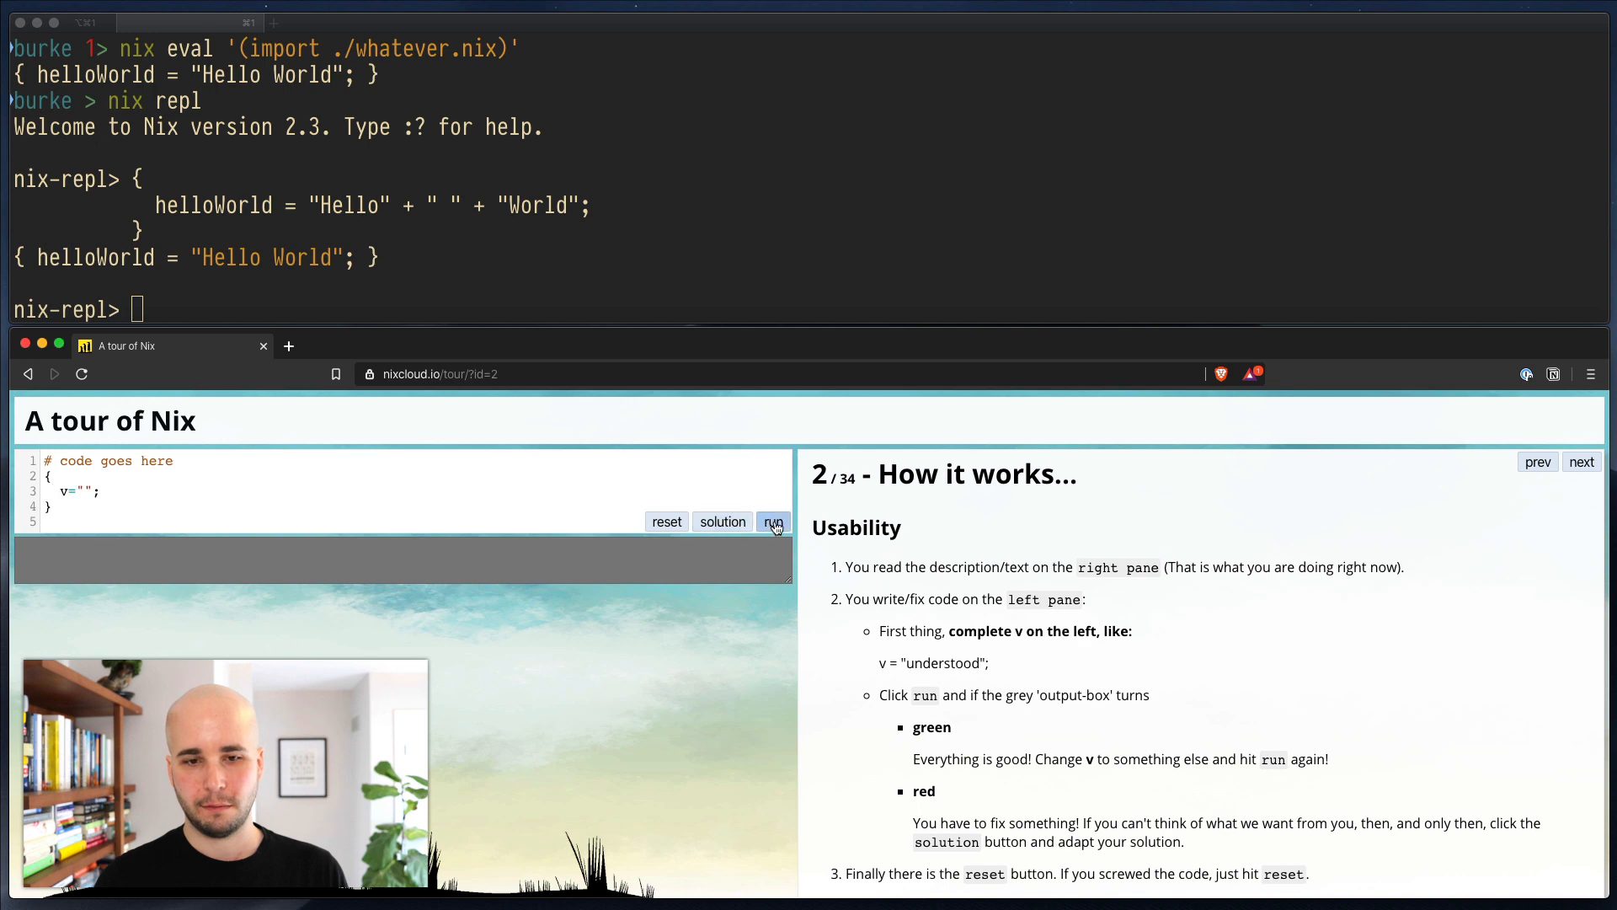
click(773, 520)
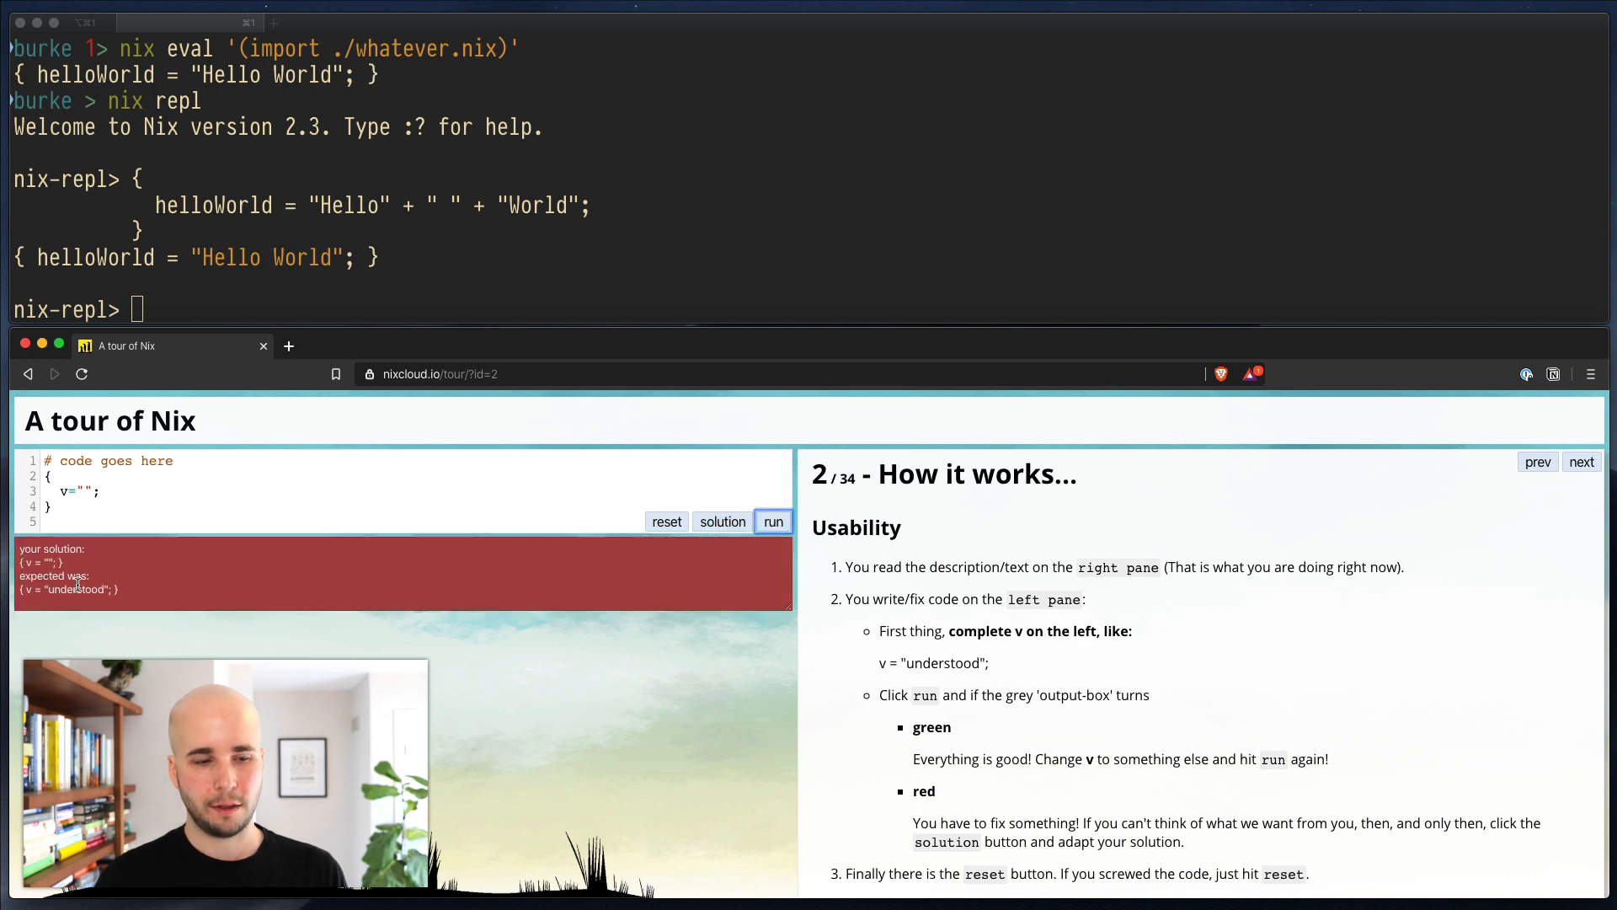
double_click(62, 590)
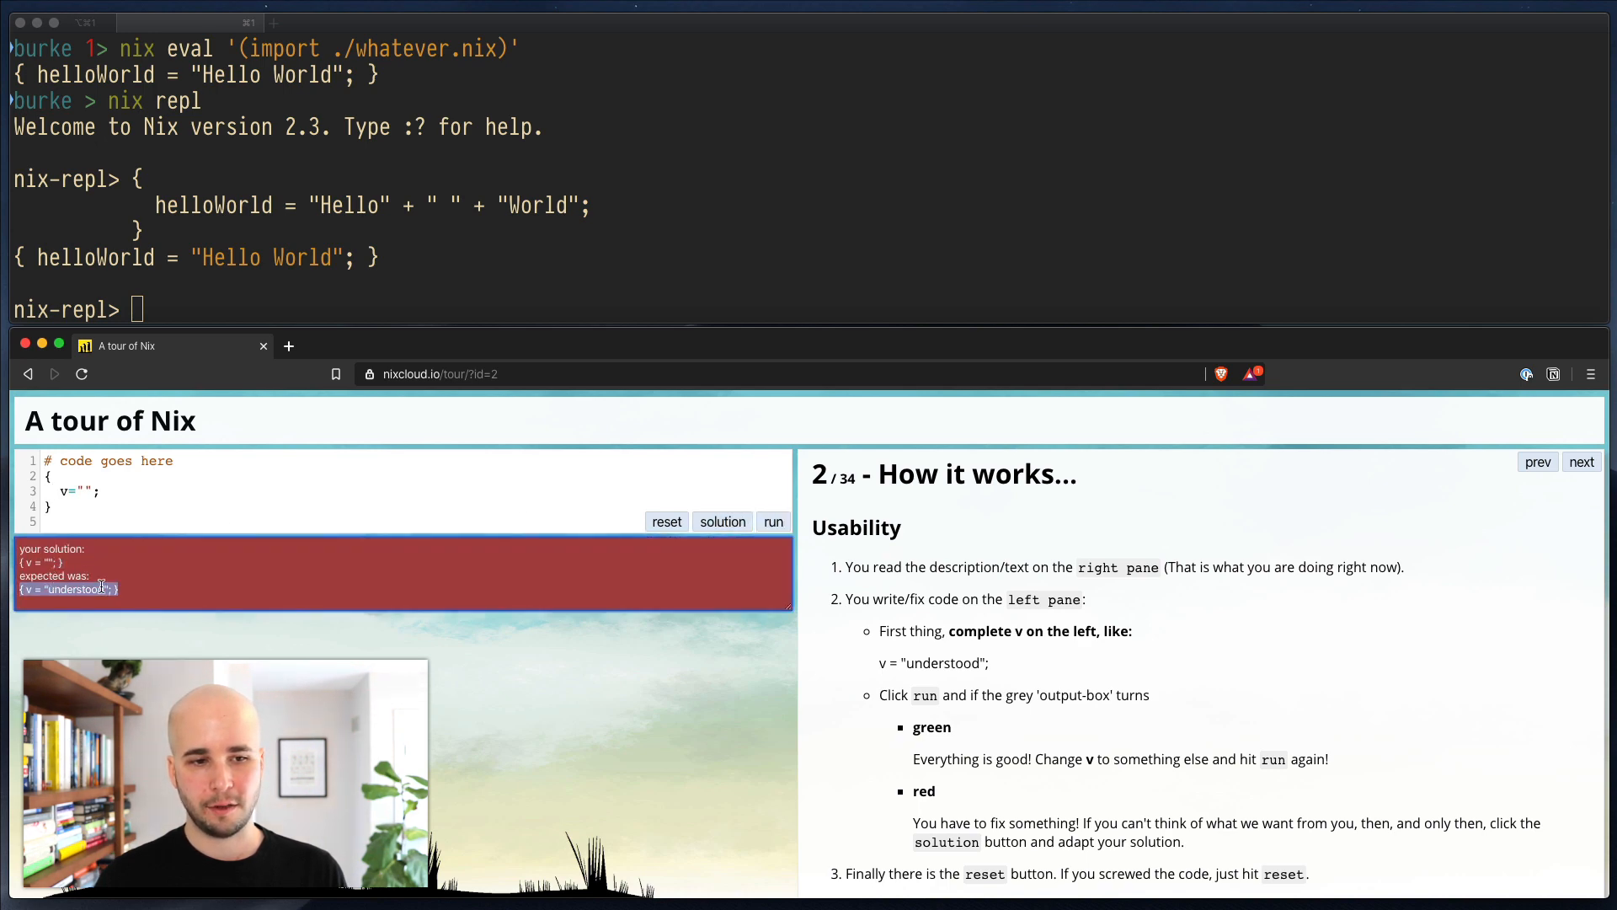
scroll(down, 3)
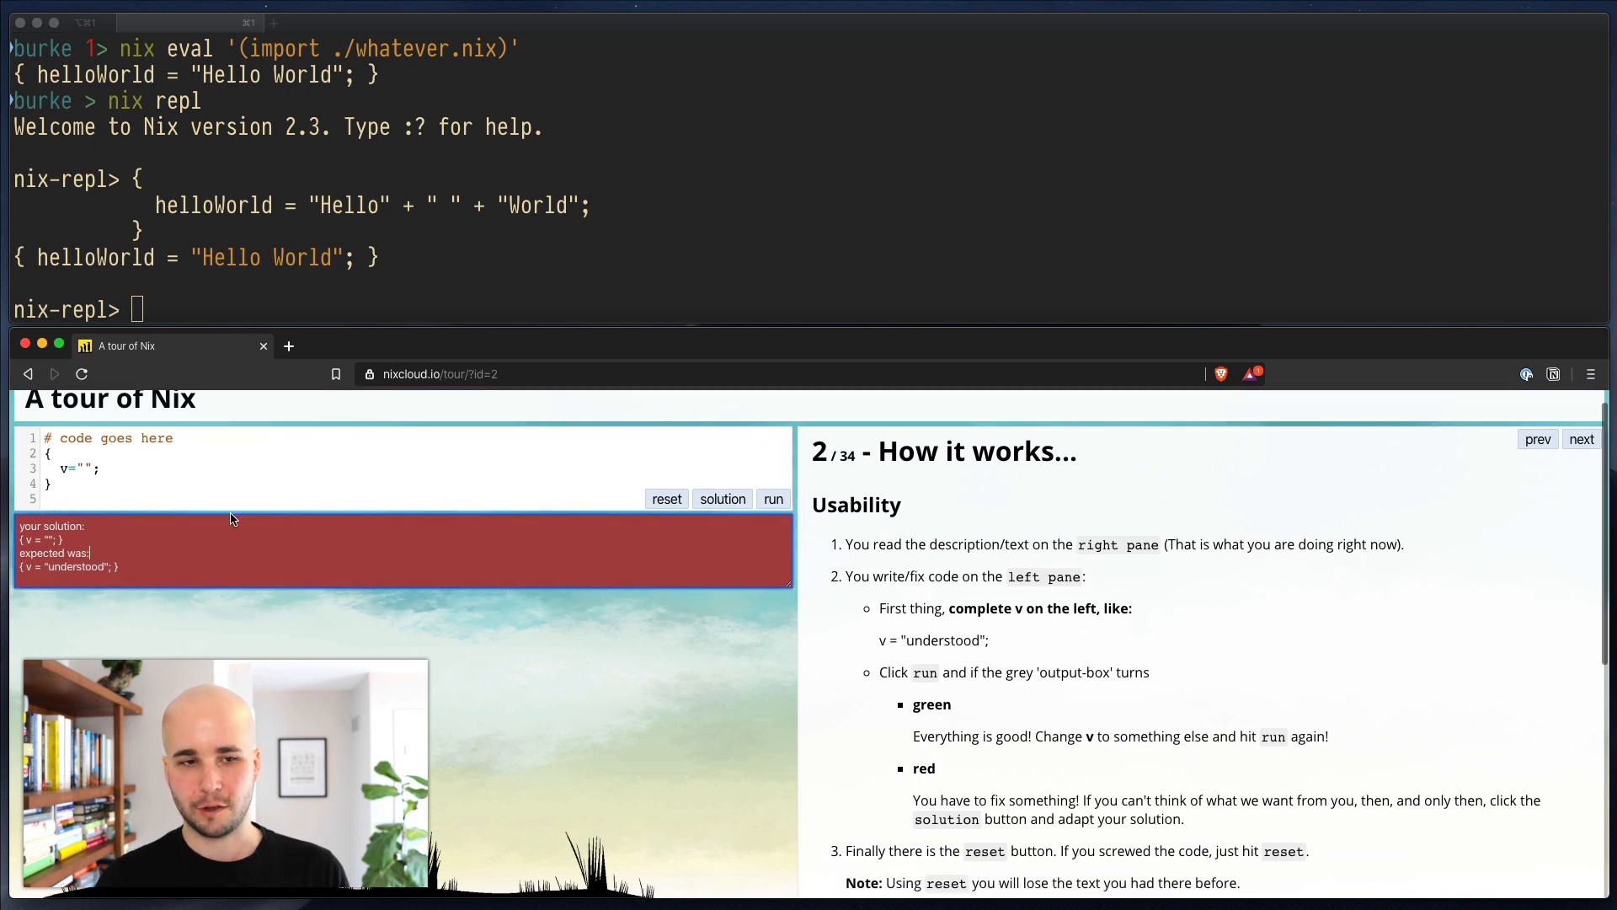
text(un)
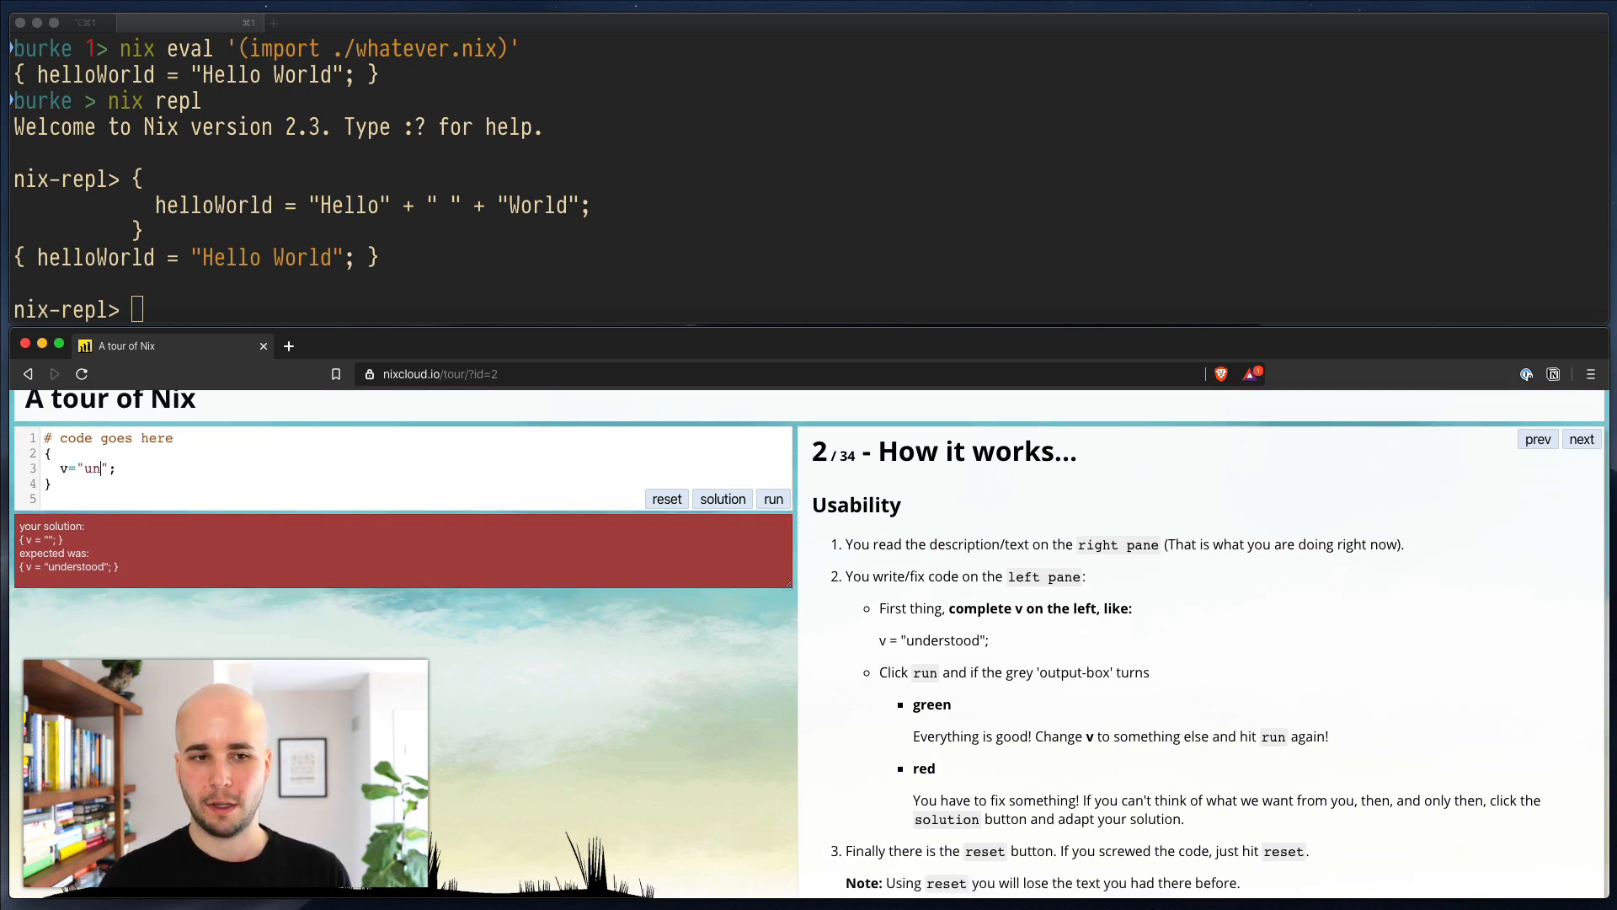
click(772, 502)
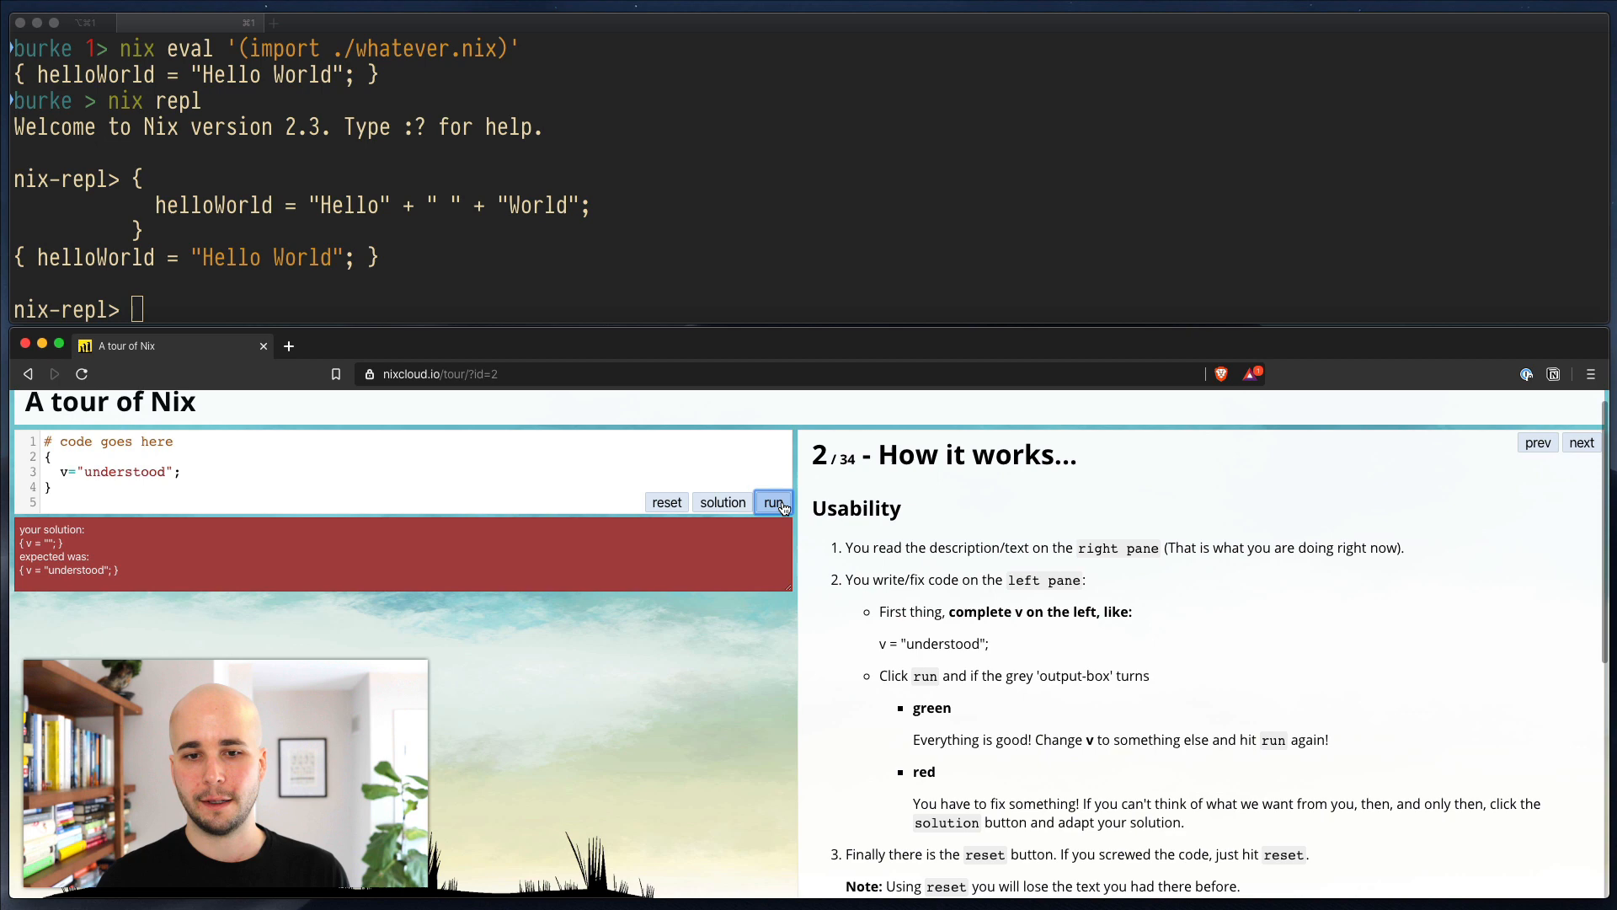
click(773, 502)
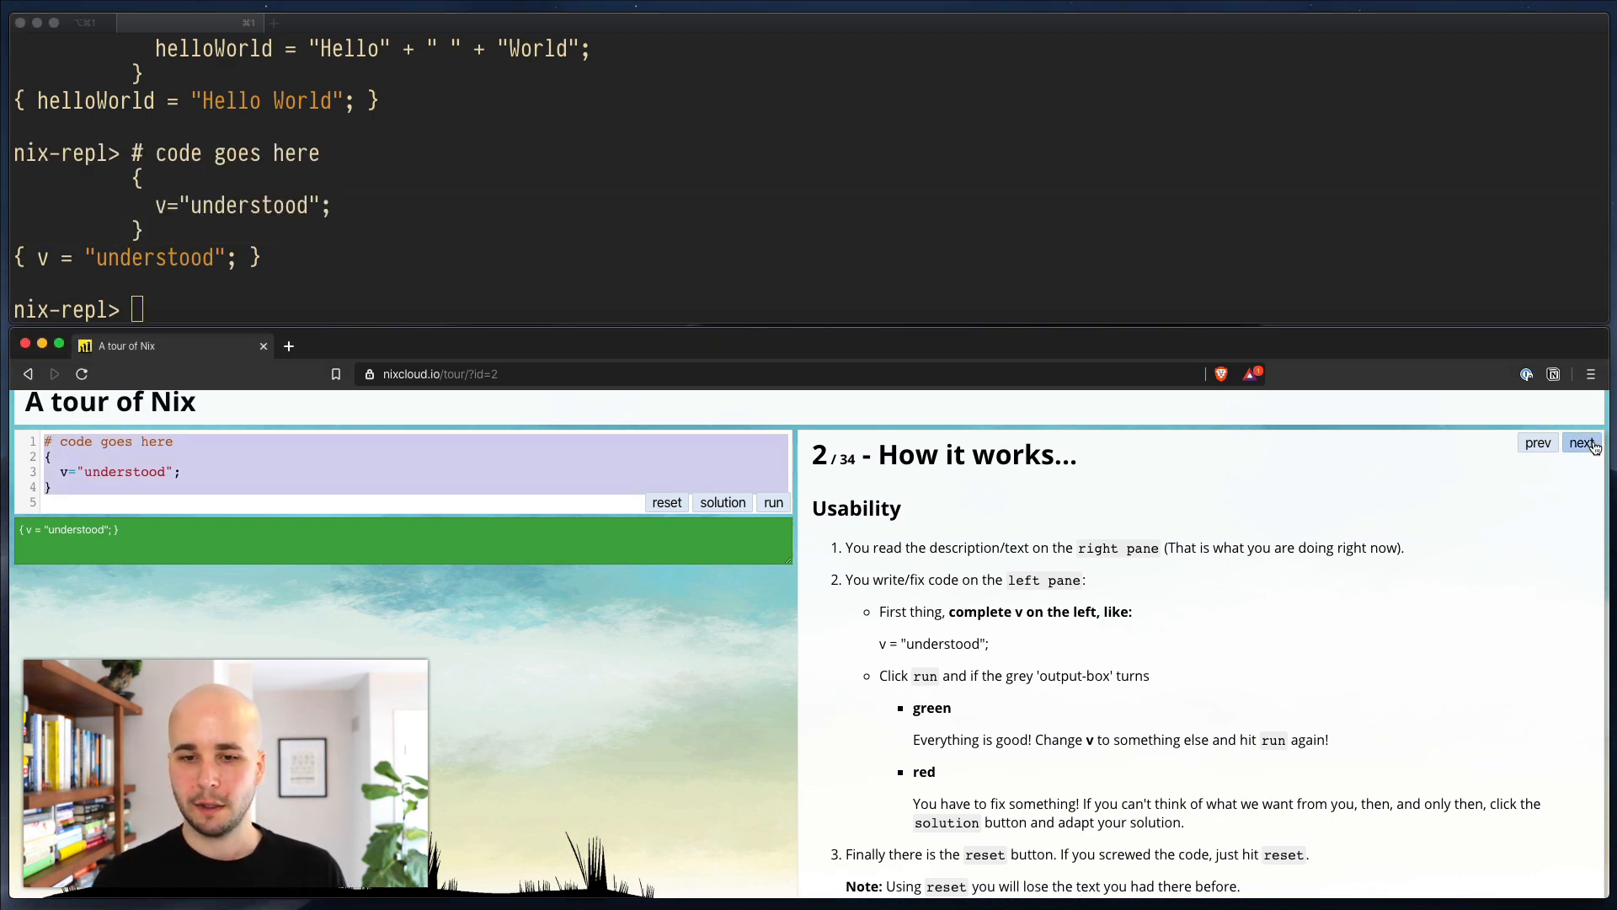
click(1581, 443)
text(vim)
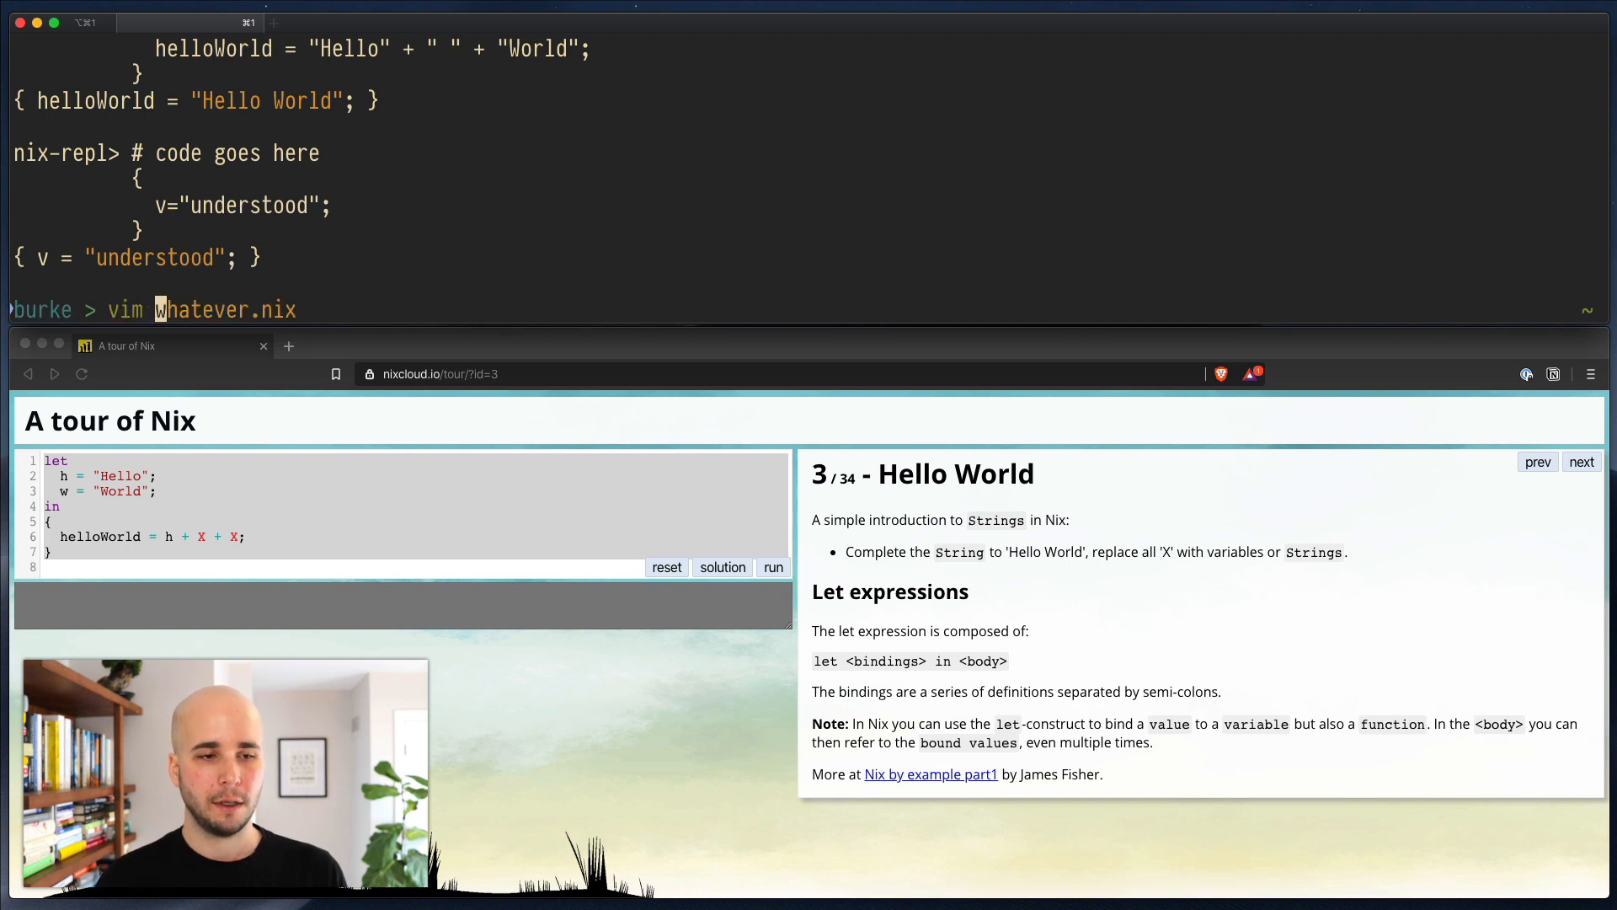
Step: Edit whatever.nix in vim to hold page 3's let-expression exercise with w bound and X placeholders removed
key(Return)
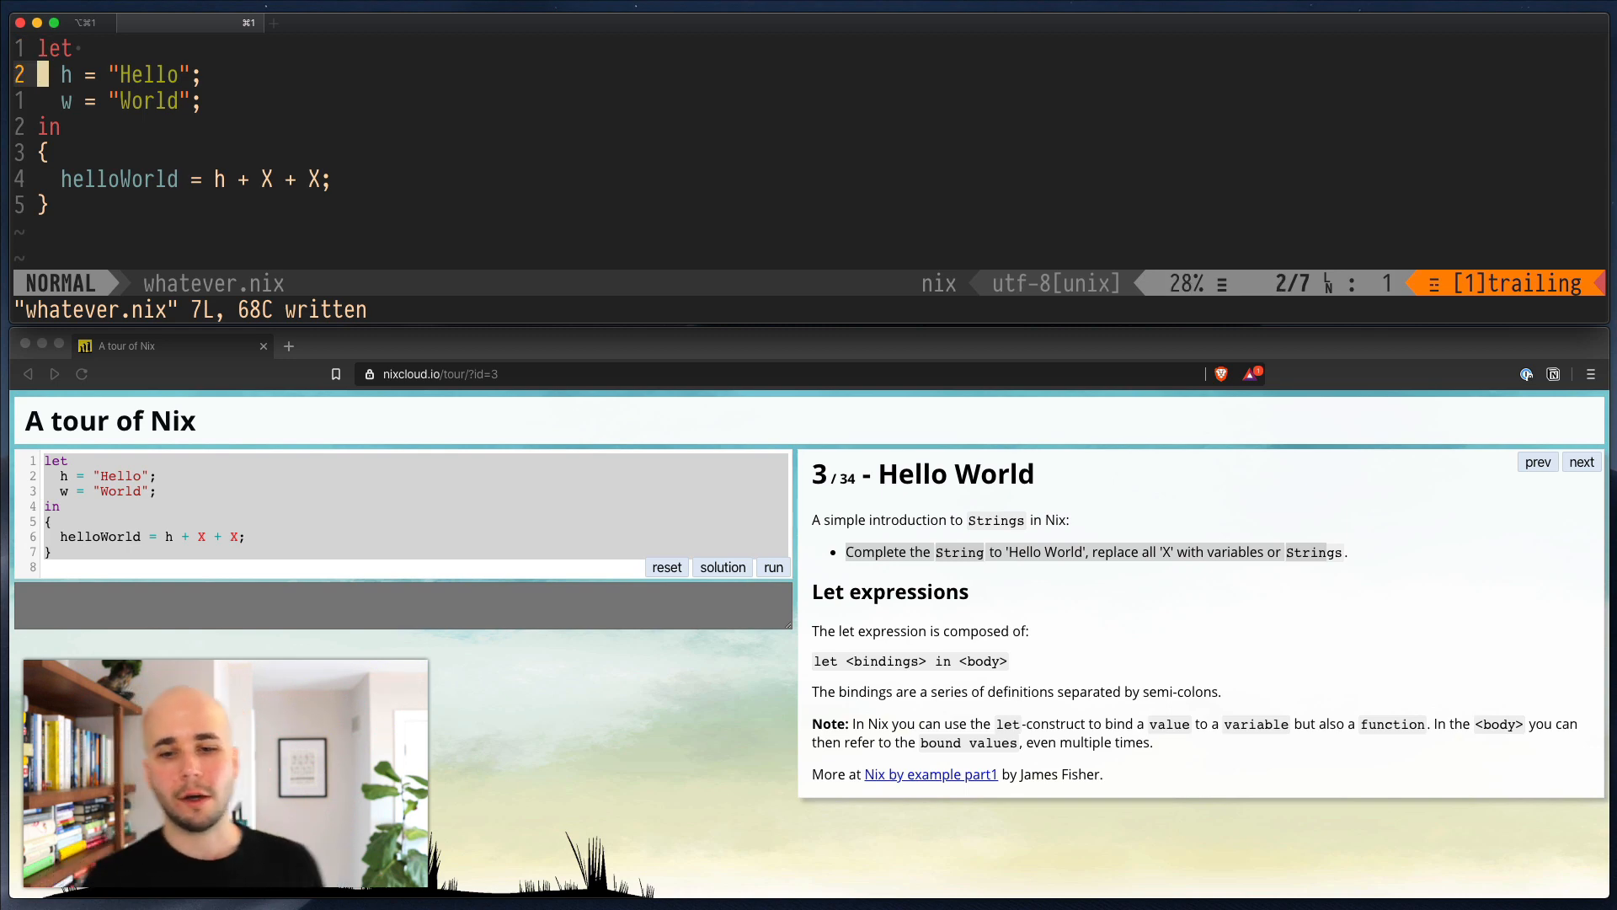
key(j)
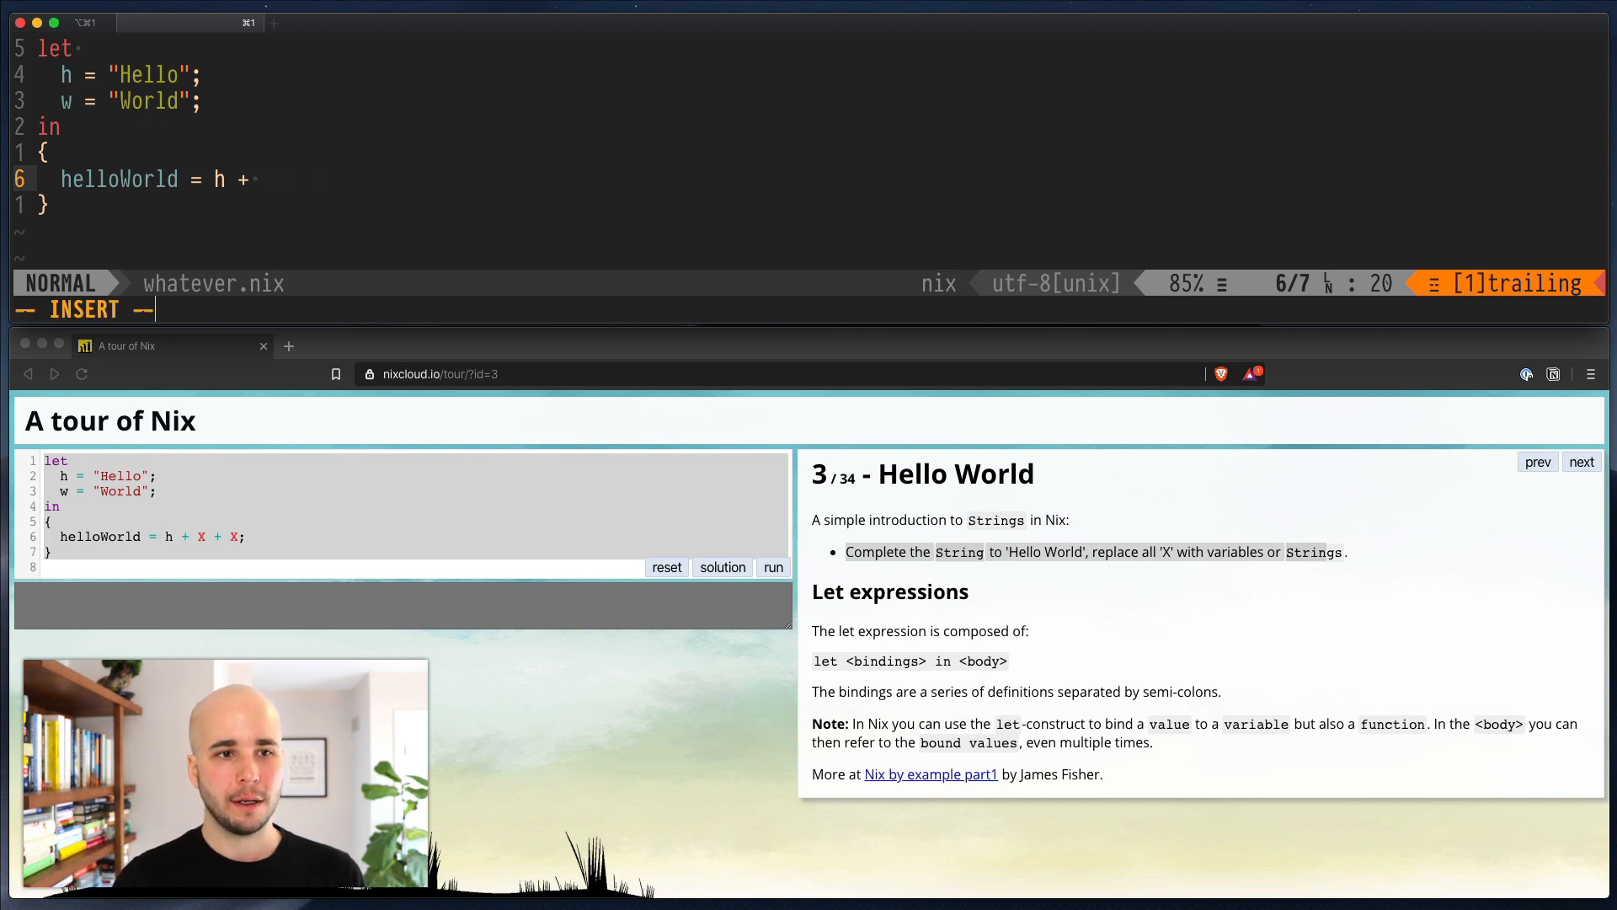
text(w =)
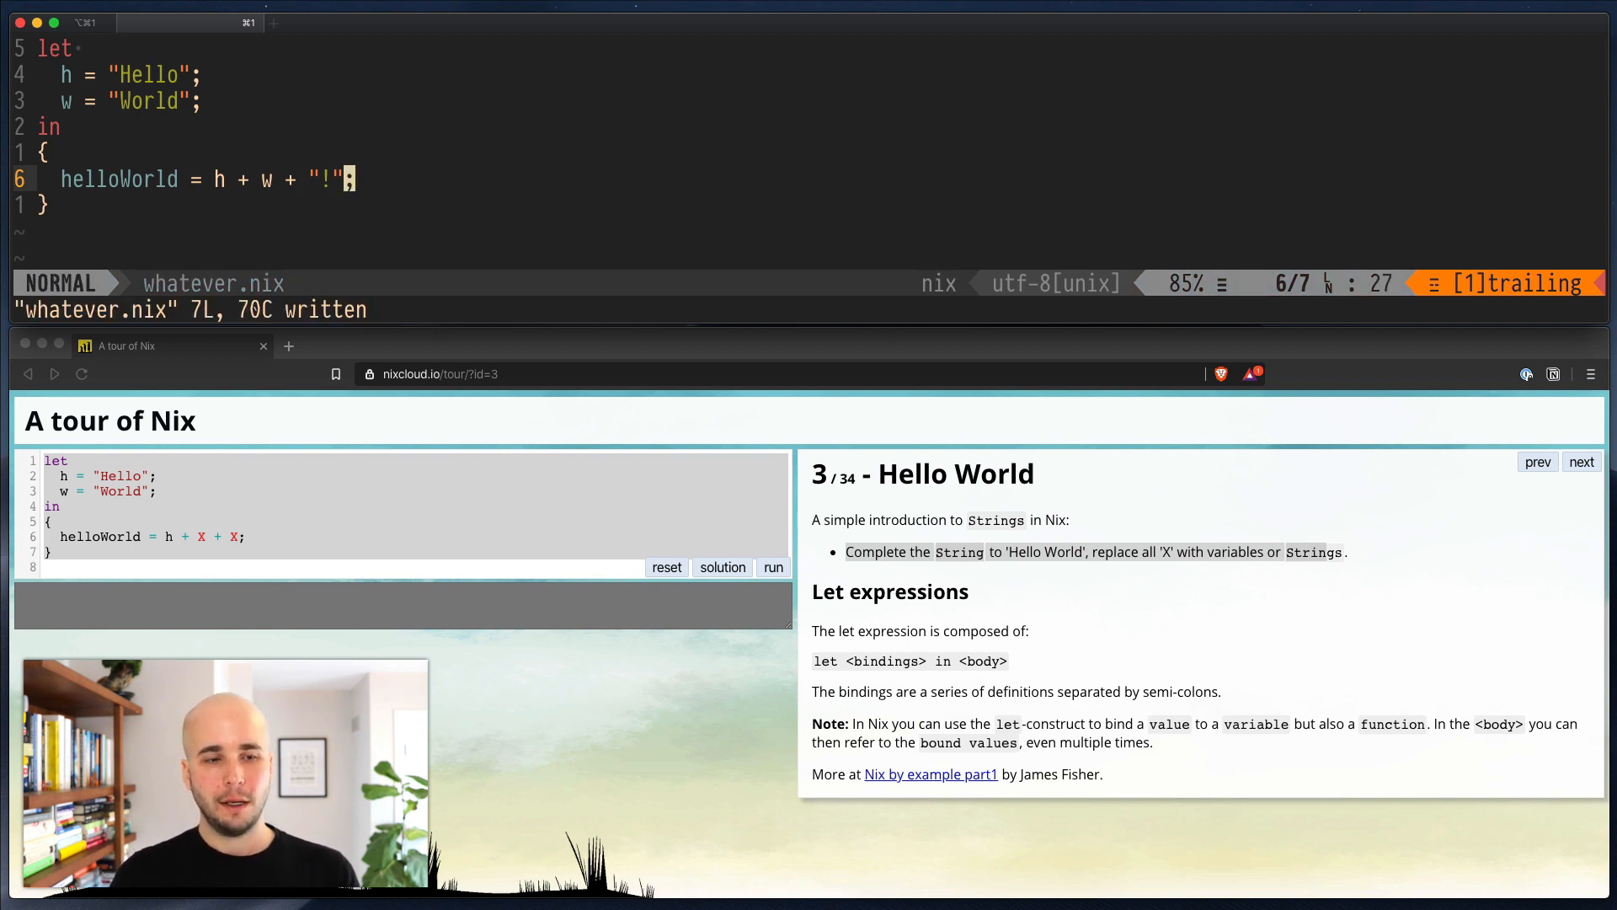
Step: Run :! nix eval '(import ./whatever.nix)' from vim, yielding { helloWorld = "HelloWorld!"; }, then resume editing
text(:! n)
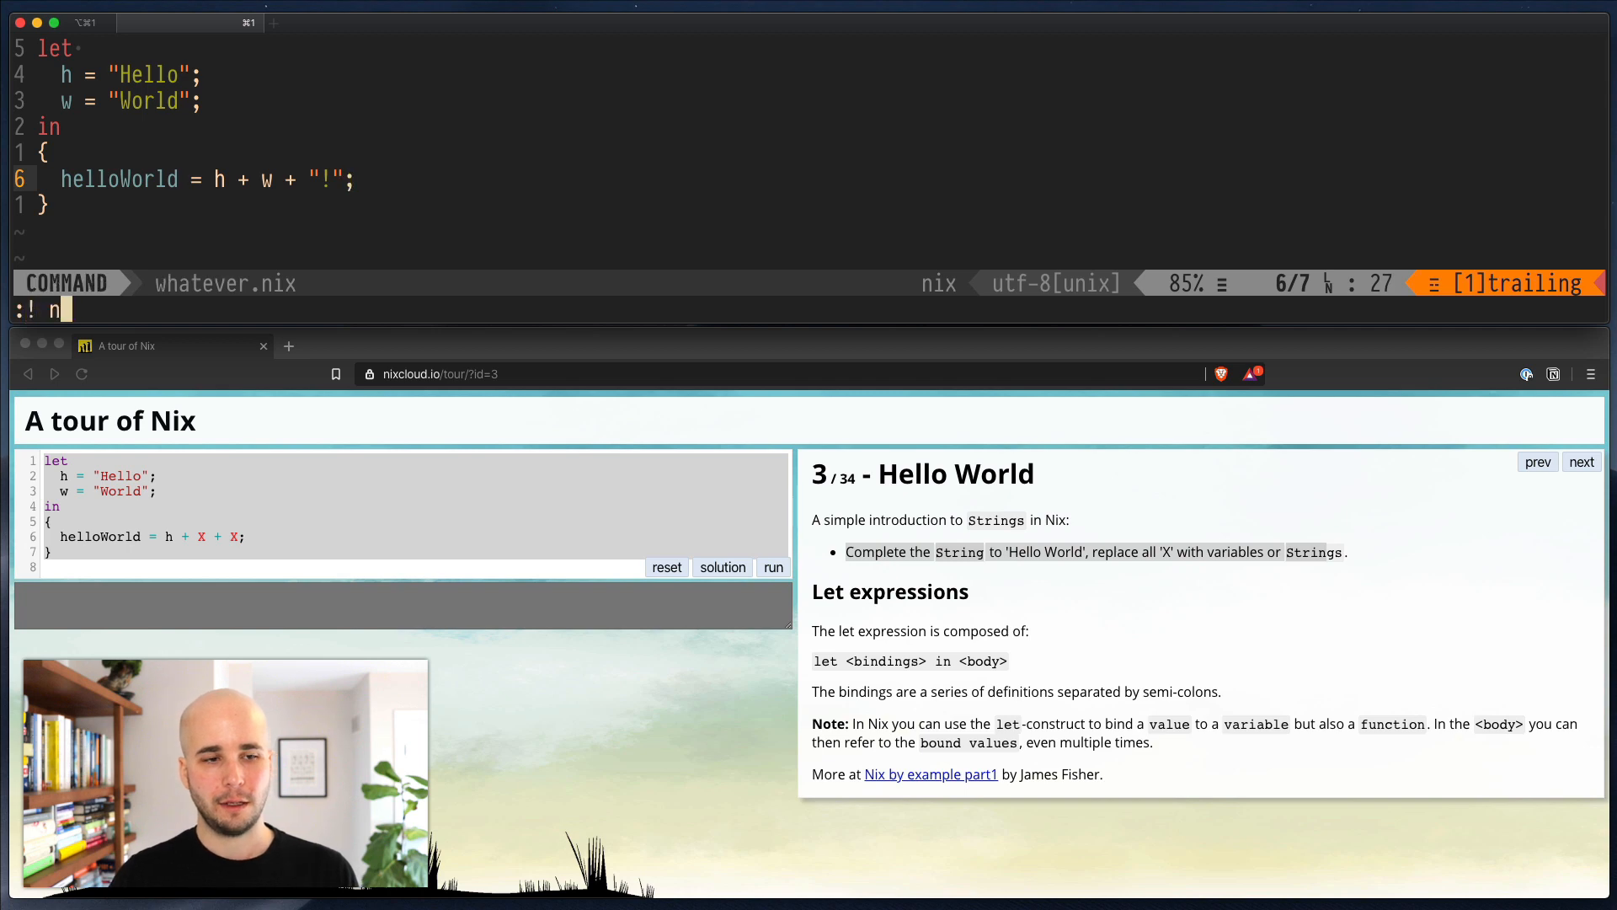
text(ix)
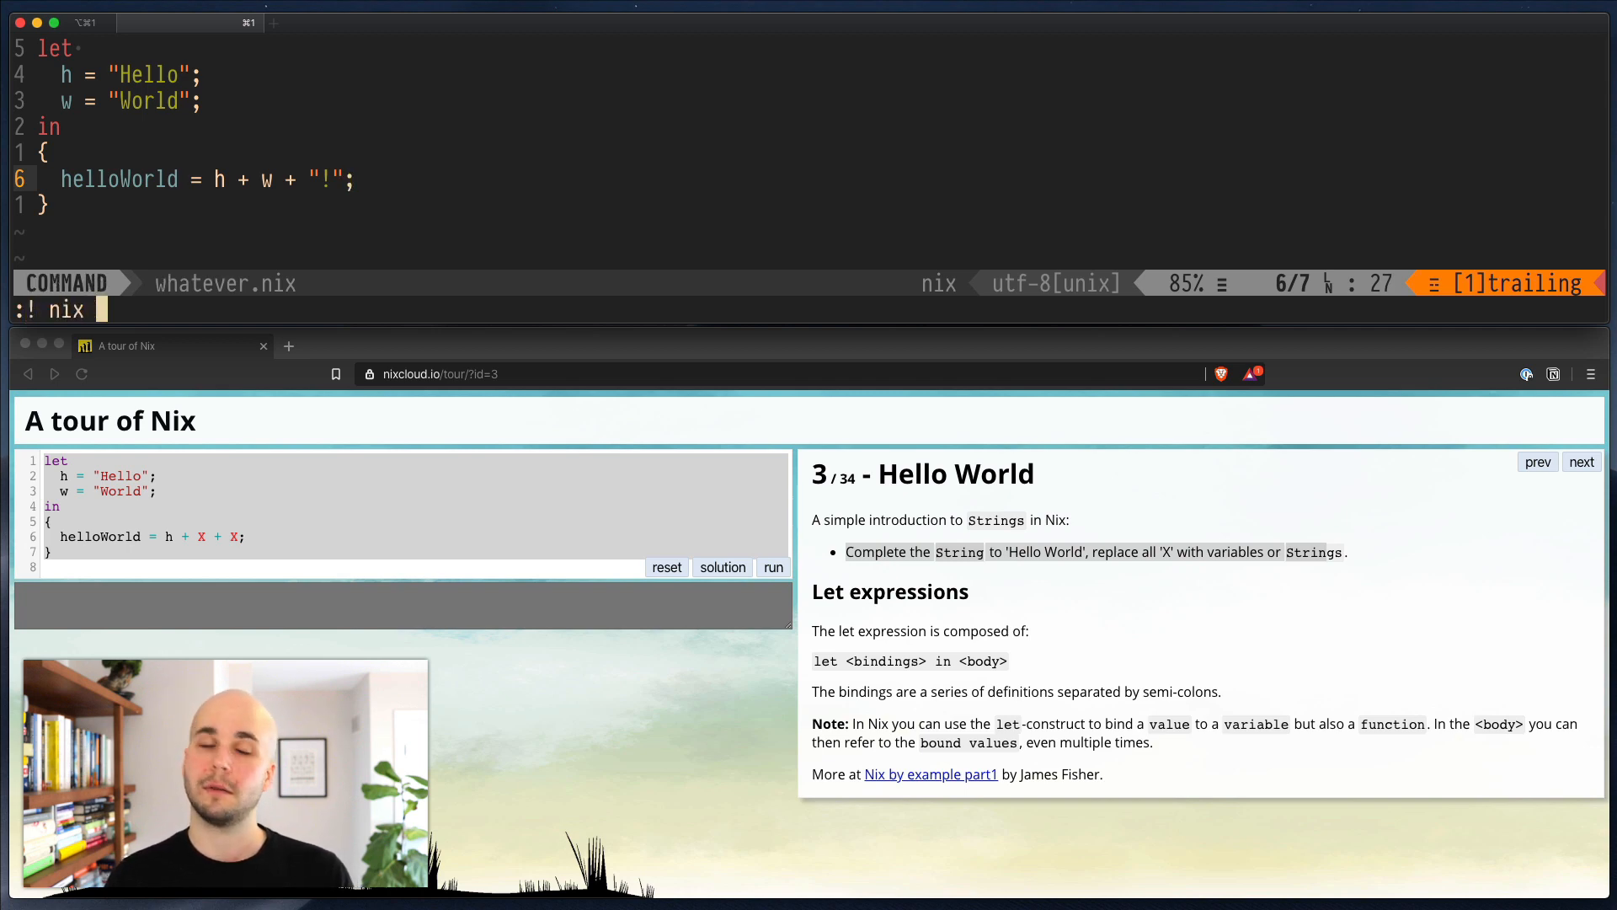
text(eval '(import ./%)
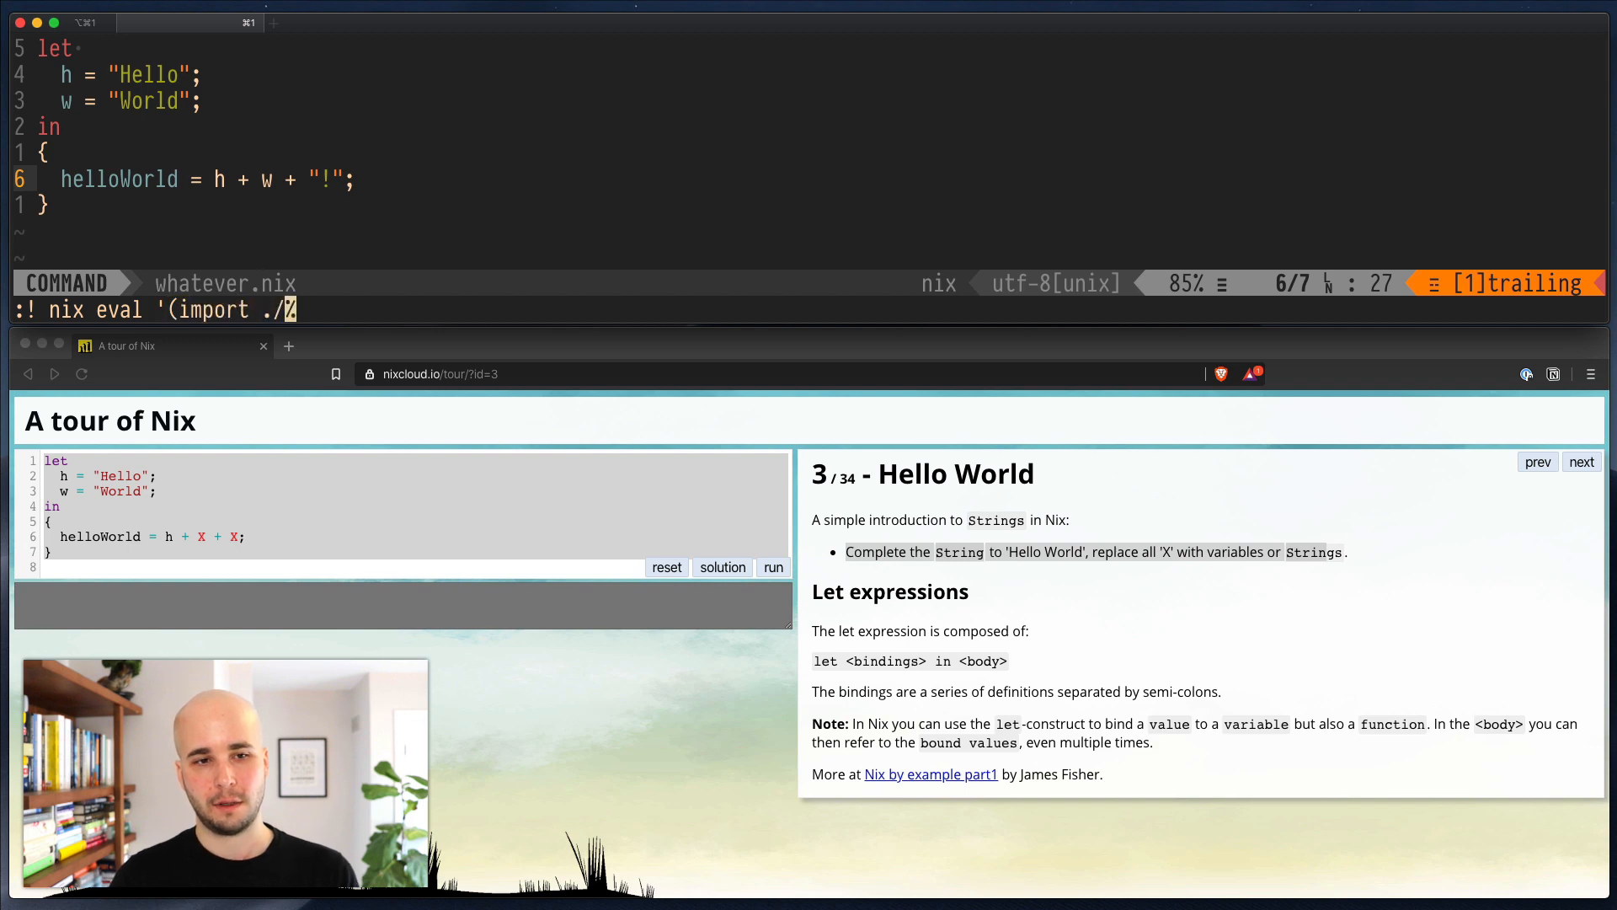
text()')
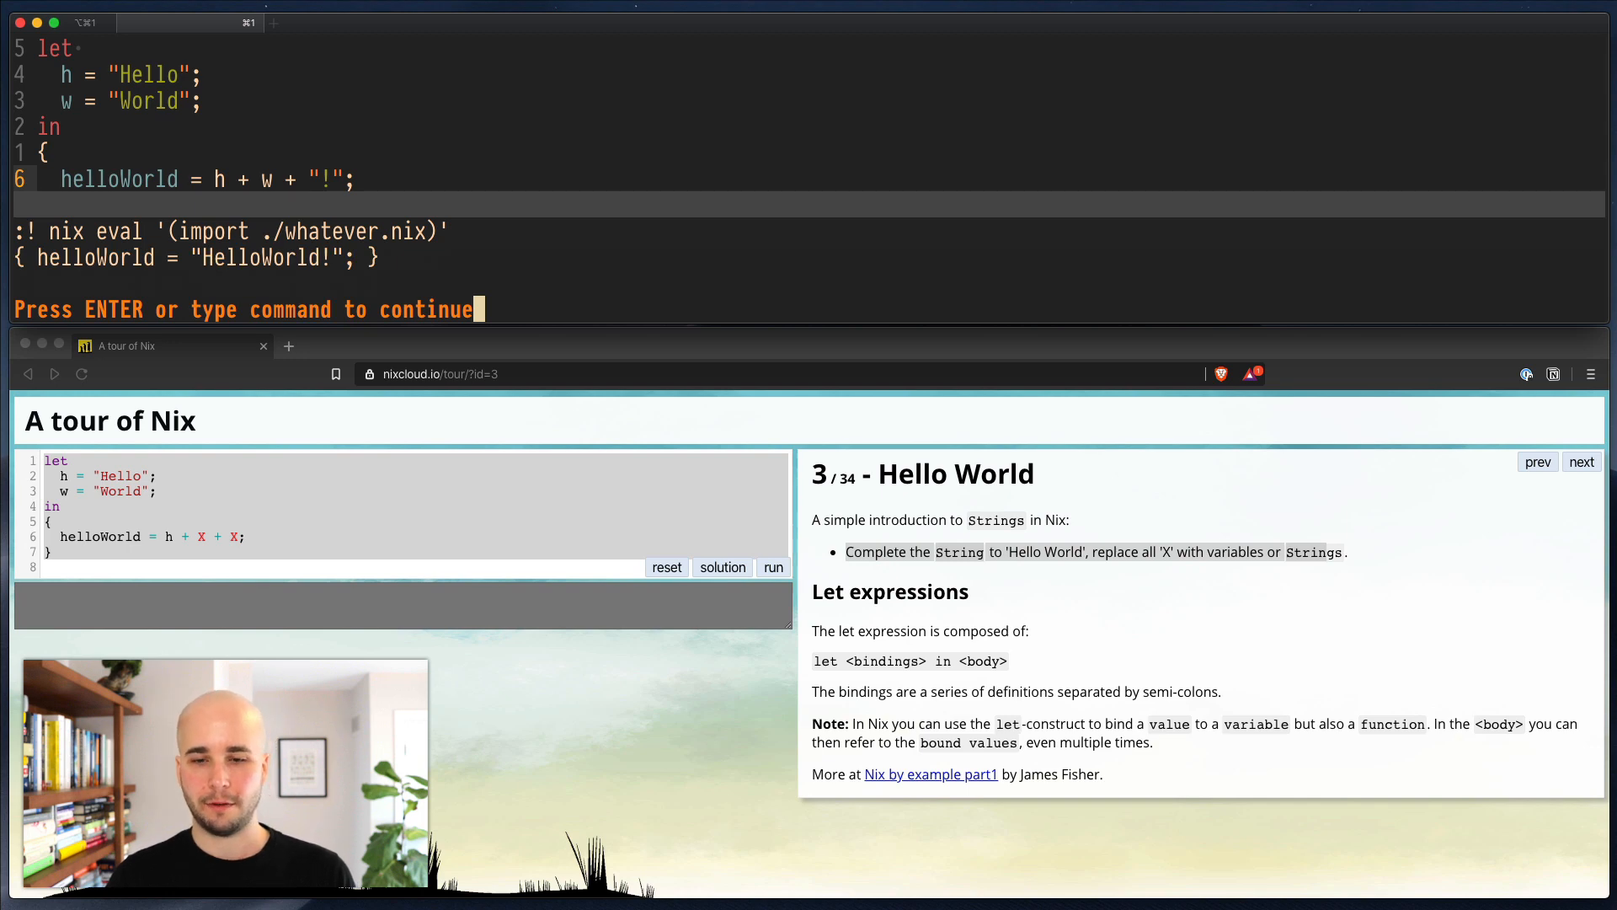
key(Return)
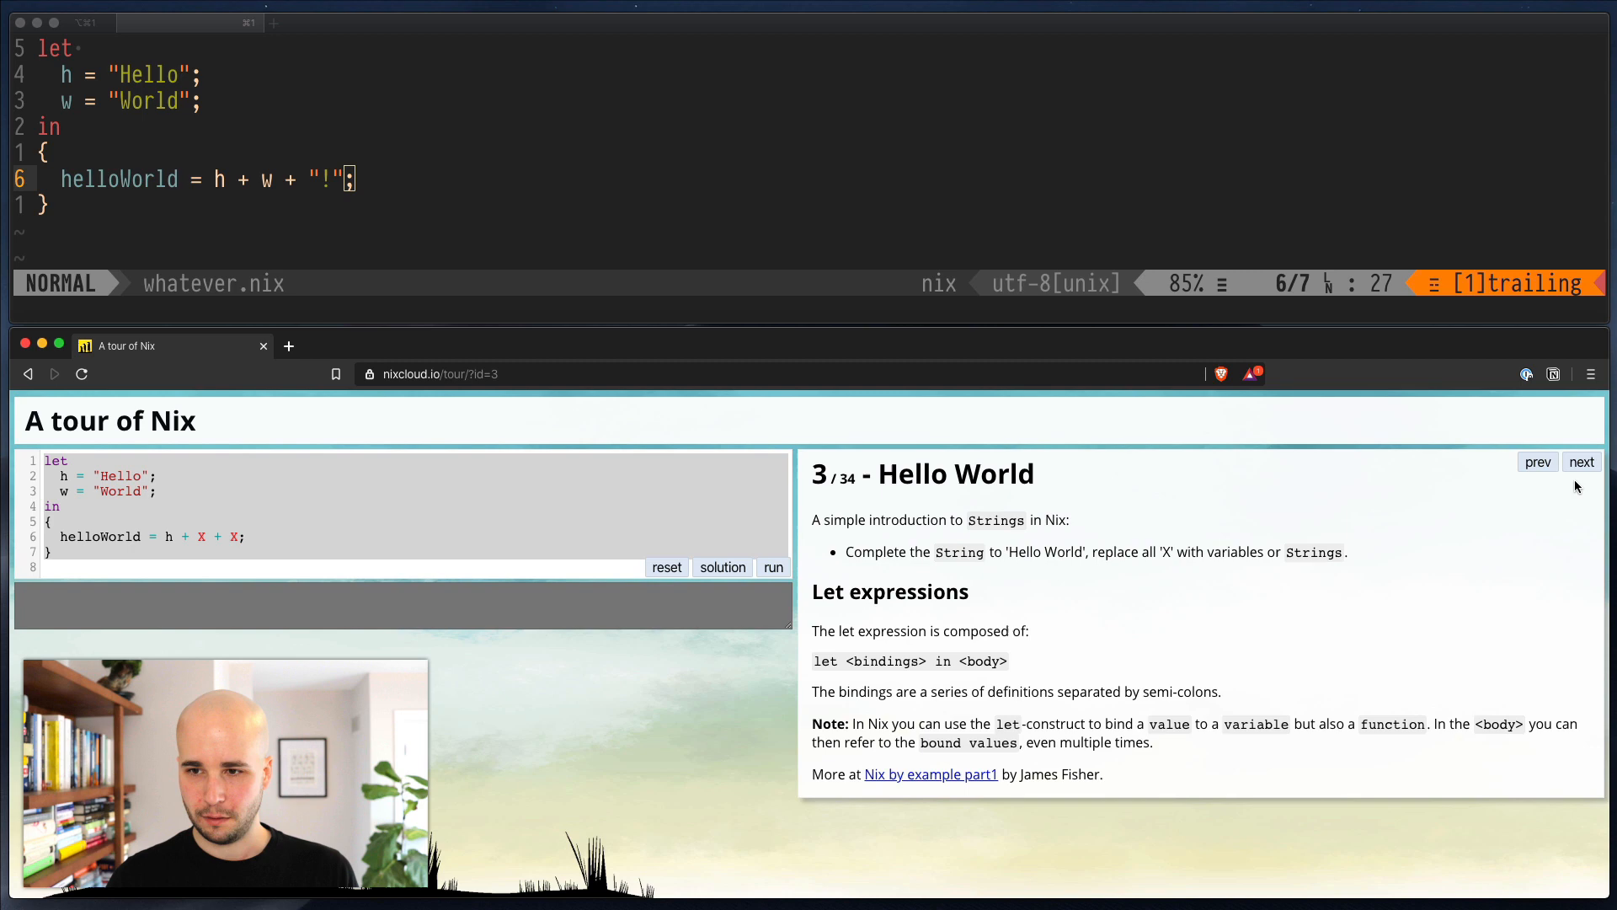
click(1580, 462)
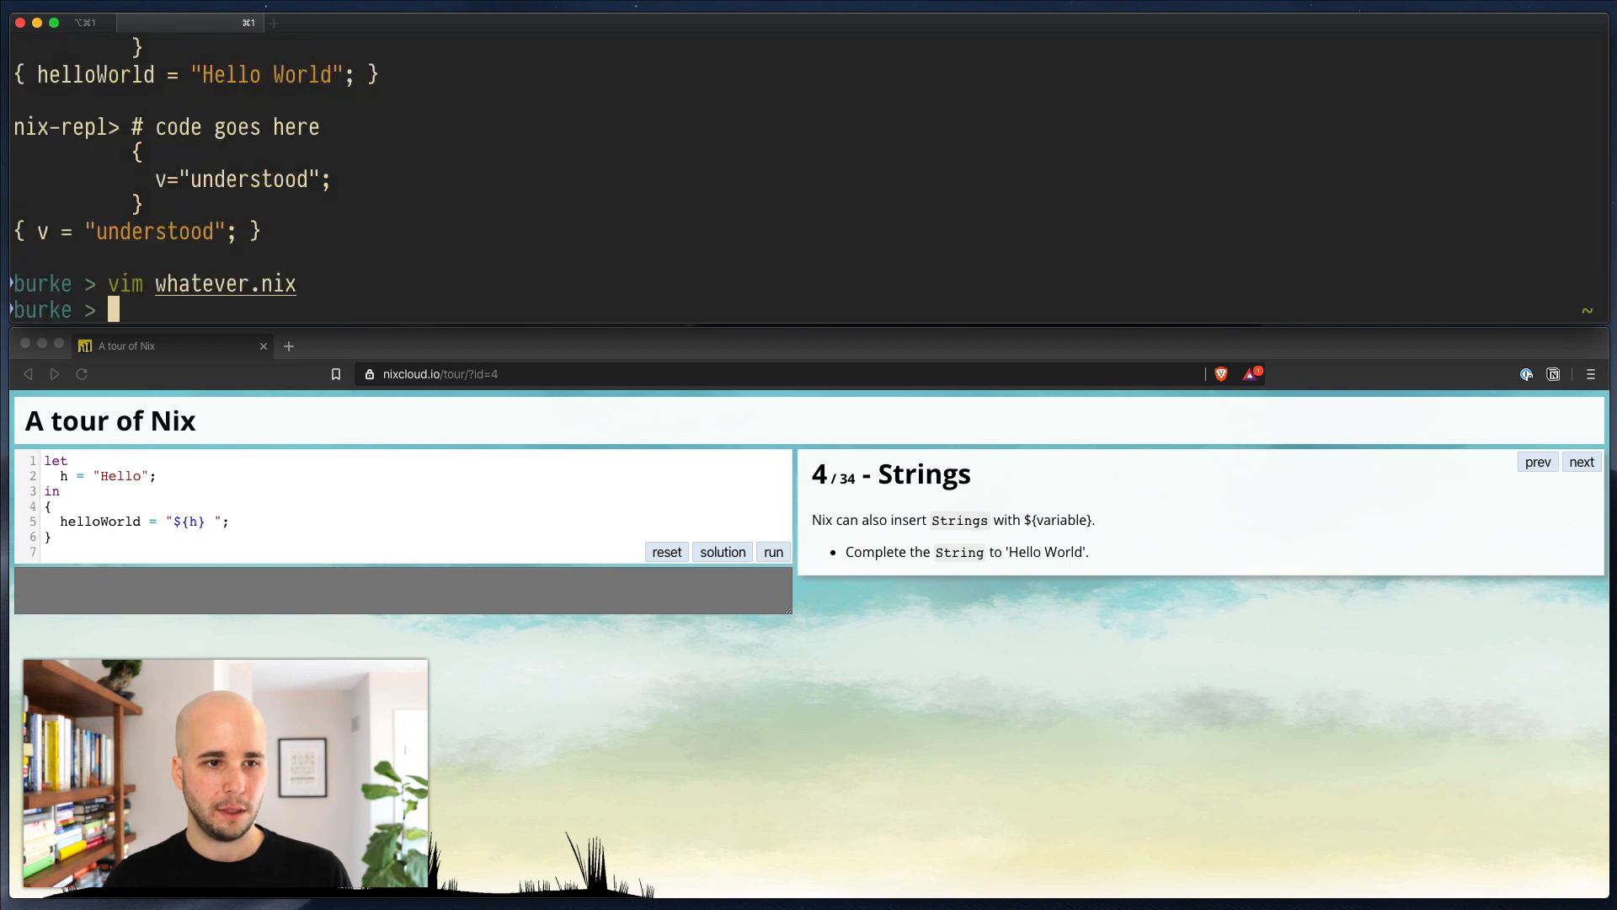
Step: Start a fresh nix repl (Nix 2.3) after quitting vim and begin probing its help commands
text(nix repl)
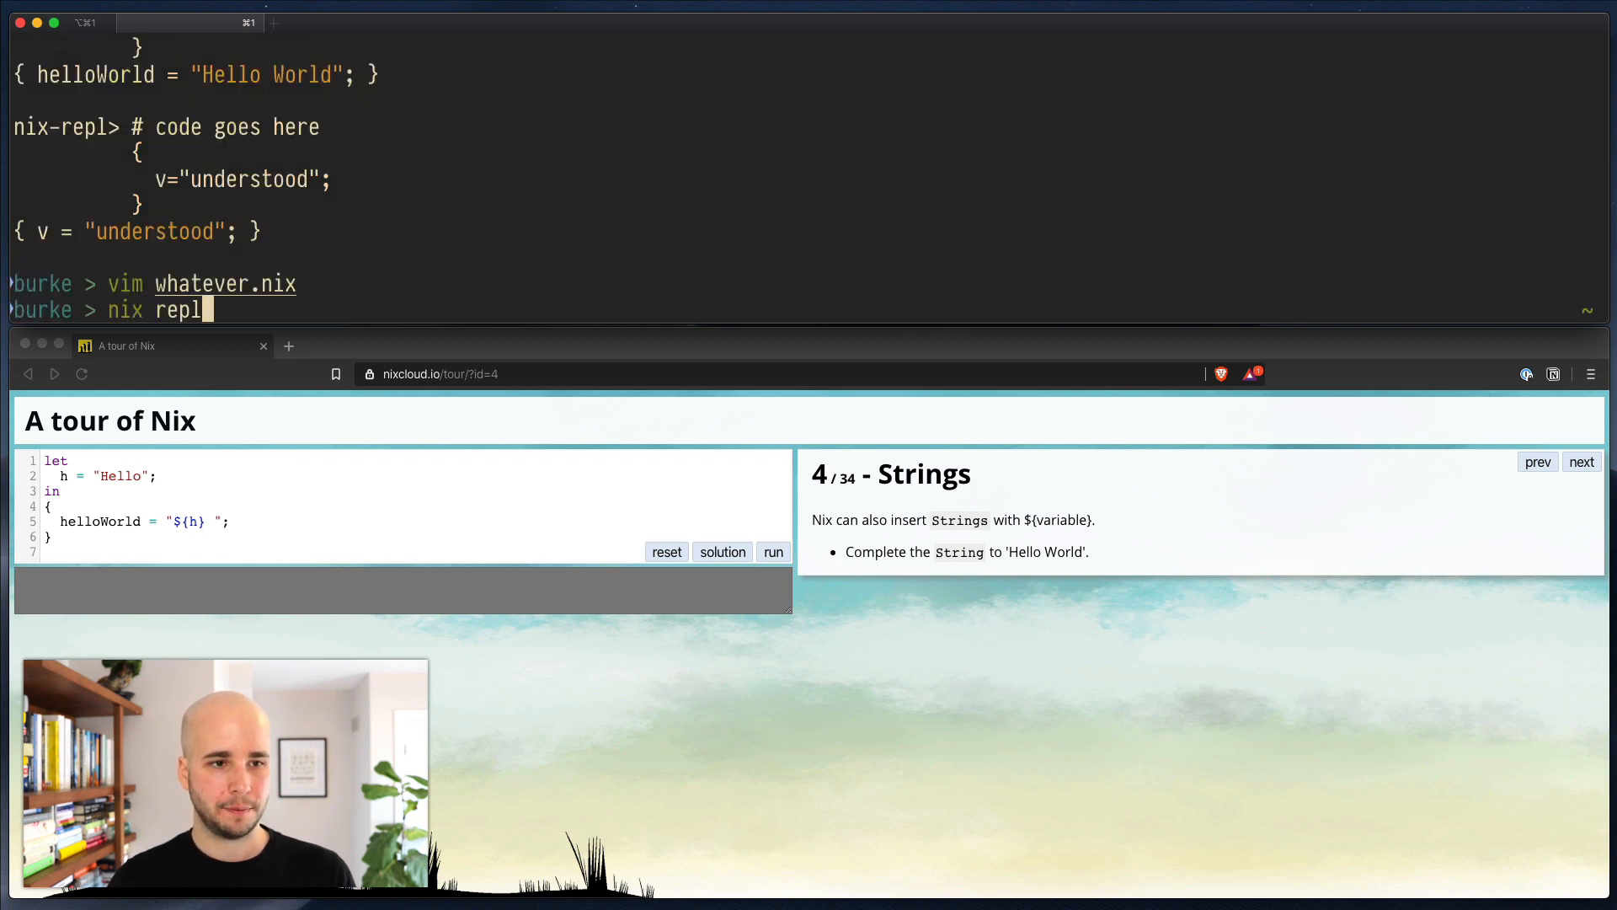
key(Return)
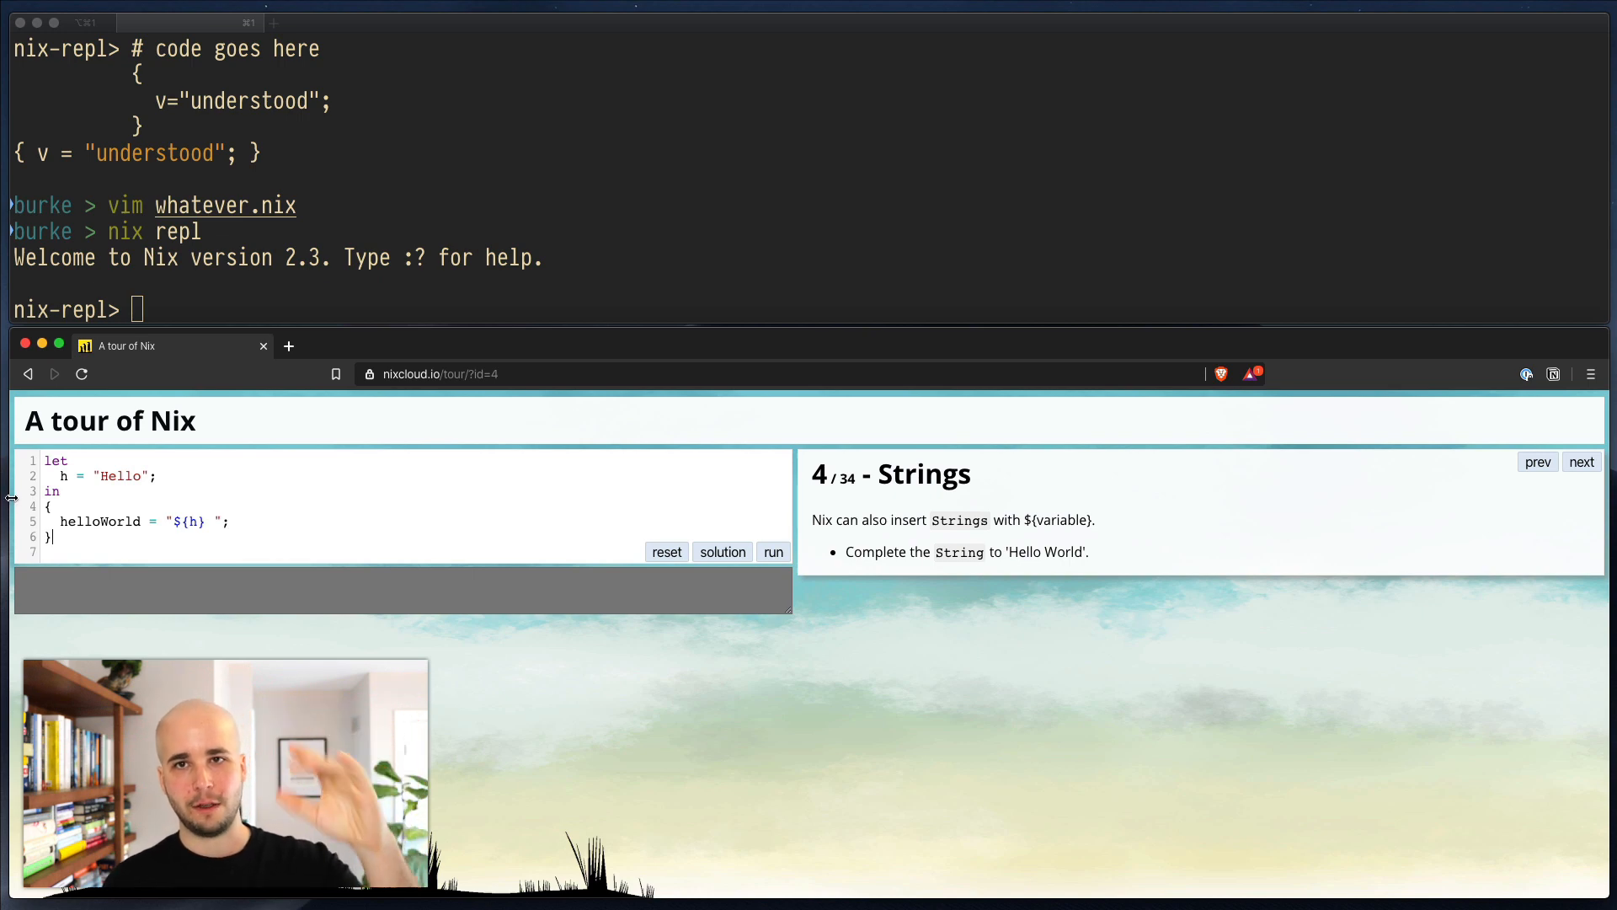
text(?)
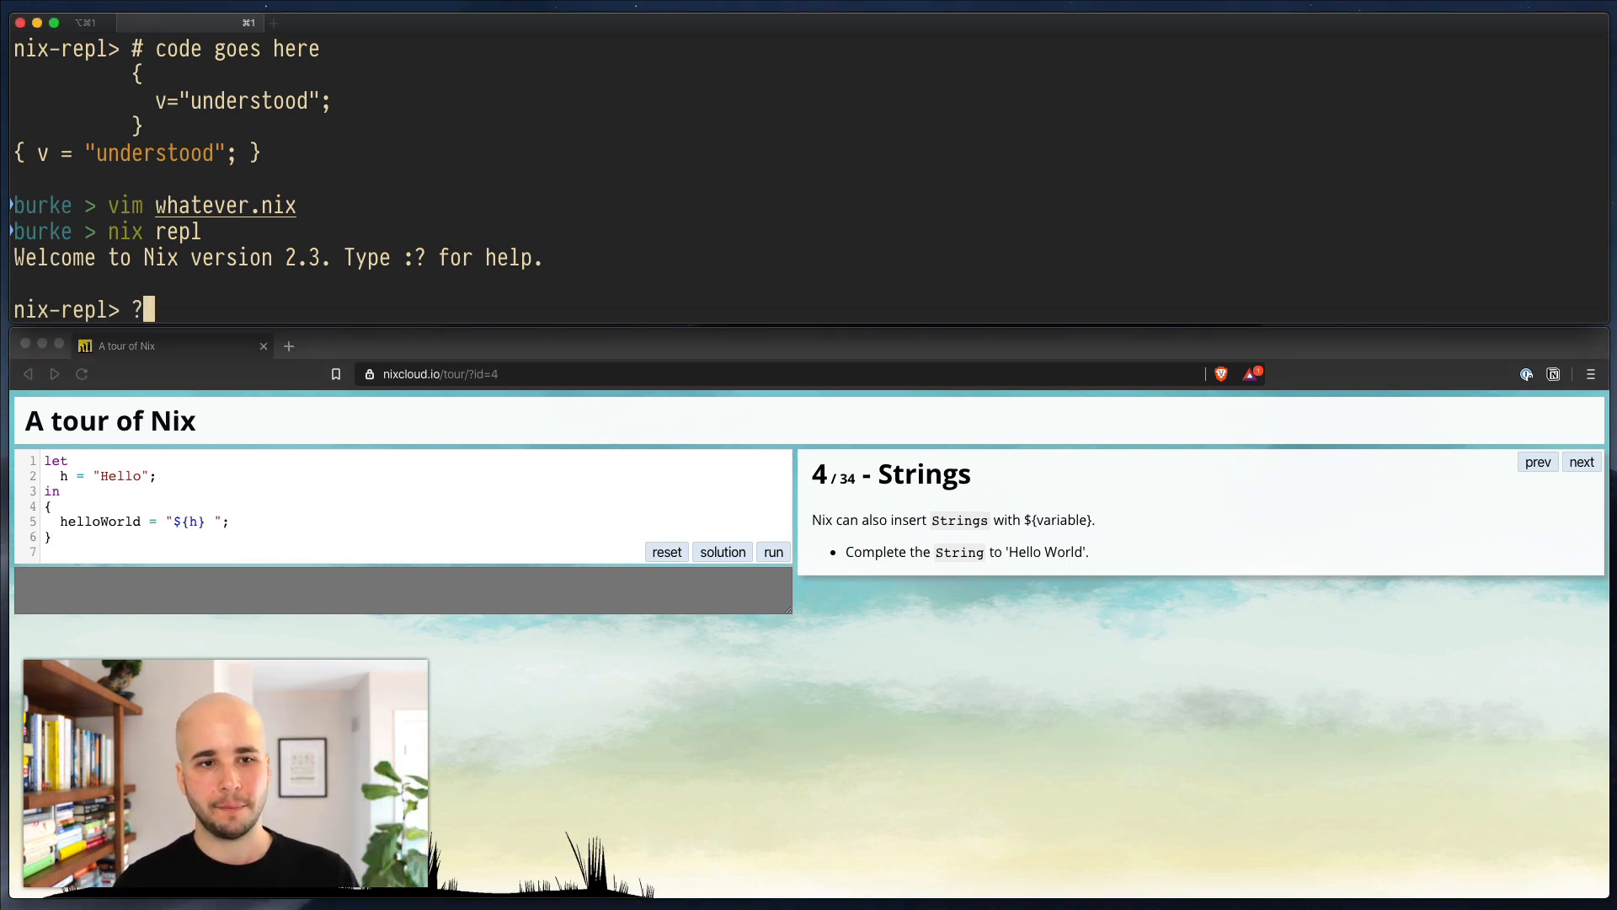
text(:)
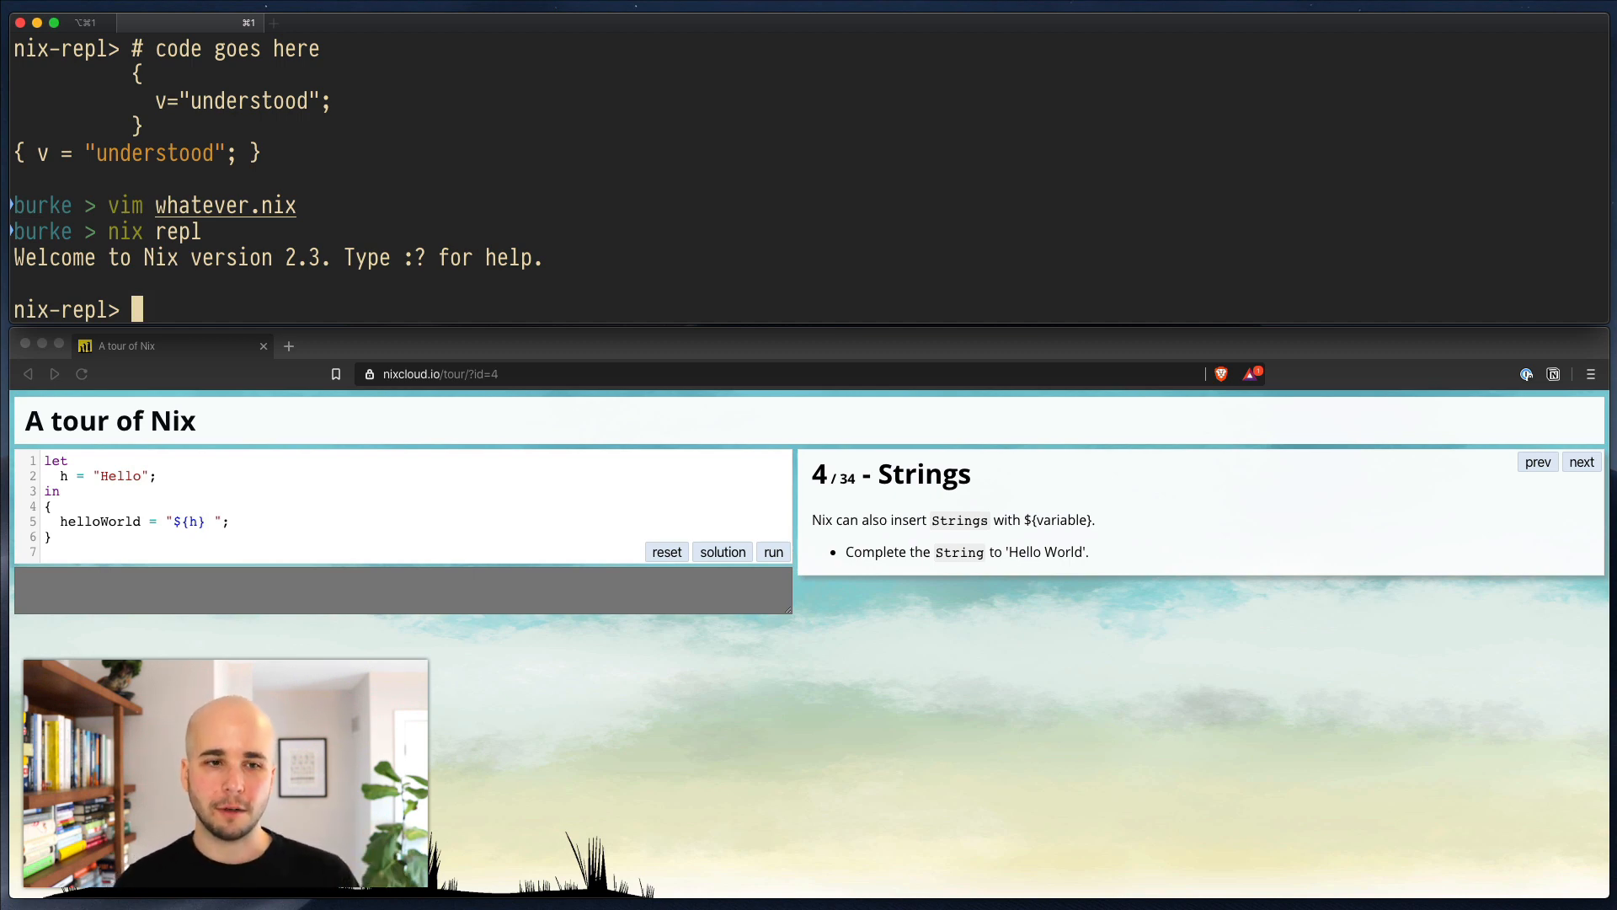
Step: List the repl's available commands with :?, such as :l, :b and :q
text(:?)
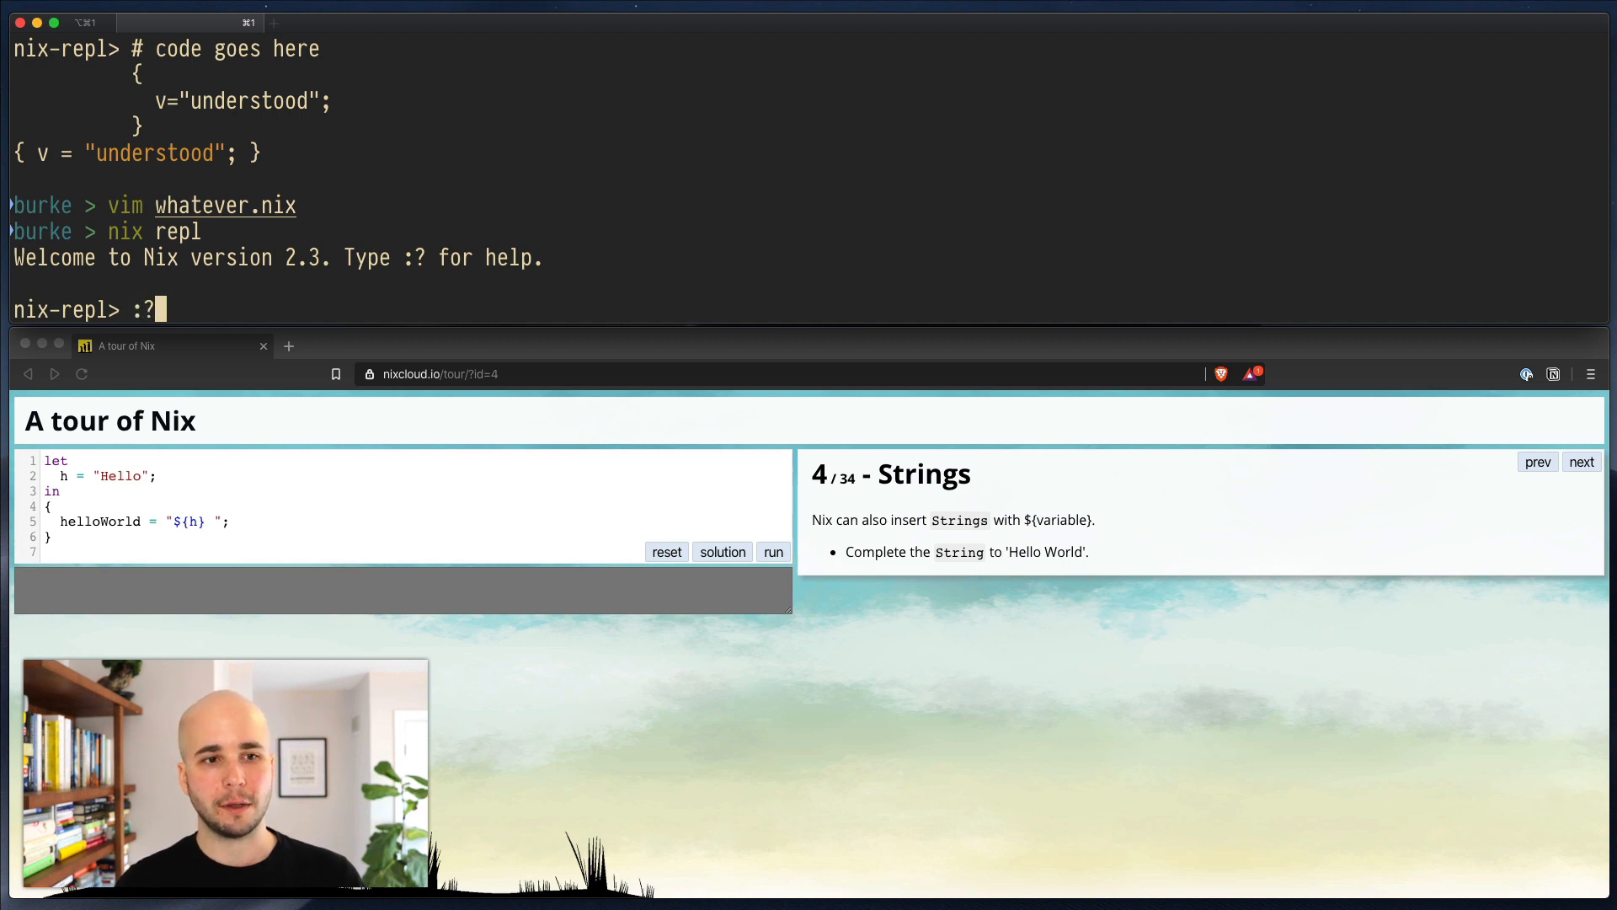
key(Return)
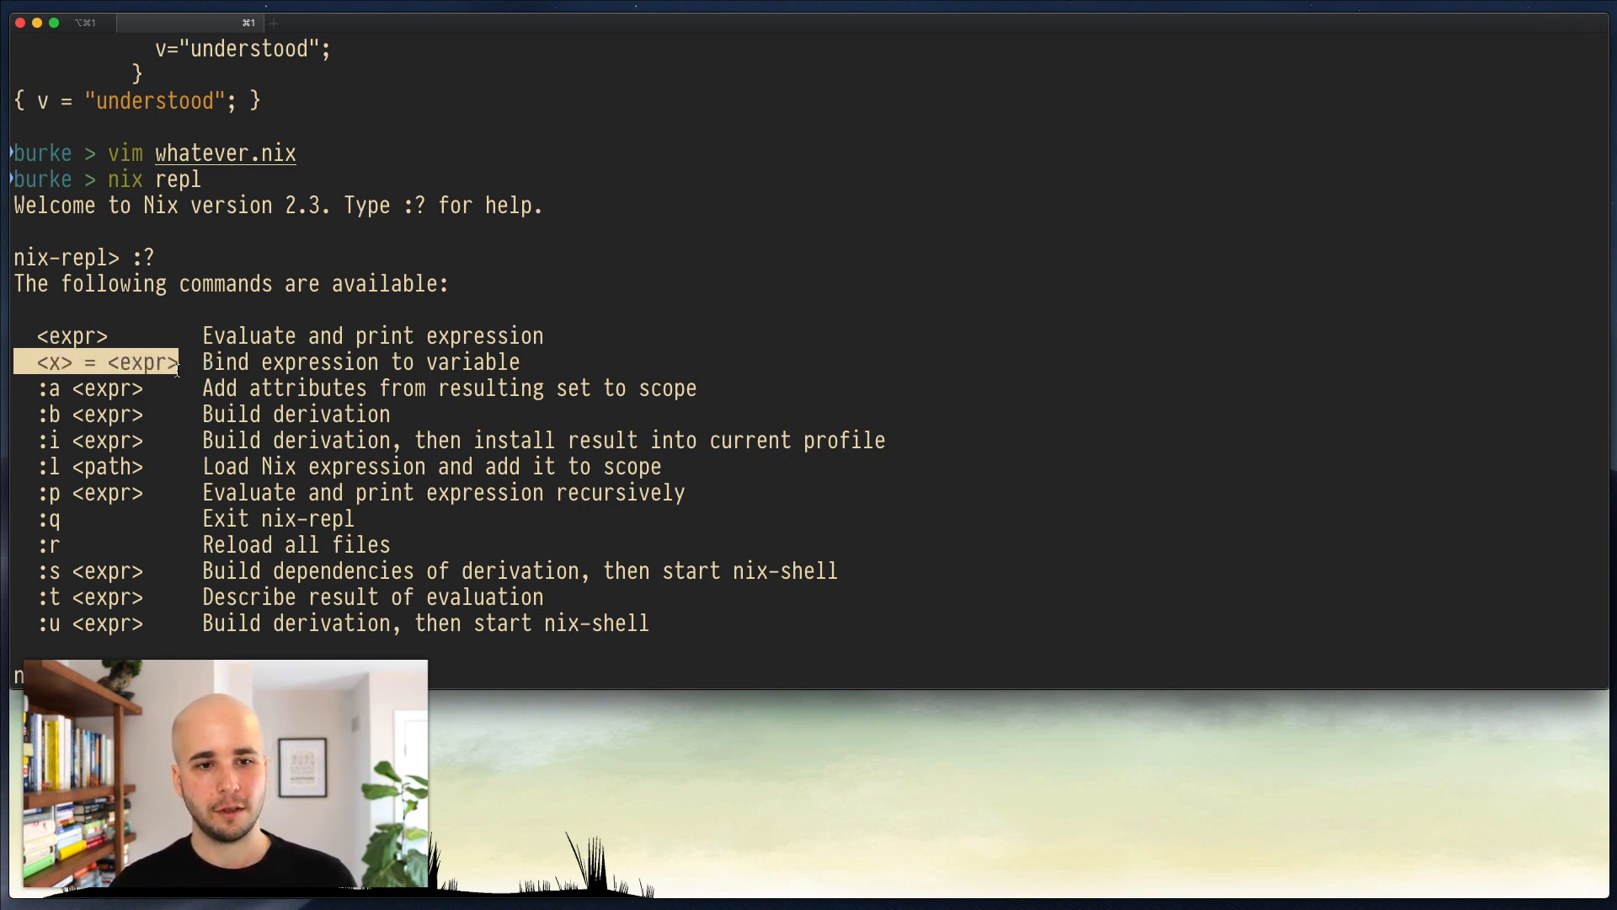
mouse_move(613, 720)
text(h = "Hello";)
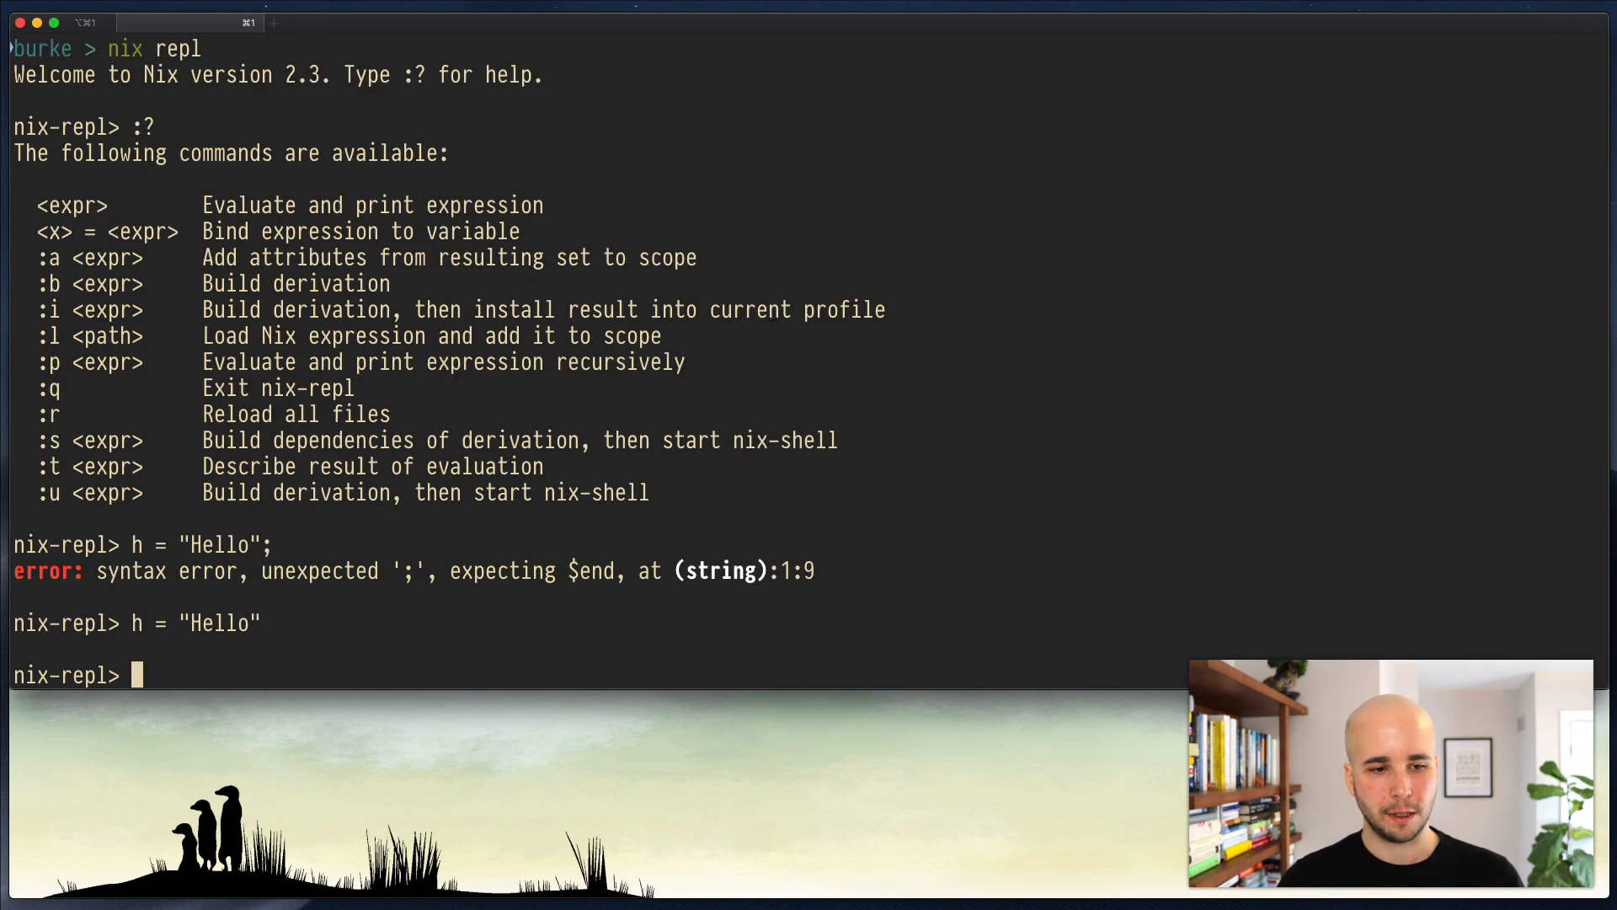
Step: Print h as "Hello" and evaluate { helloWorld = "${h} "; } to "Hello "
text(h)
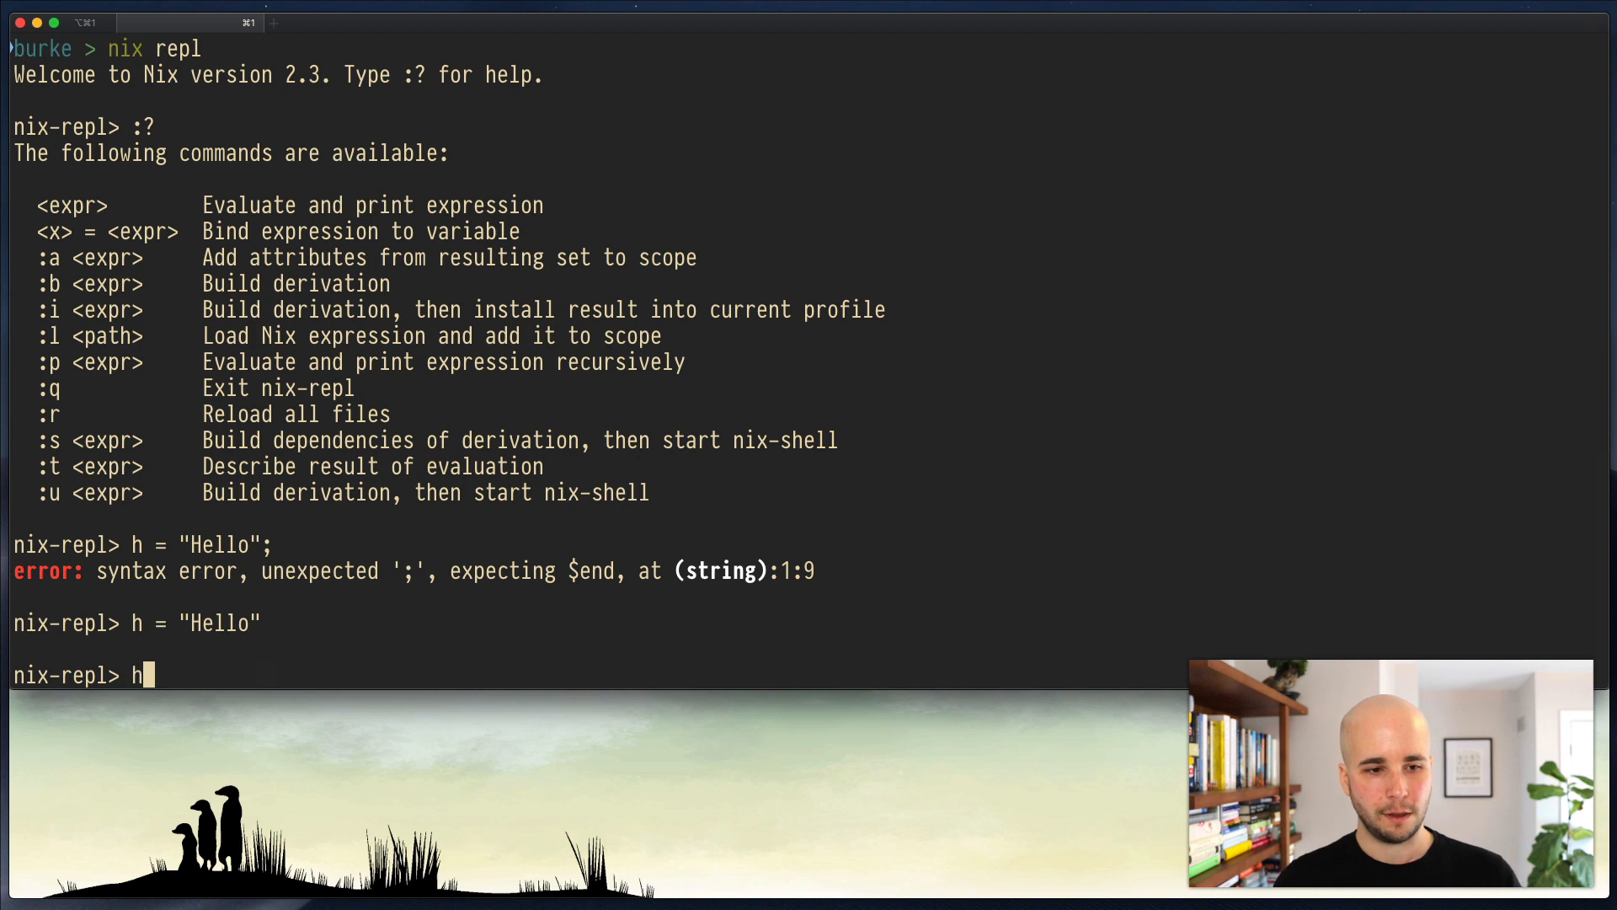
key(Return)
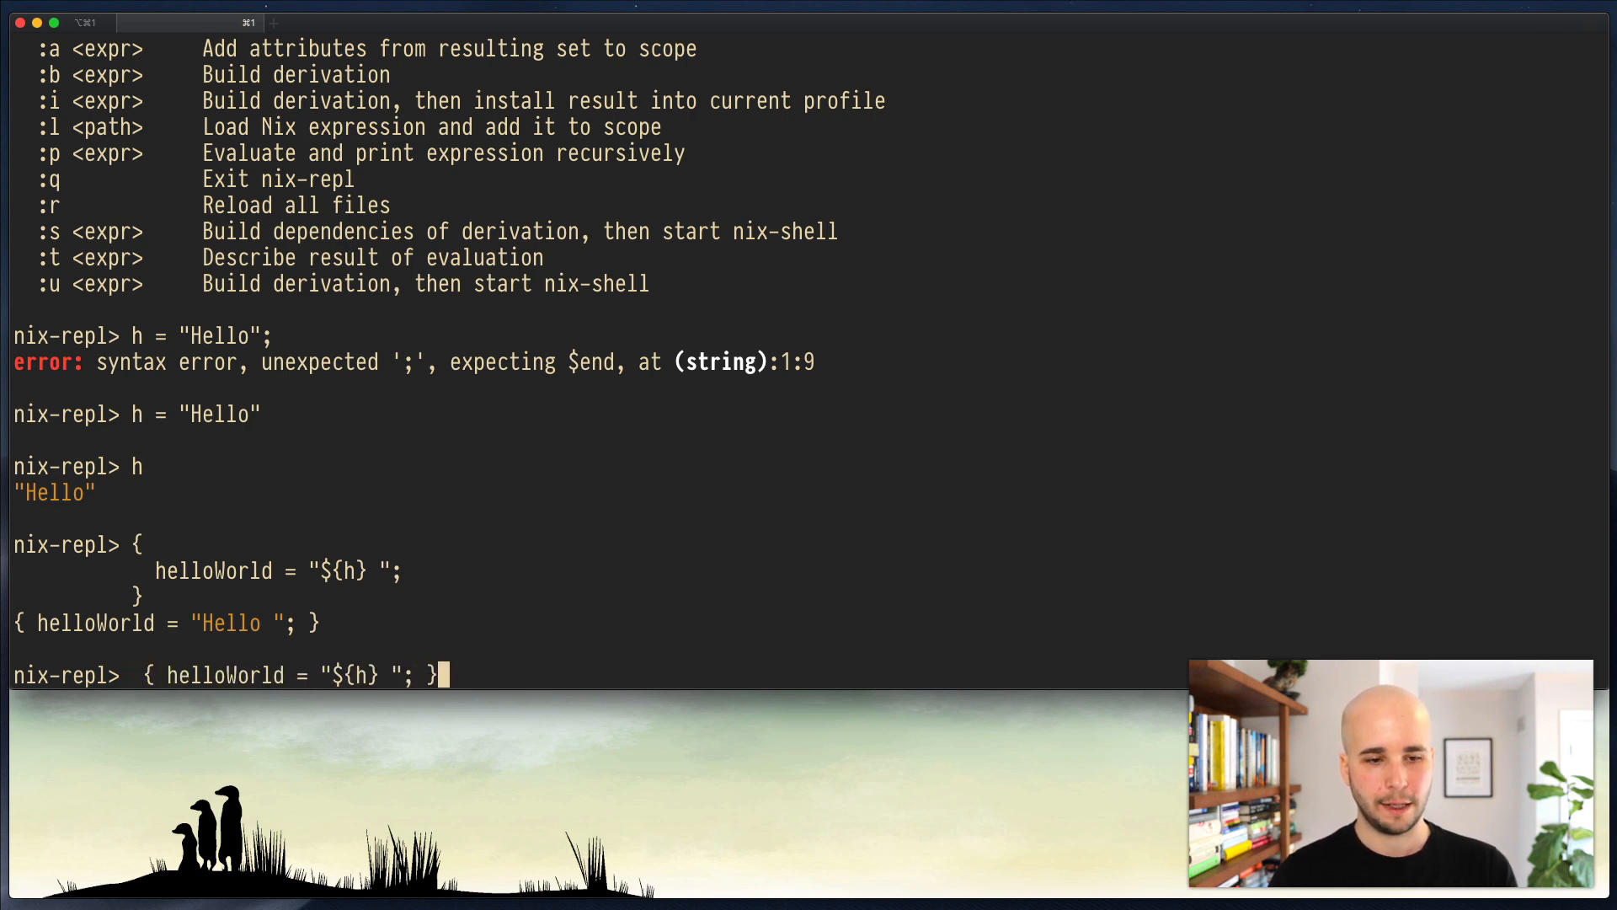
key(Return)
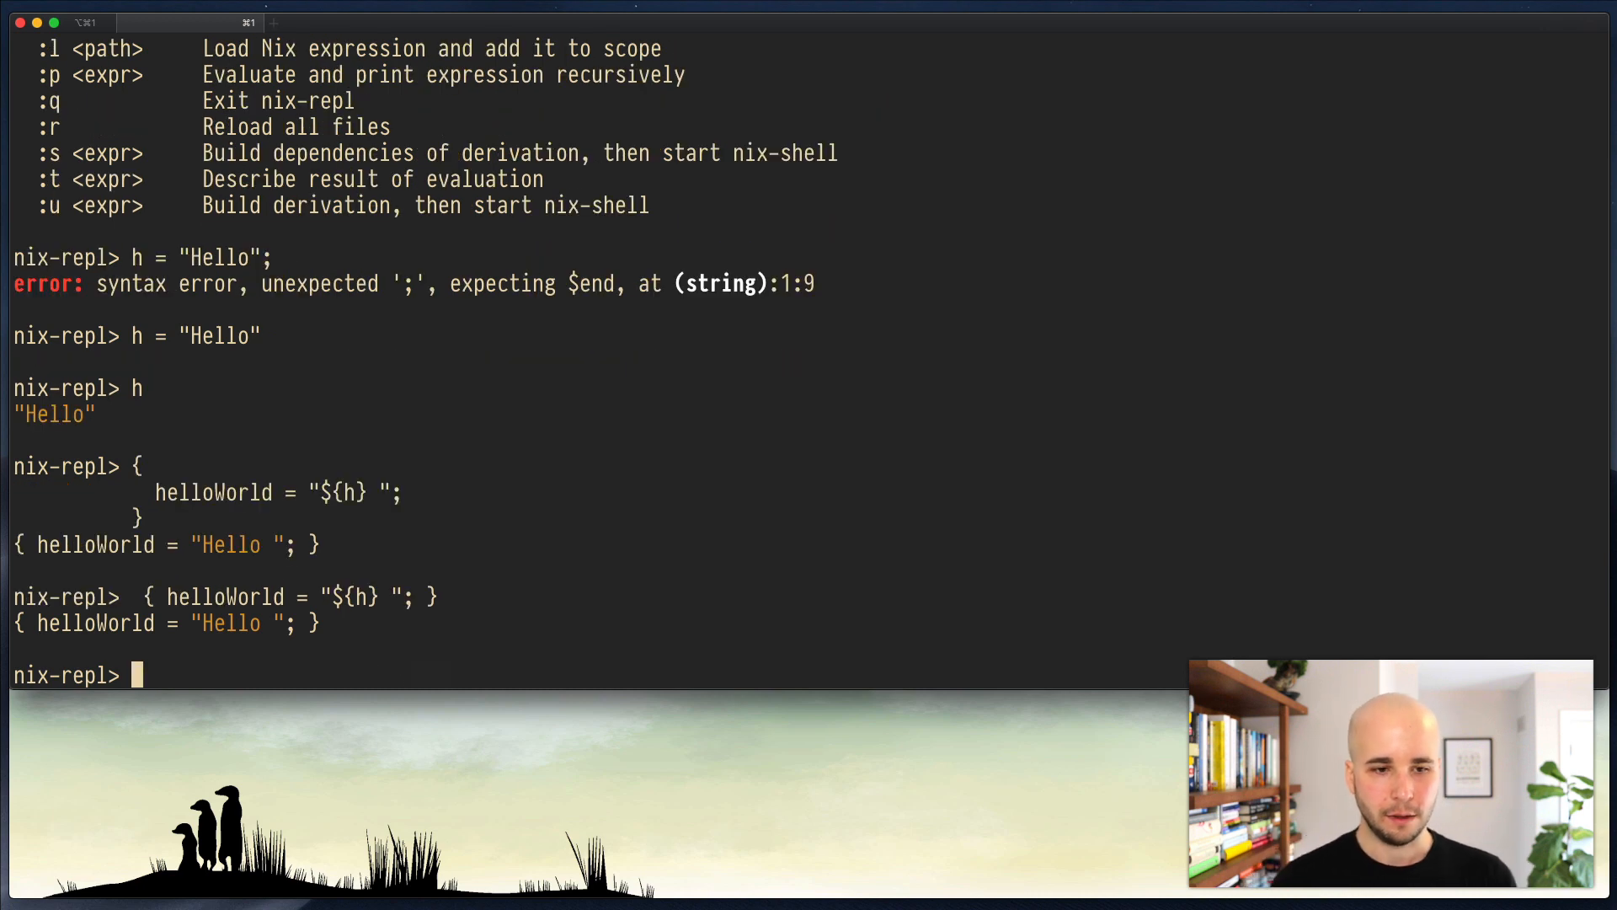
mouse_move(702, 692)
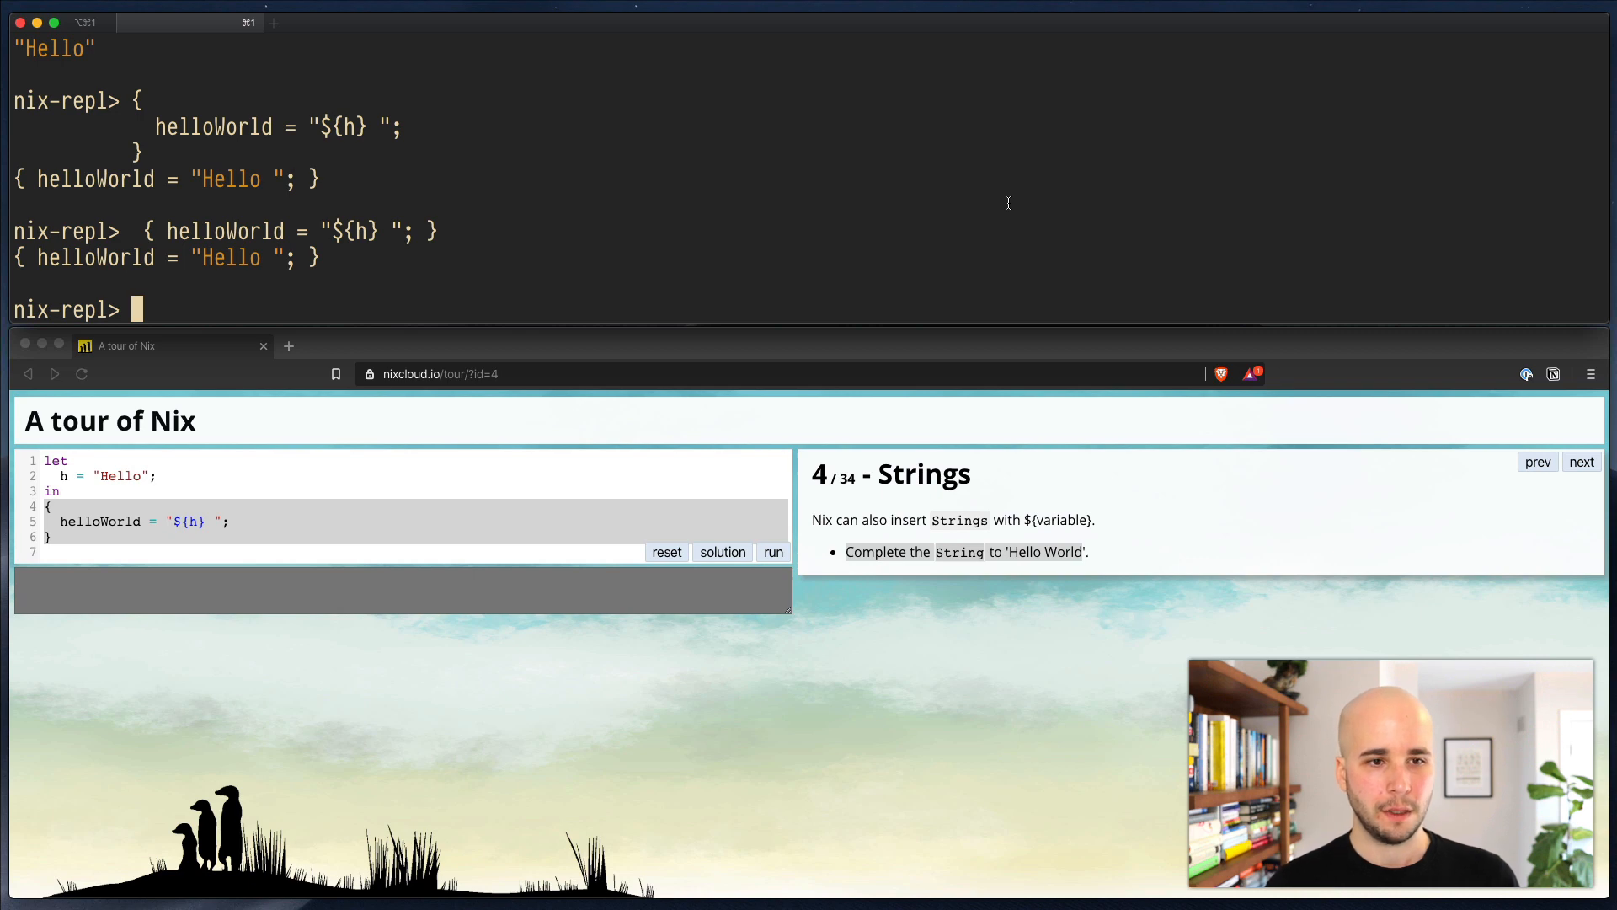
Step: Evaluate { helloWorld = "${h} World"; } in the repl to get "Hello World"
text({ helloWorld = "${h} "; })
text(:?)
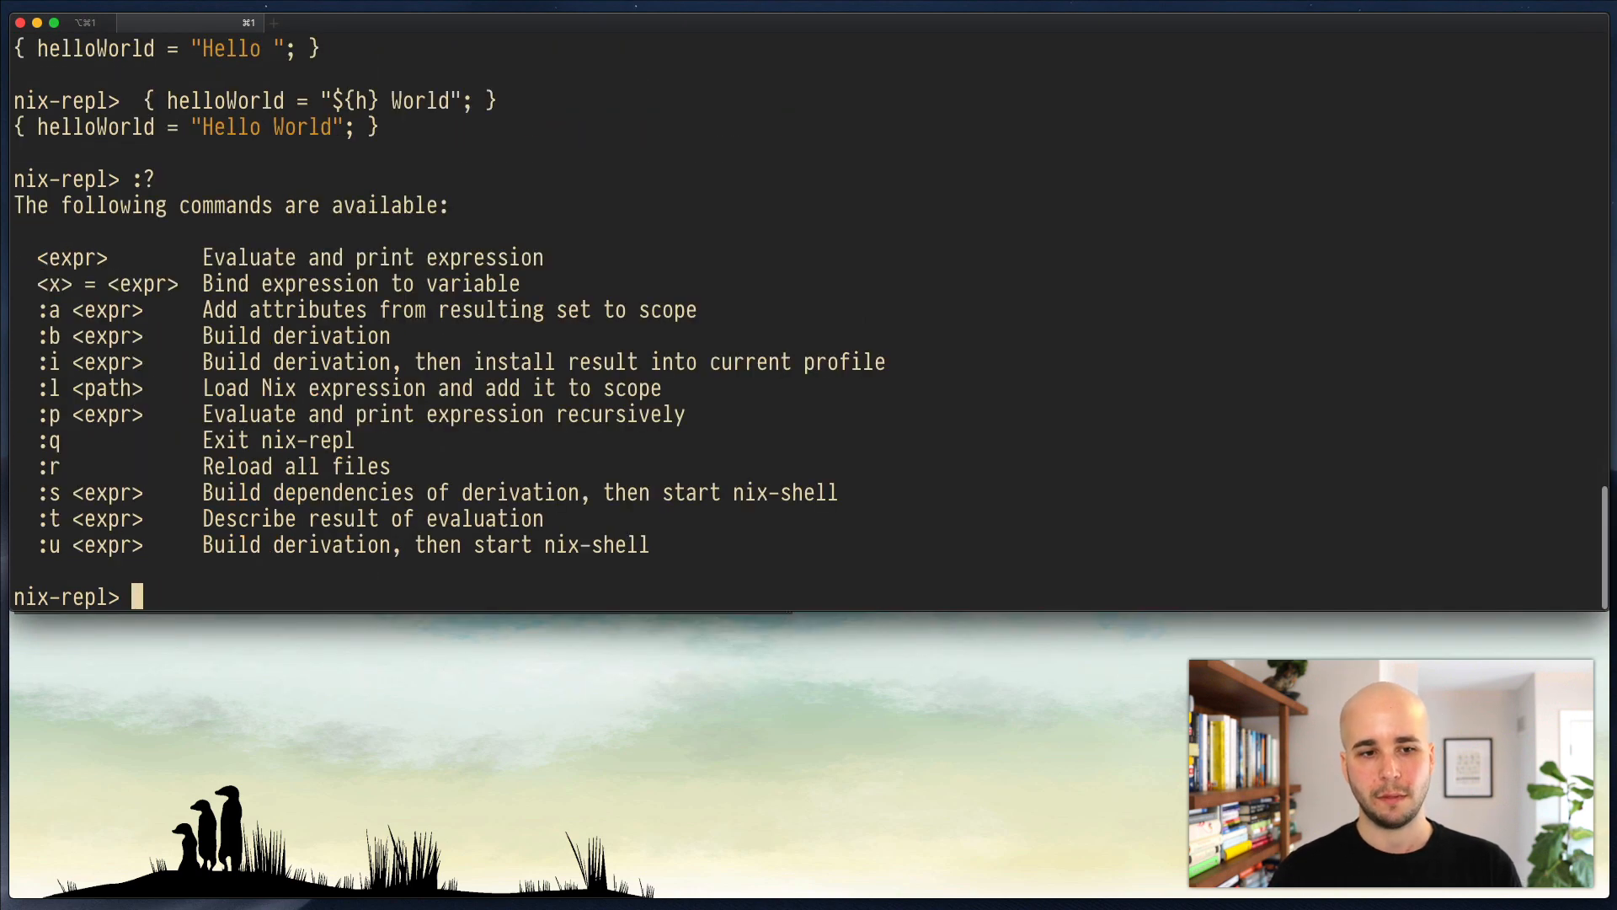
mouse_move(64, 329)
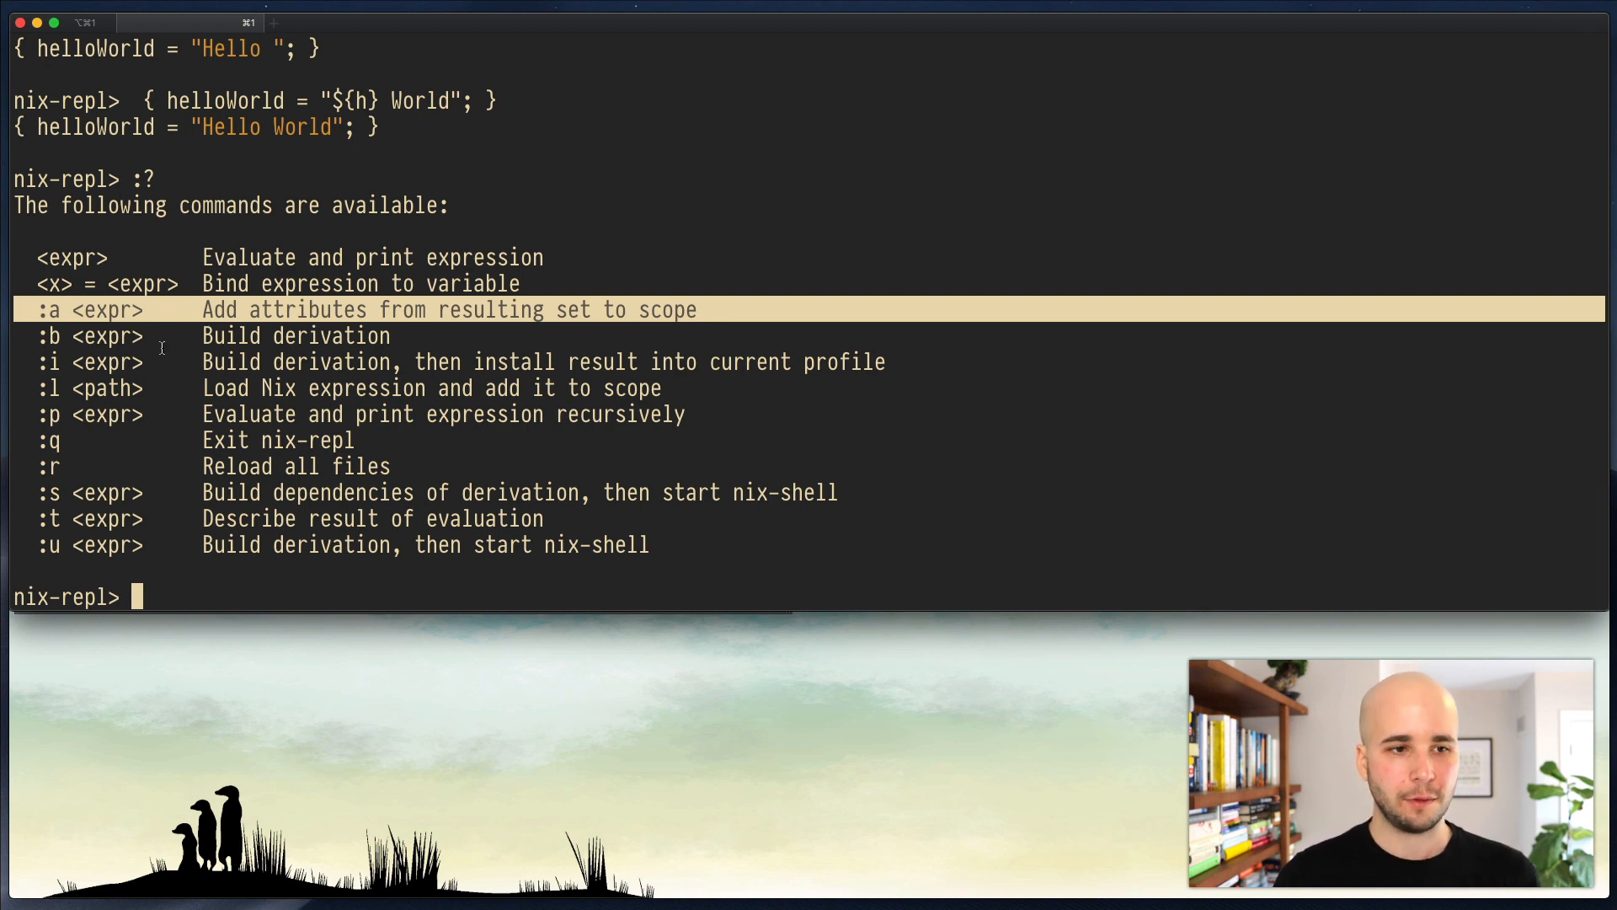
mouse_move(165, 336)
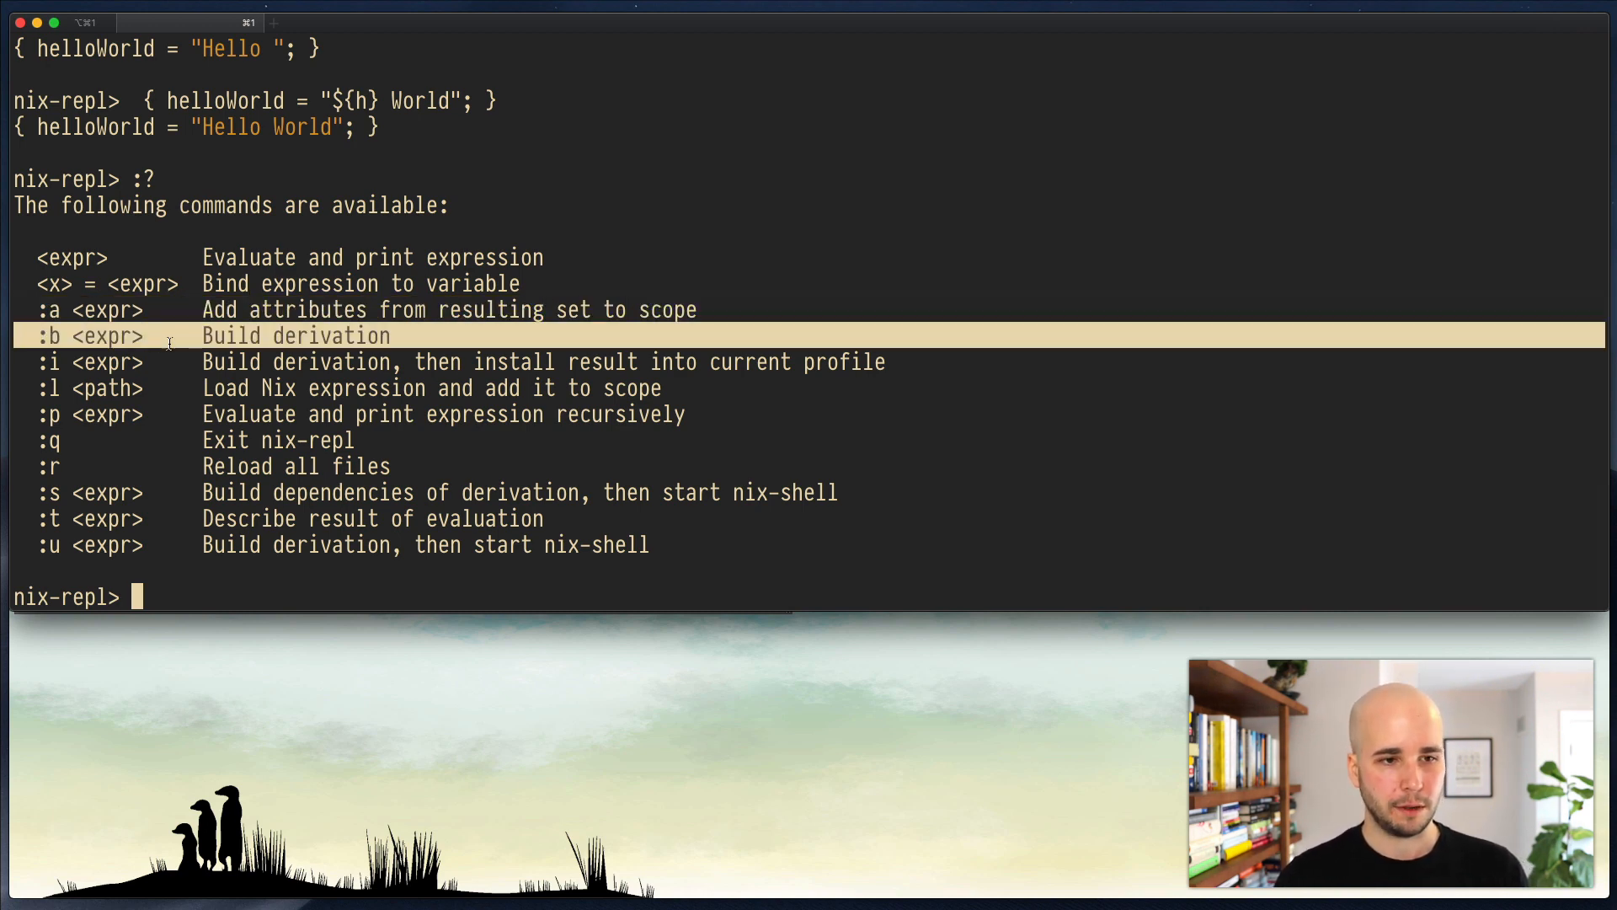
mouse_move(787, 389)
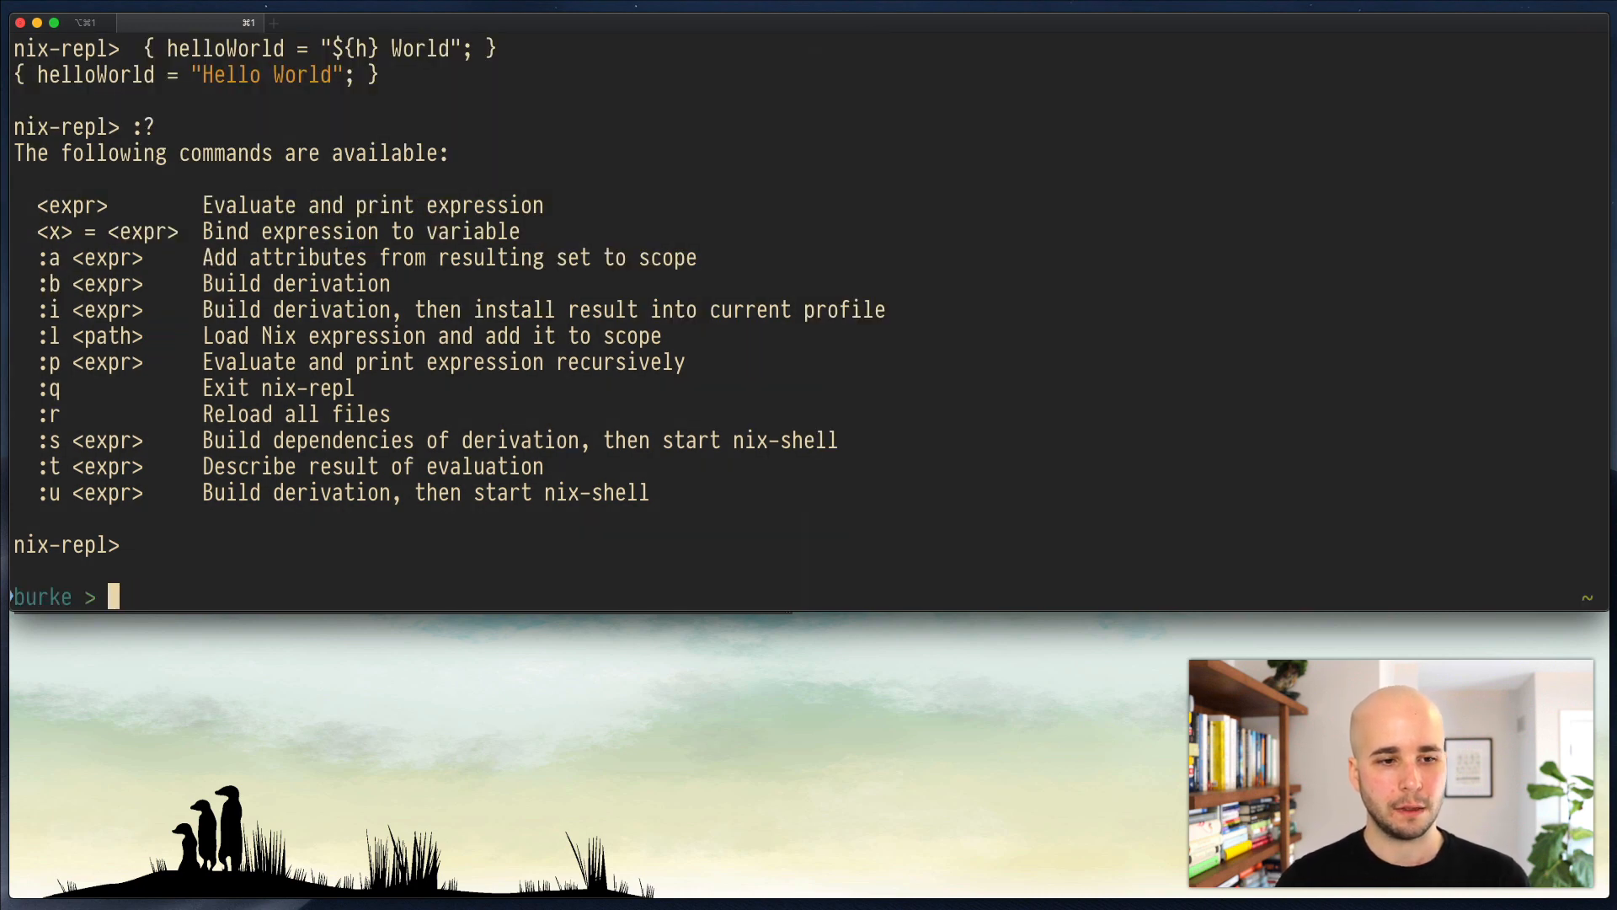
Step: View whatever.nix in vim and close it, returning to the shell
text(vim whatever.nix)
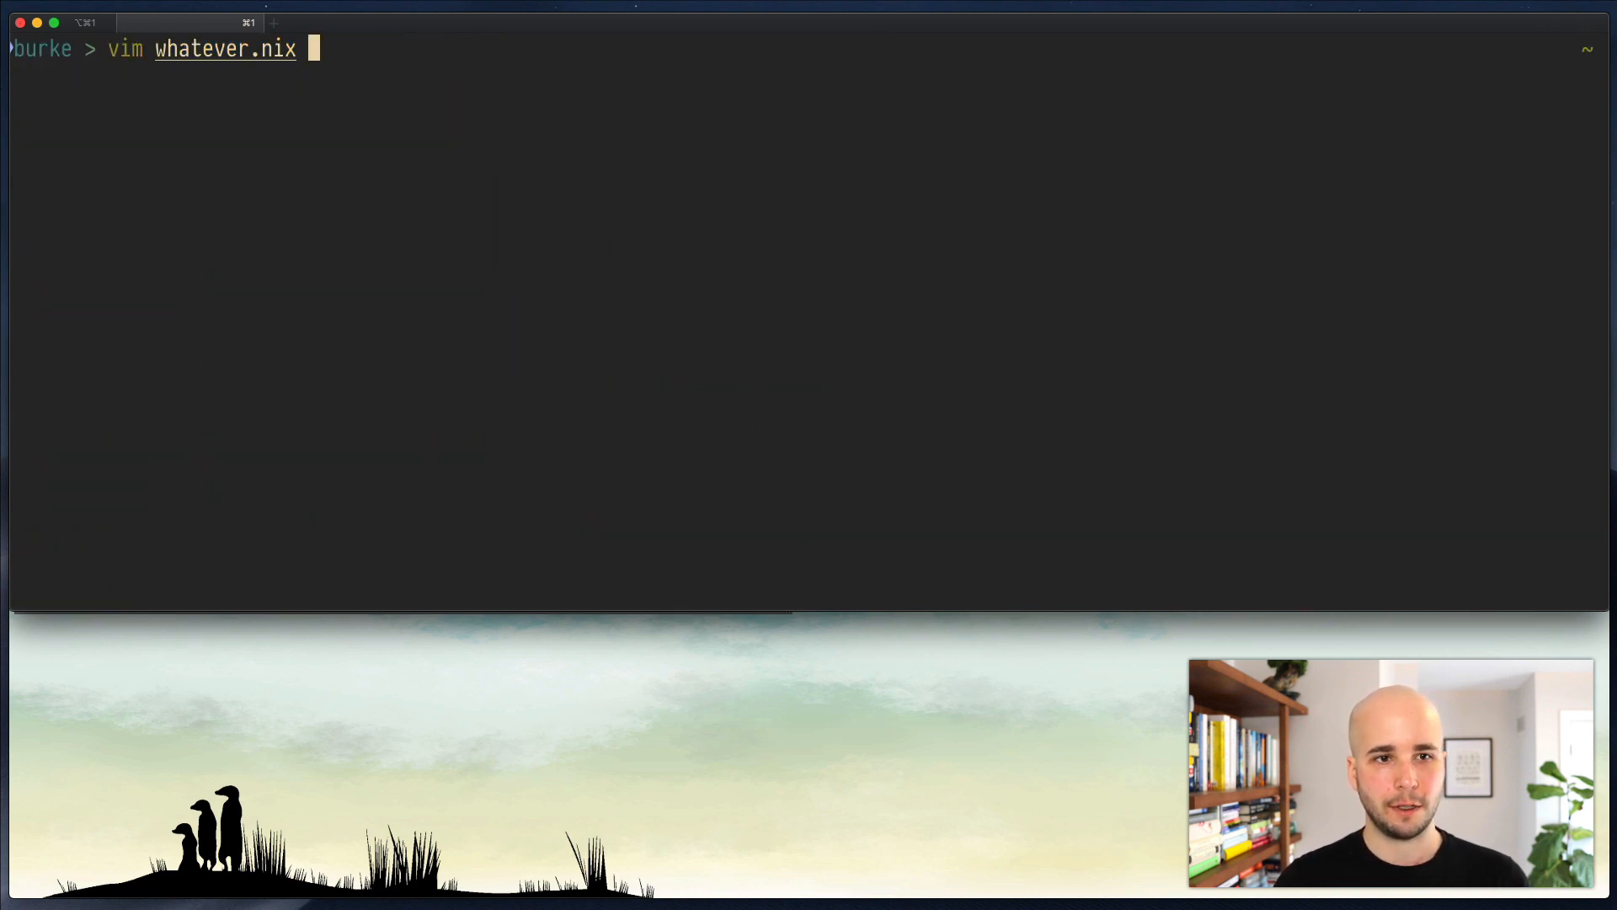
key(Return)
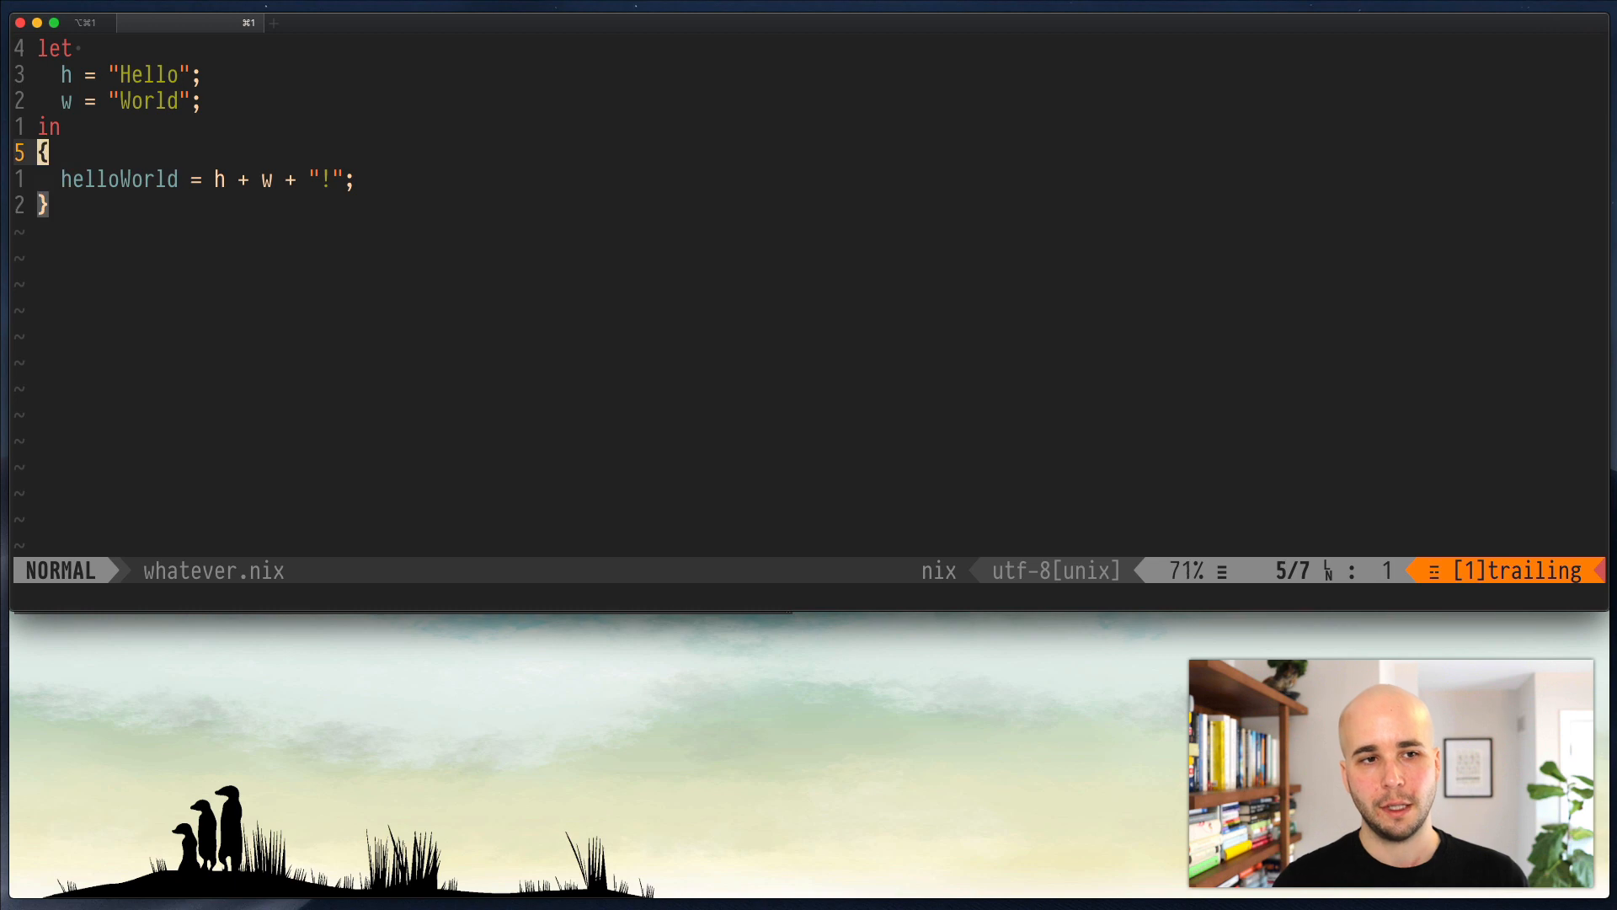
key(j)
text(:)
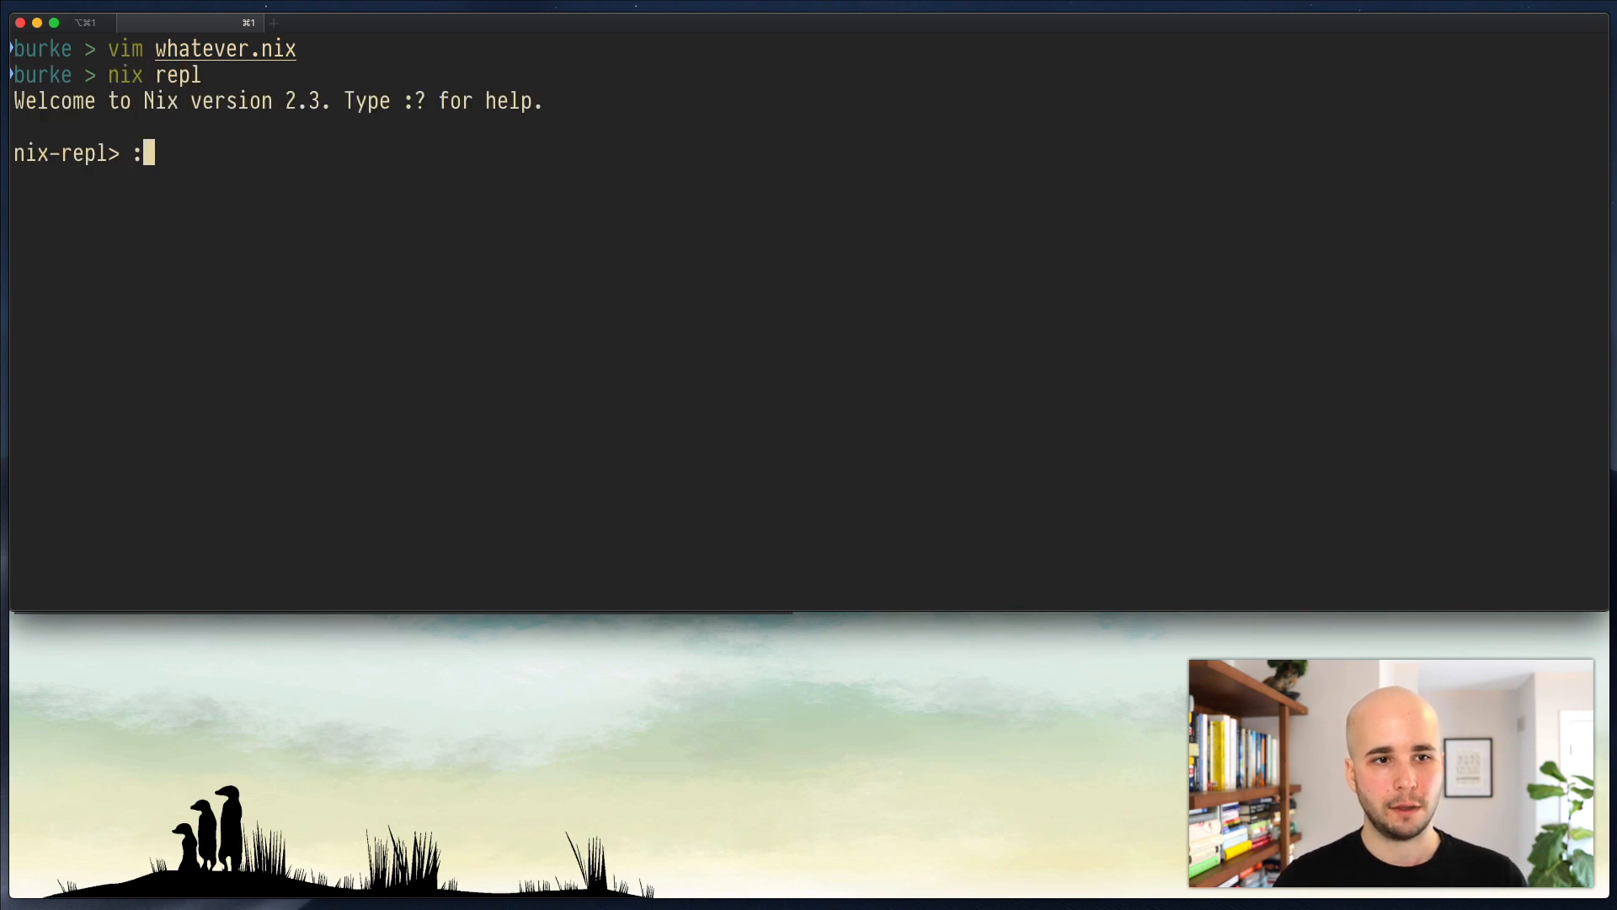
Step: Load ./whatever.nix into the repl with :l and evaluate helloWorld to "HelloWorld!"
text(l ./whatever.ni)
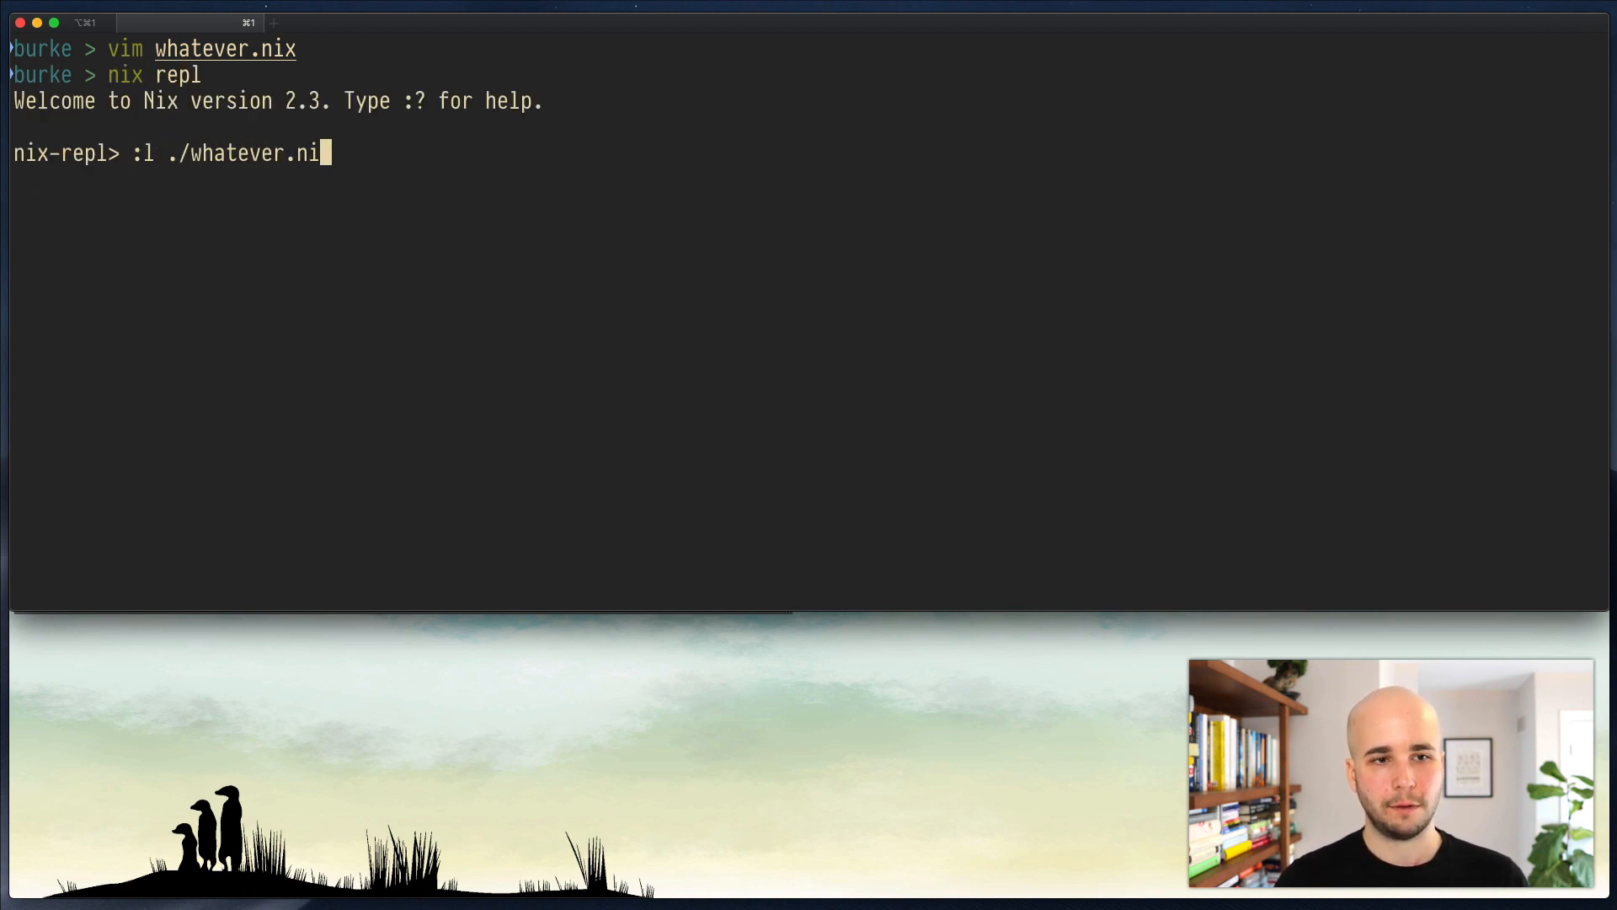
key(Return)
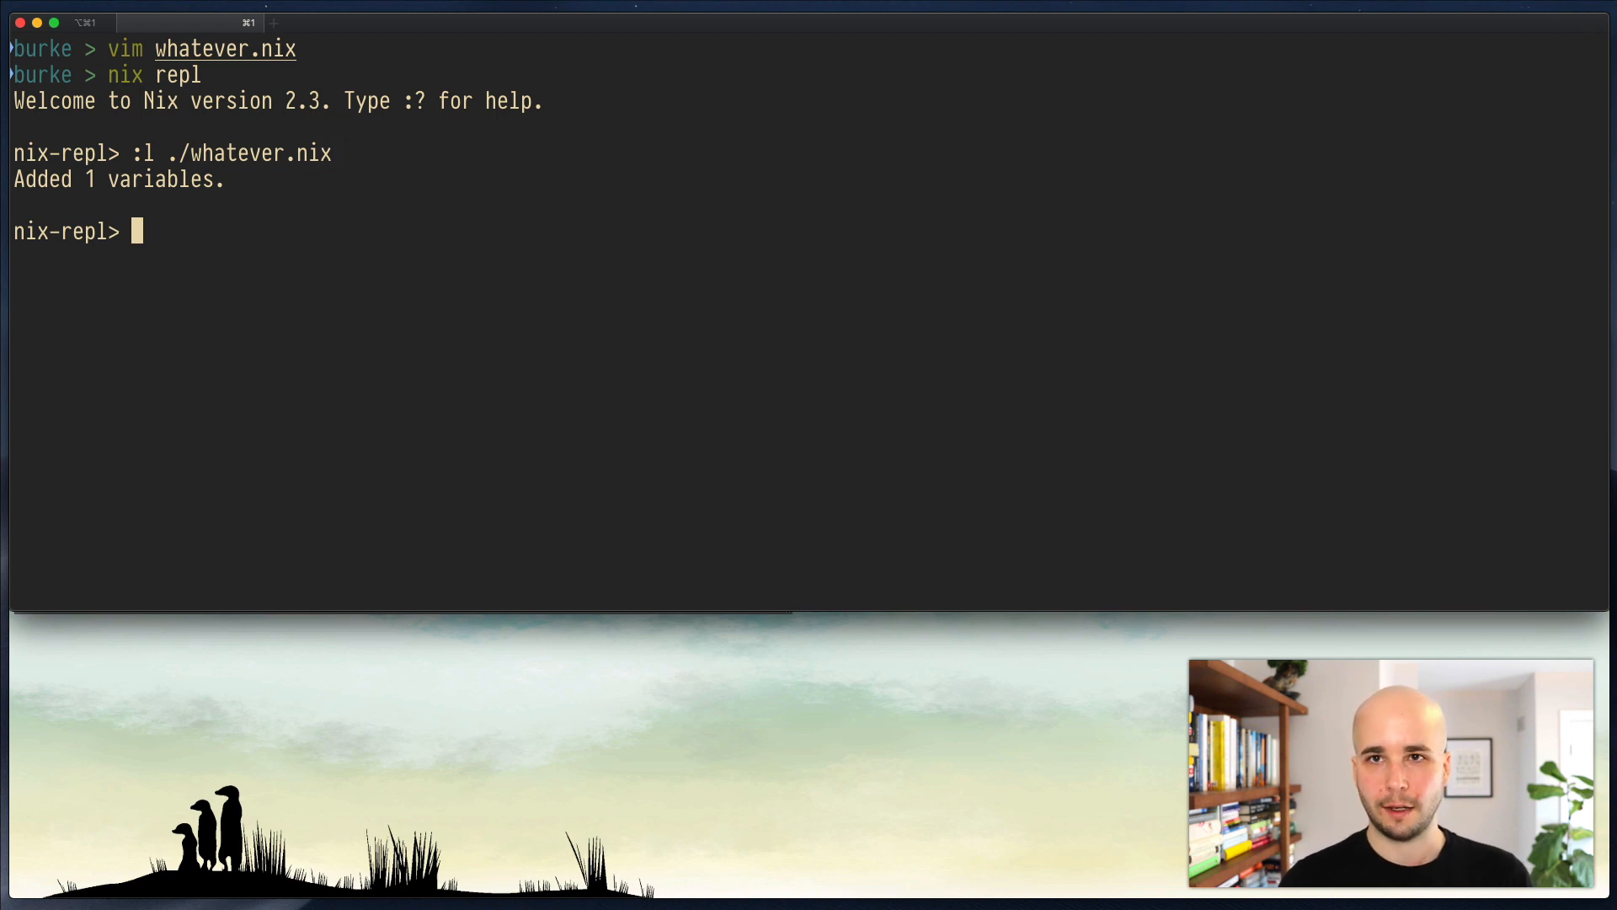
text(helloWorld)
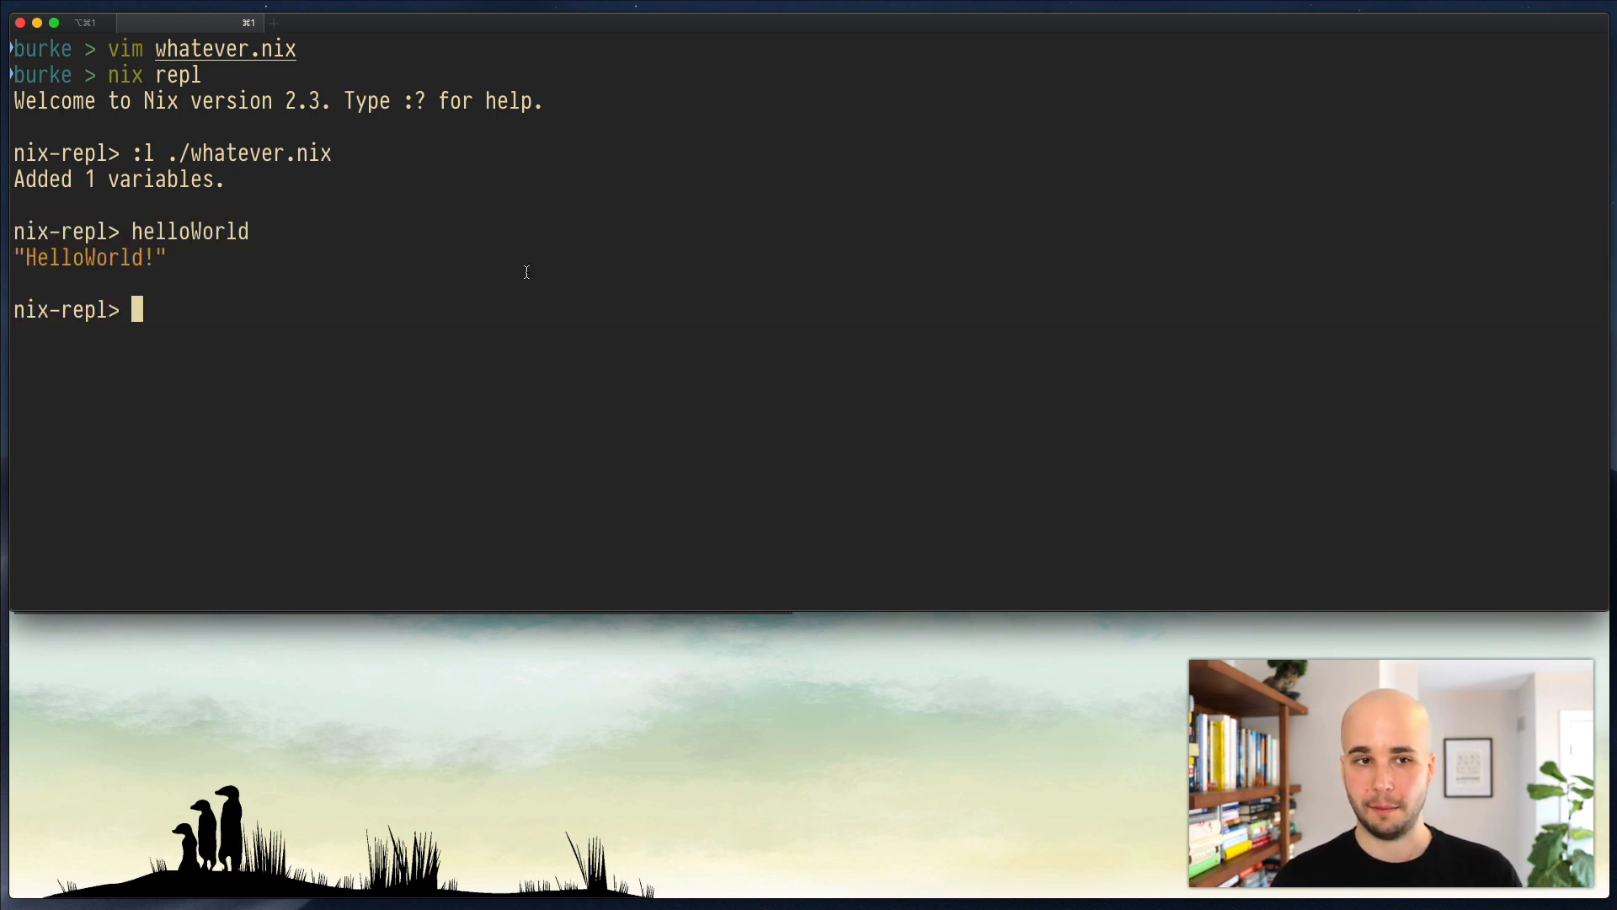
text(:)
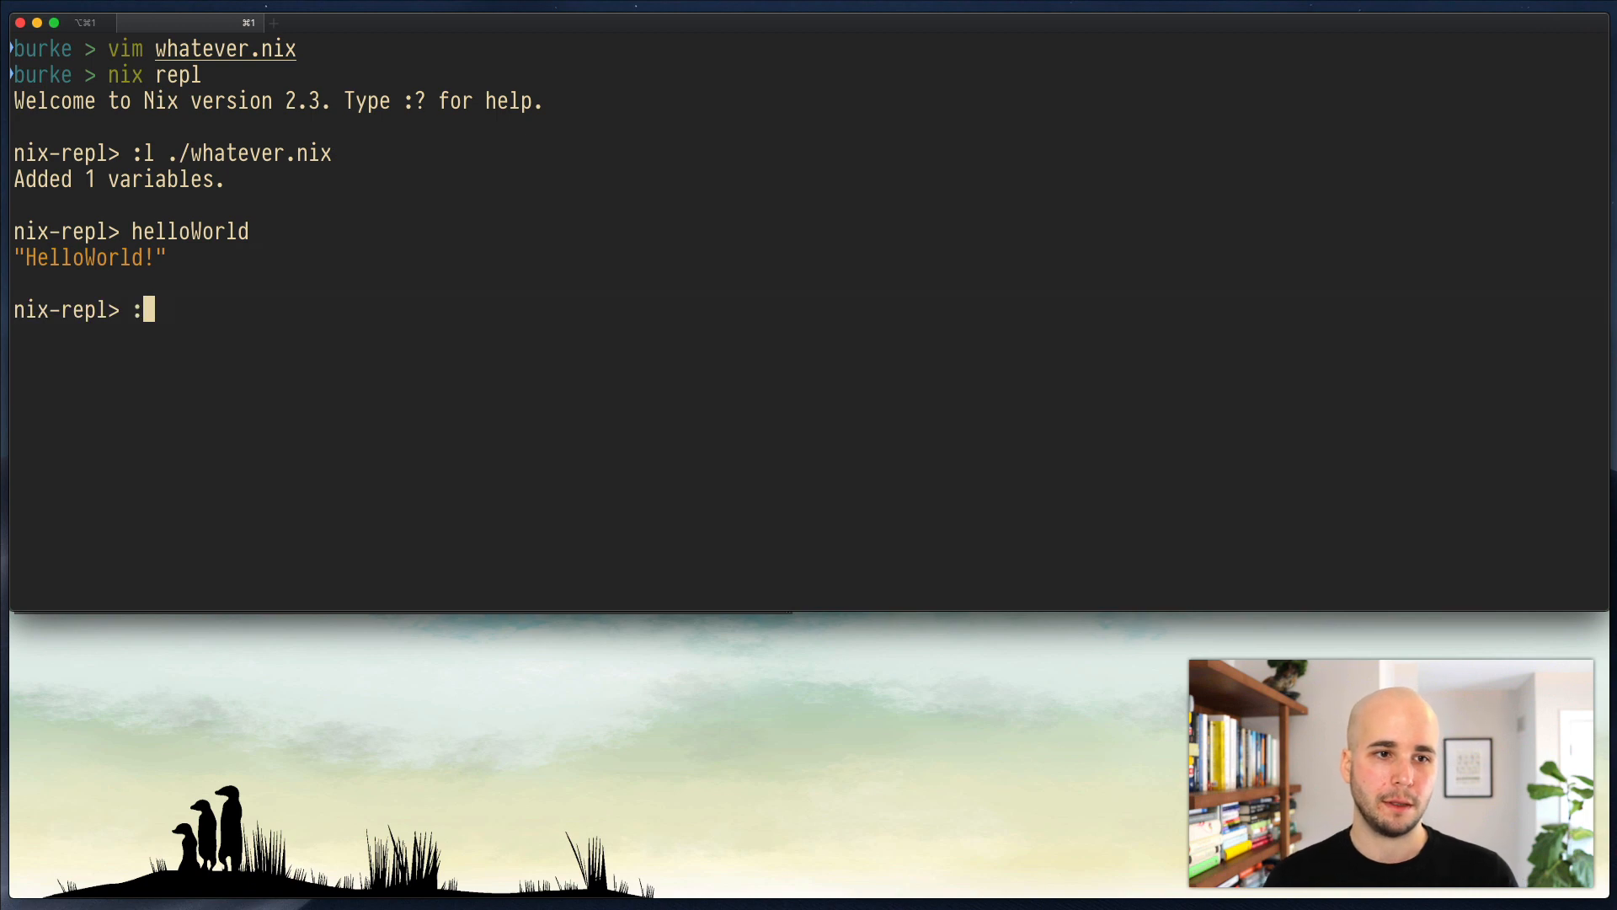
Step: Evaluate <nixpkgs> in the repl to show the channel path it resolves to
text(l <)
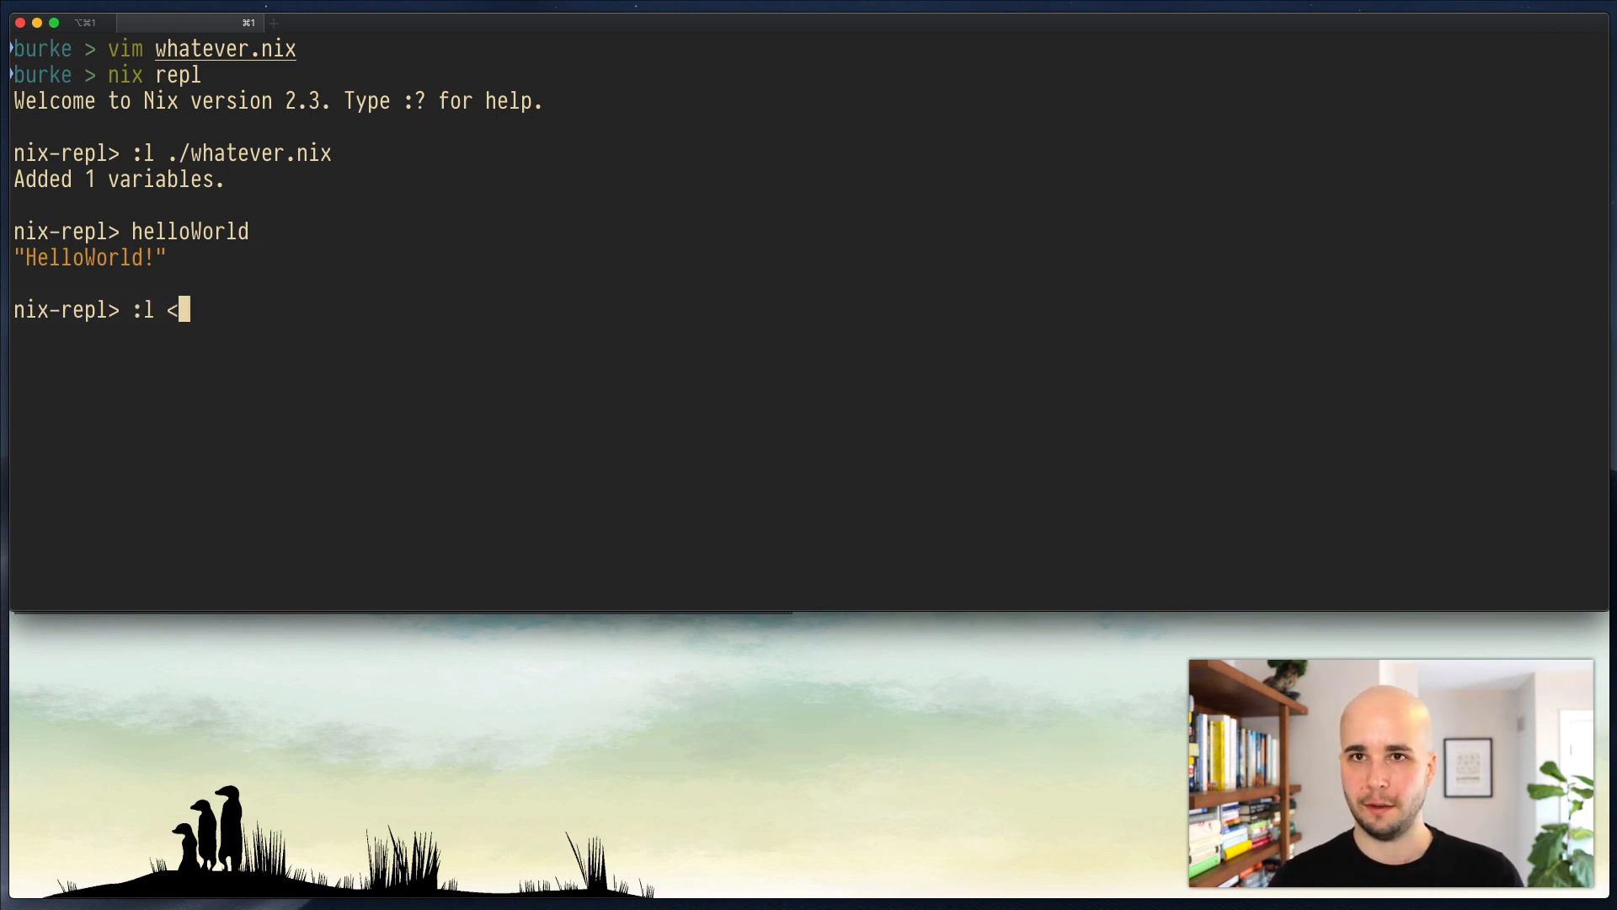
text(nixpkgs>)
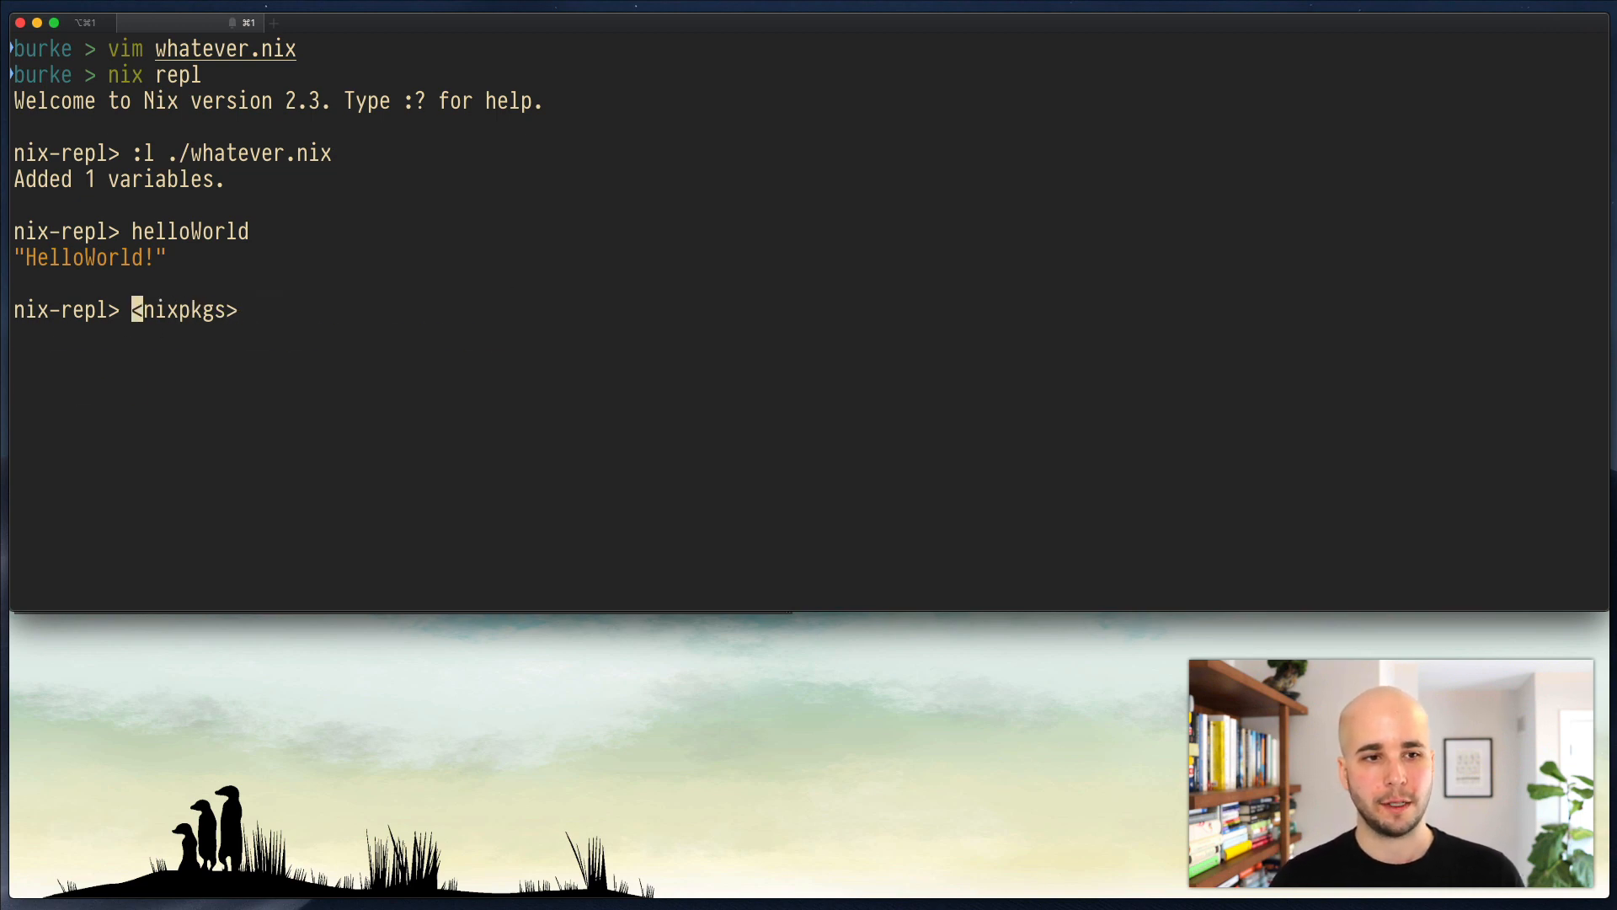
key(Return)
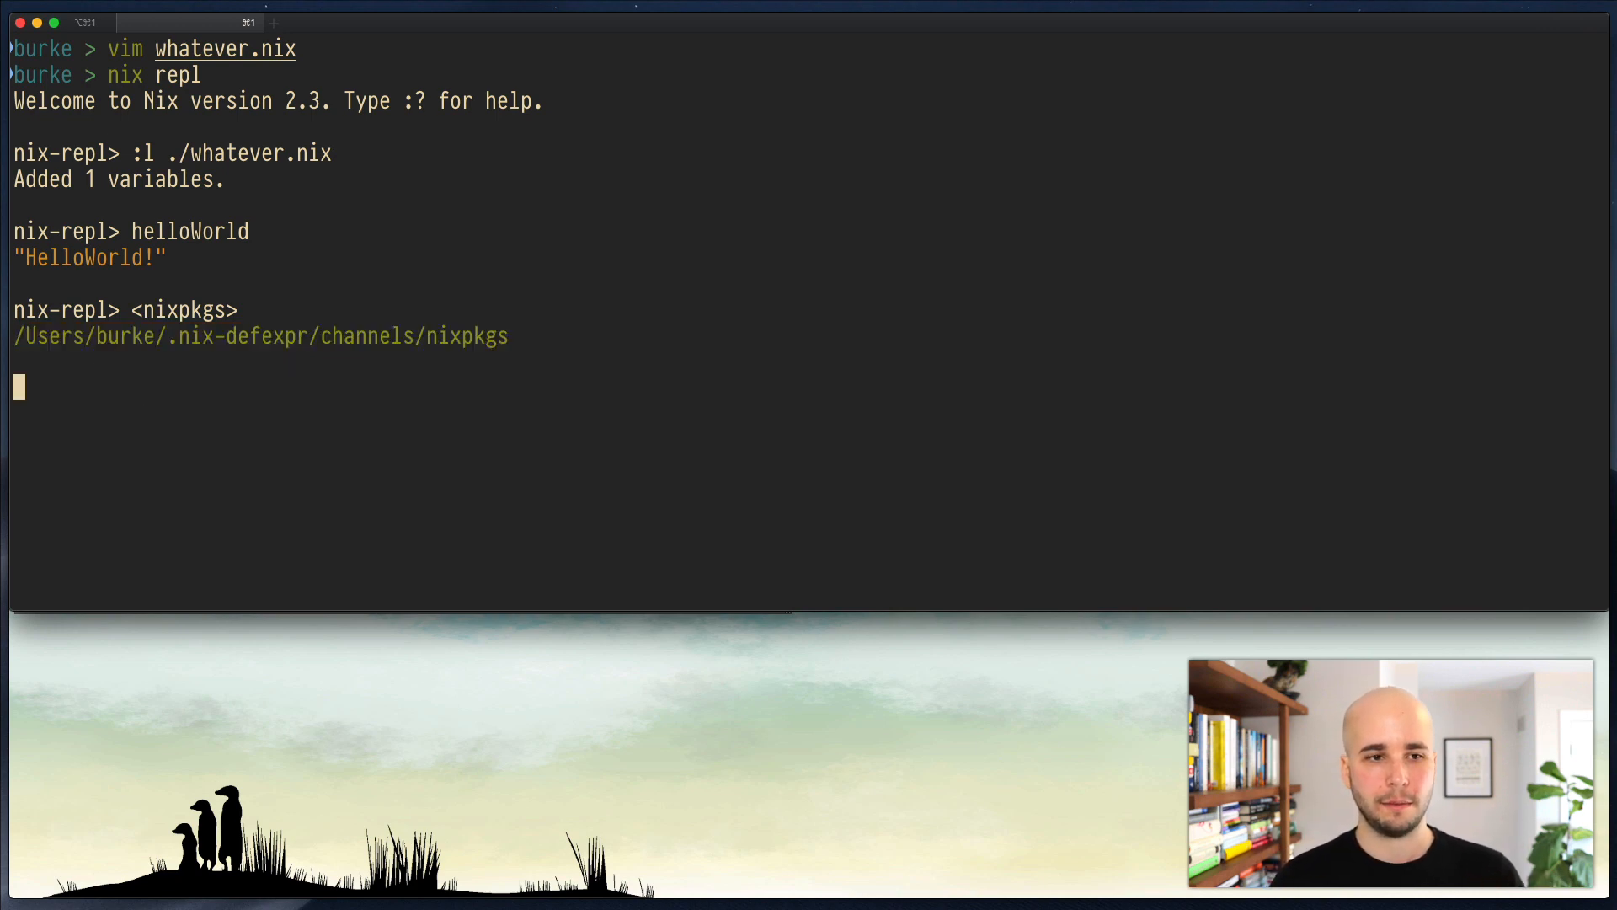
Step: Print the NIX_PATH value at the shell with echo $NIX_PATH
text(echo $NIX)
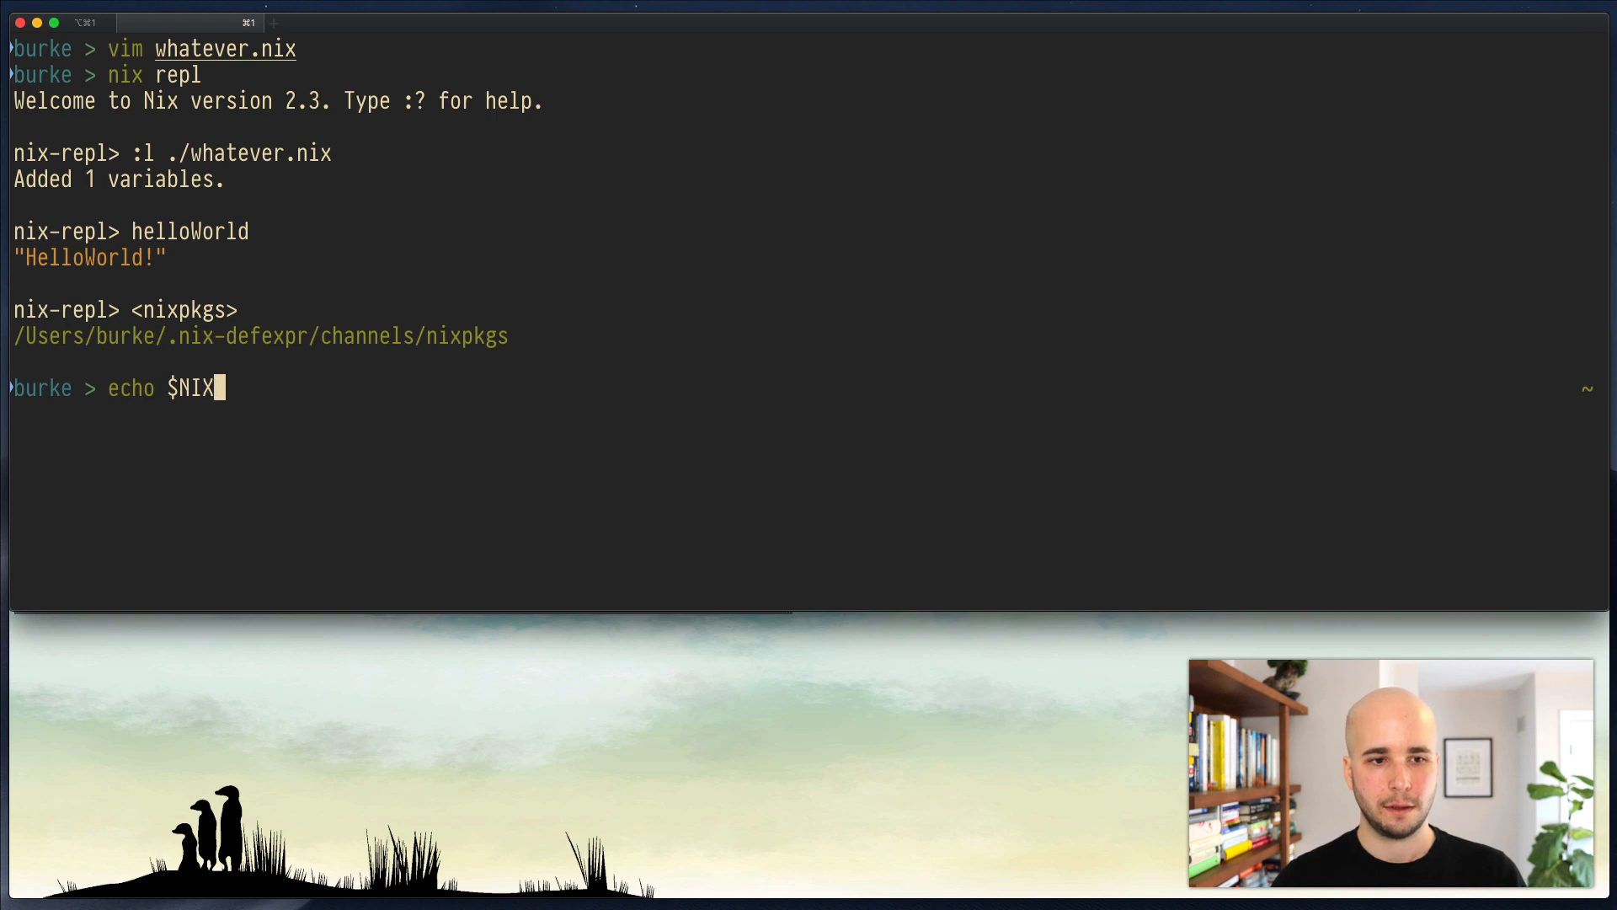
key(Return)
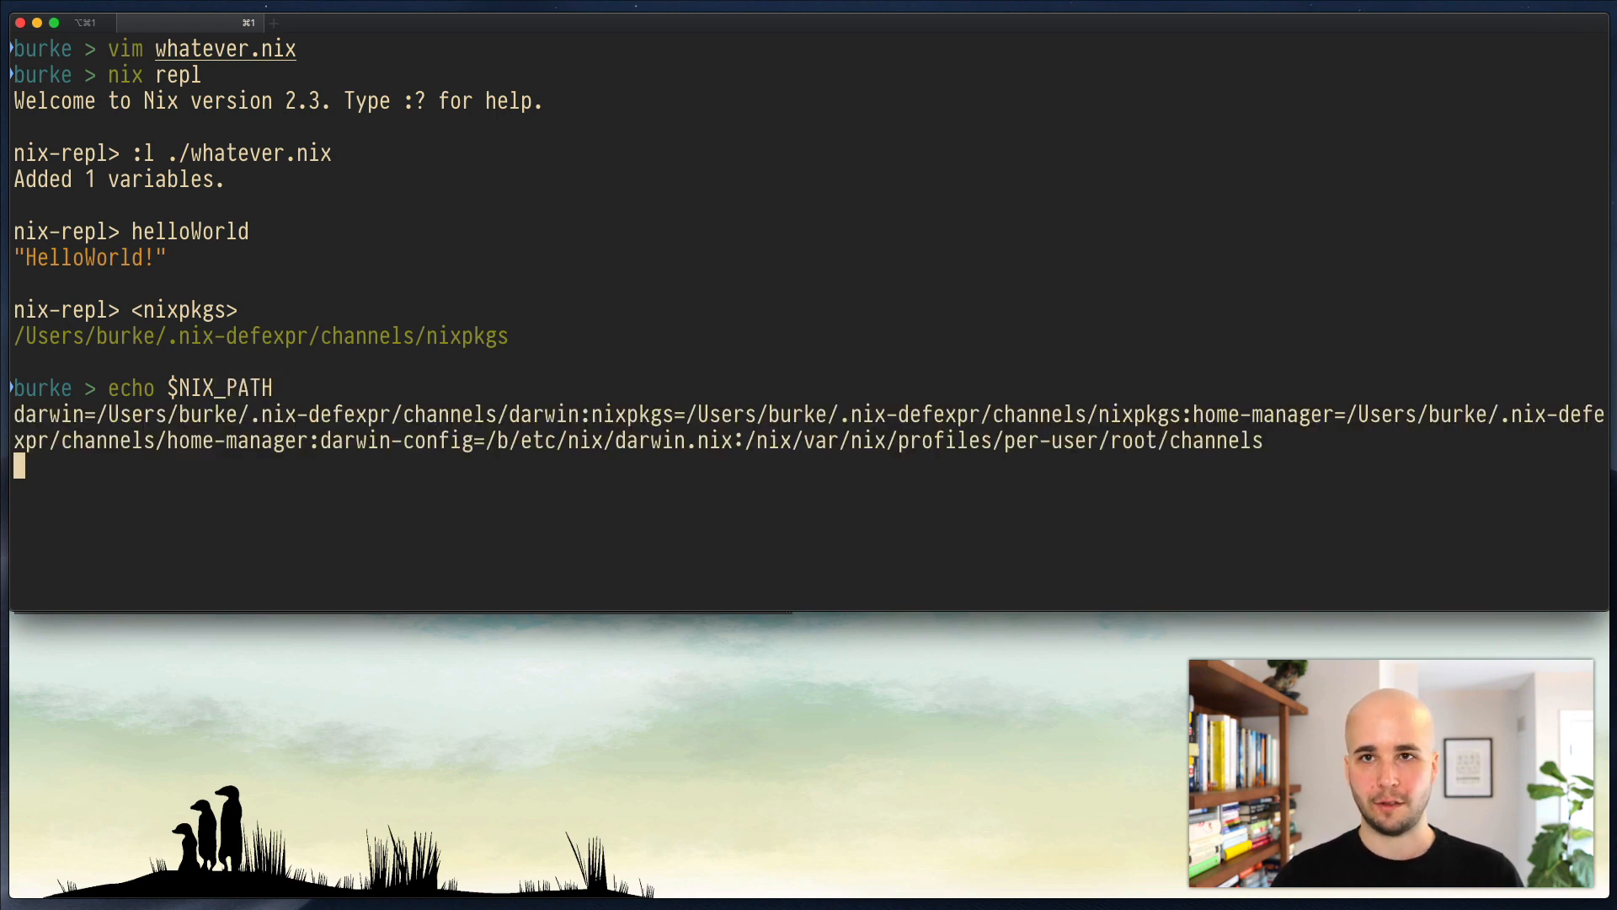
key(Return)
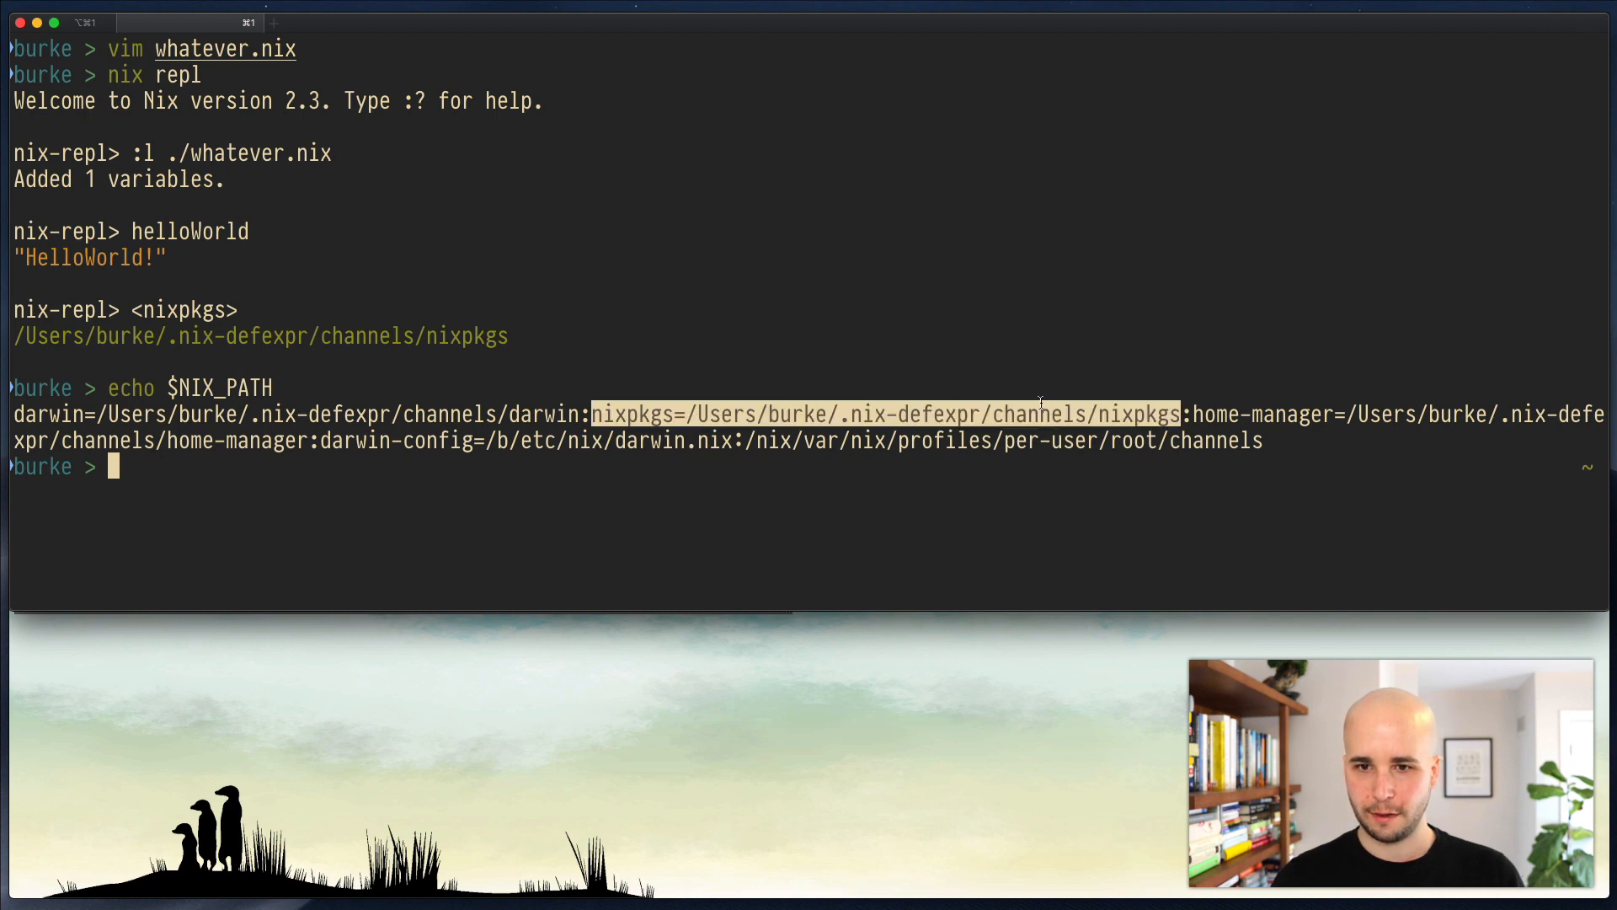
mouse_move(1033, 273)
text(nix repl)
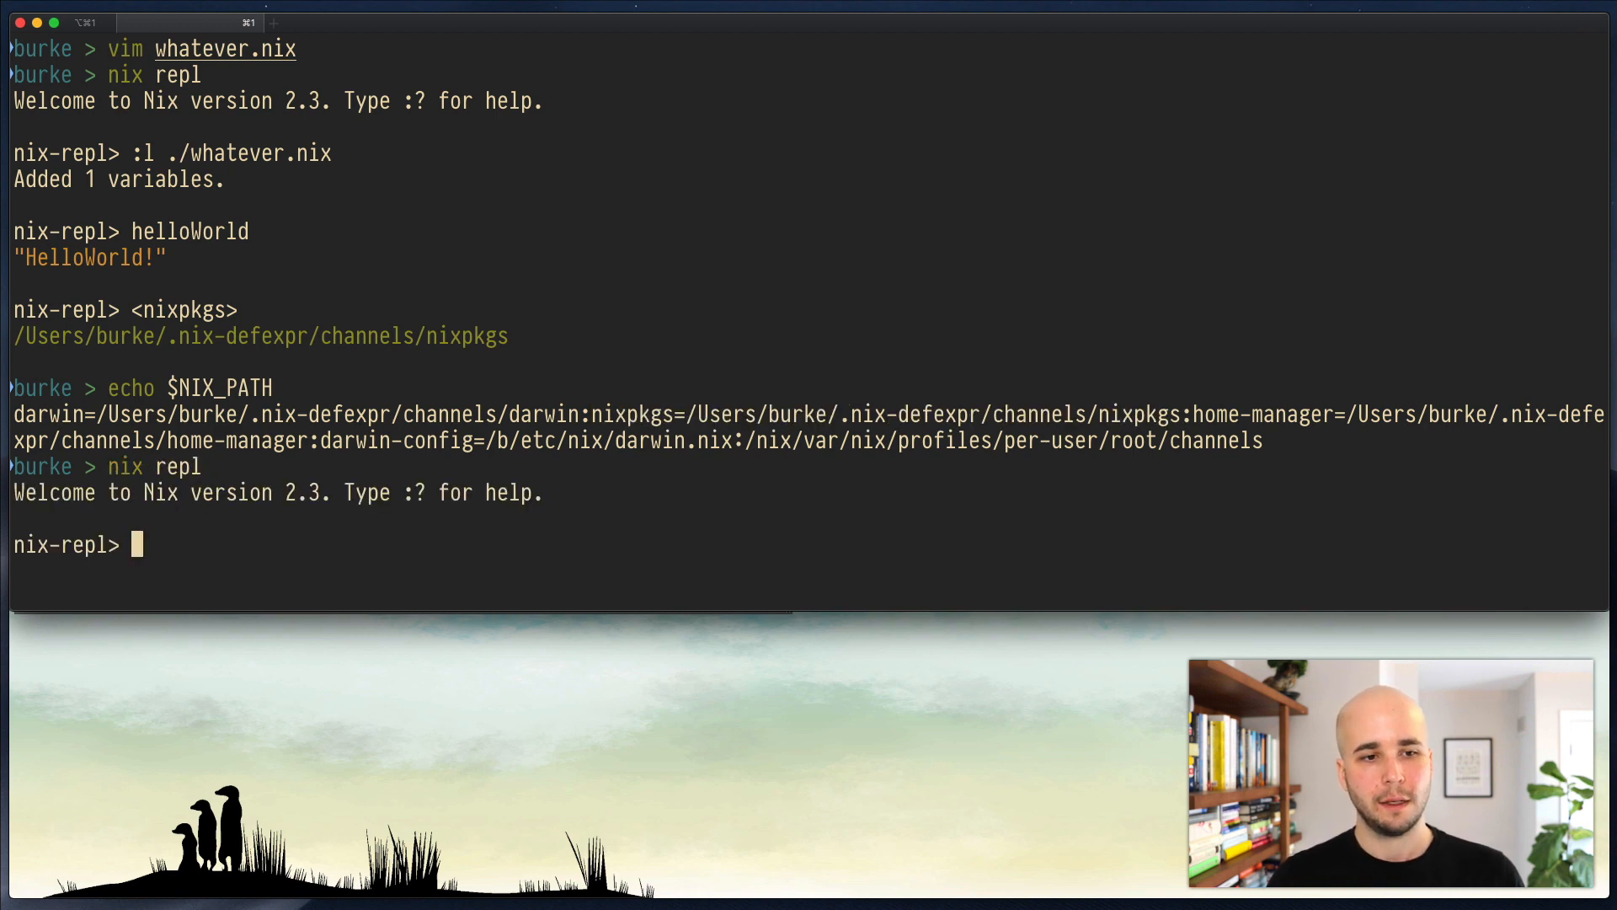
Step: Evaluate <nixpkgs>, load it into the repl with :l, and clear the screen
text(<nixpkgs>)
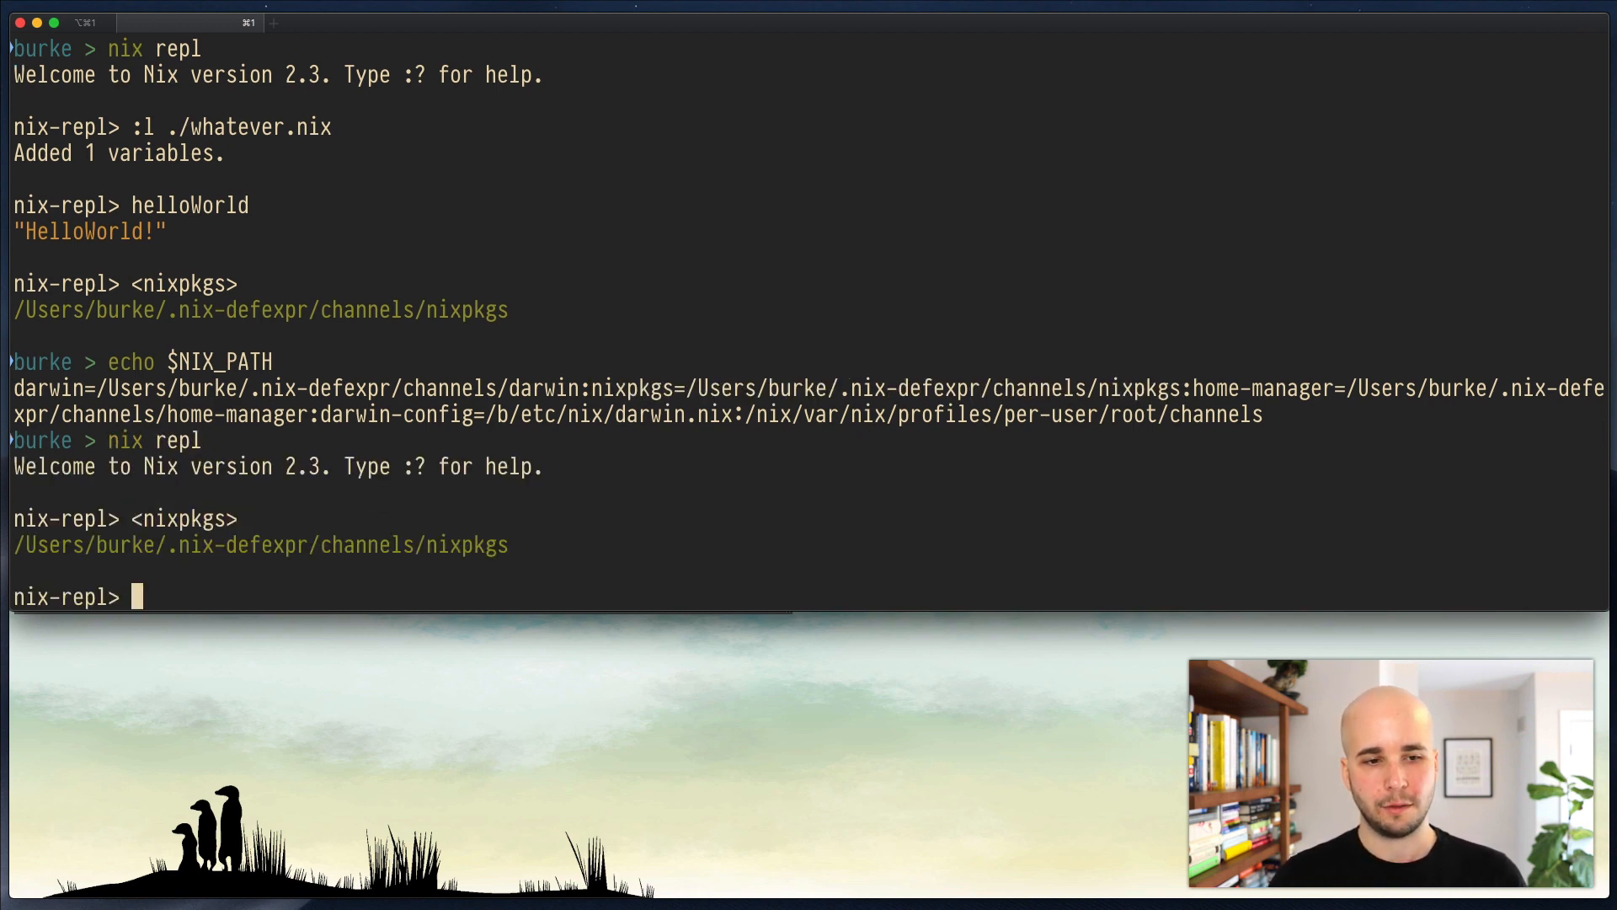
text(:l <nixpkgs>)
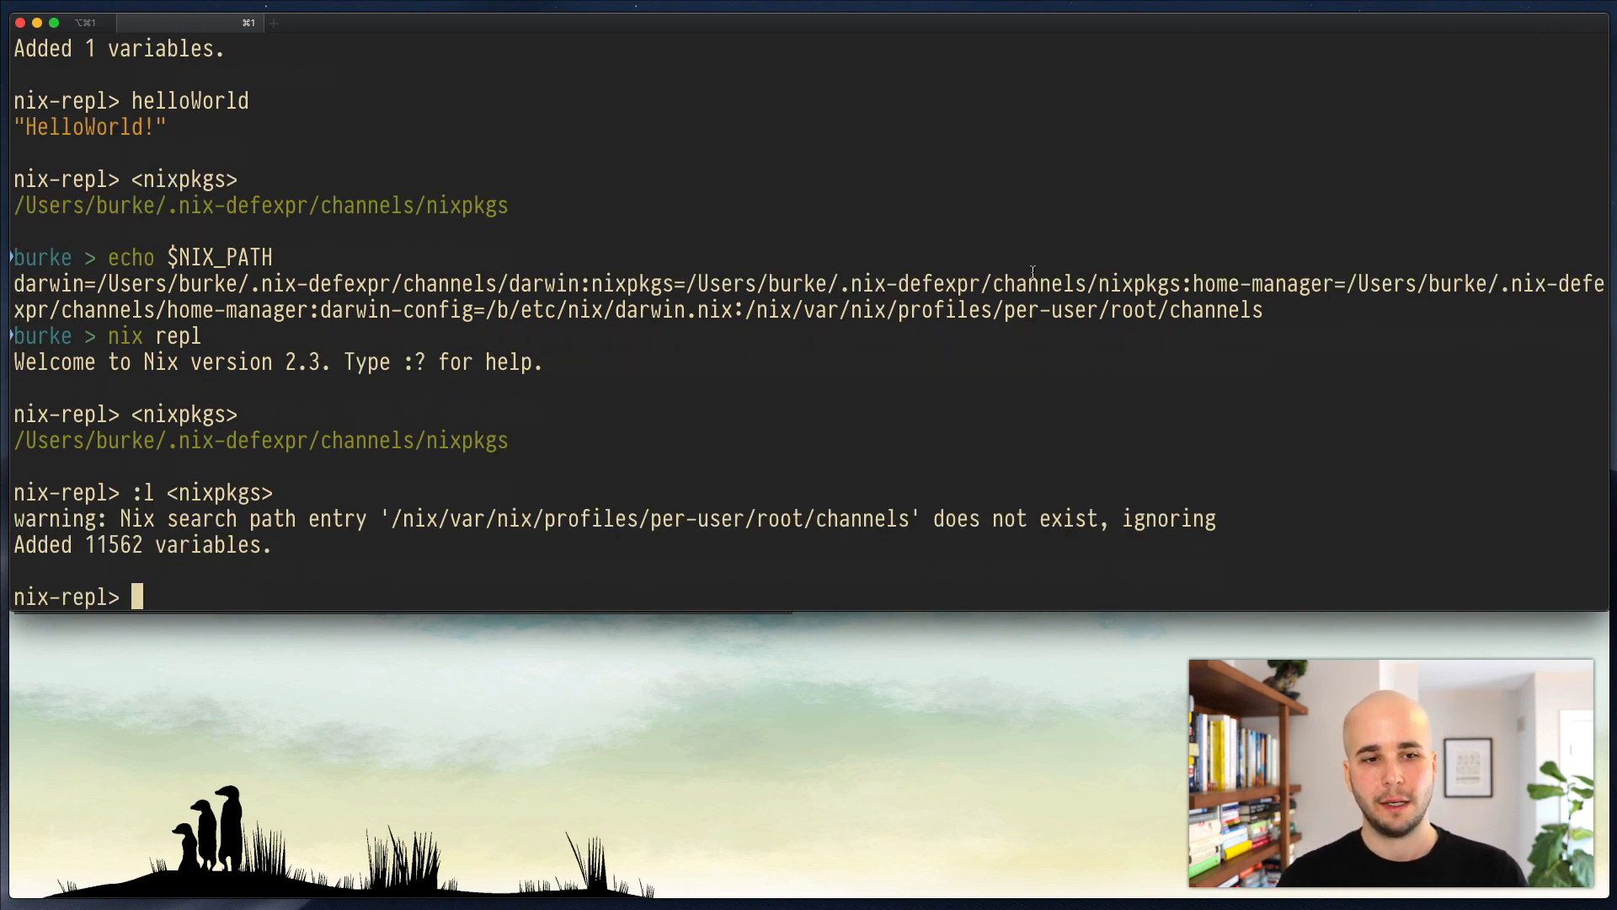
key(ctrl+l)
text(firefox)
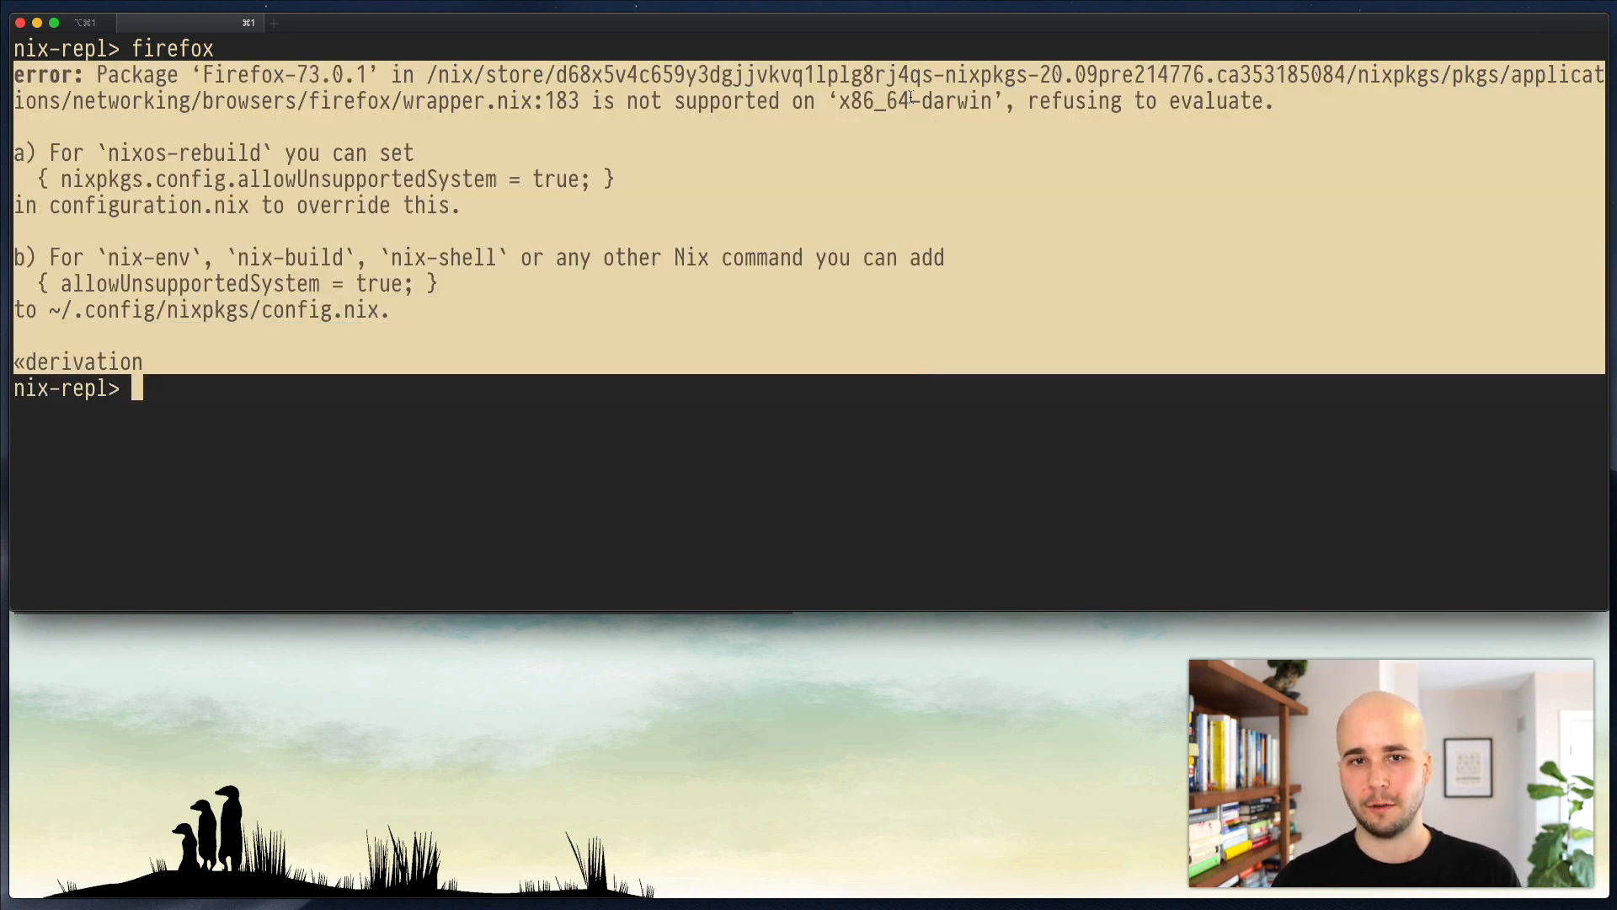
mouse_move(889, 350)
text(ripgrep)
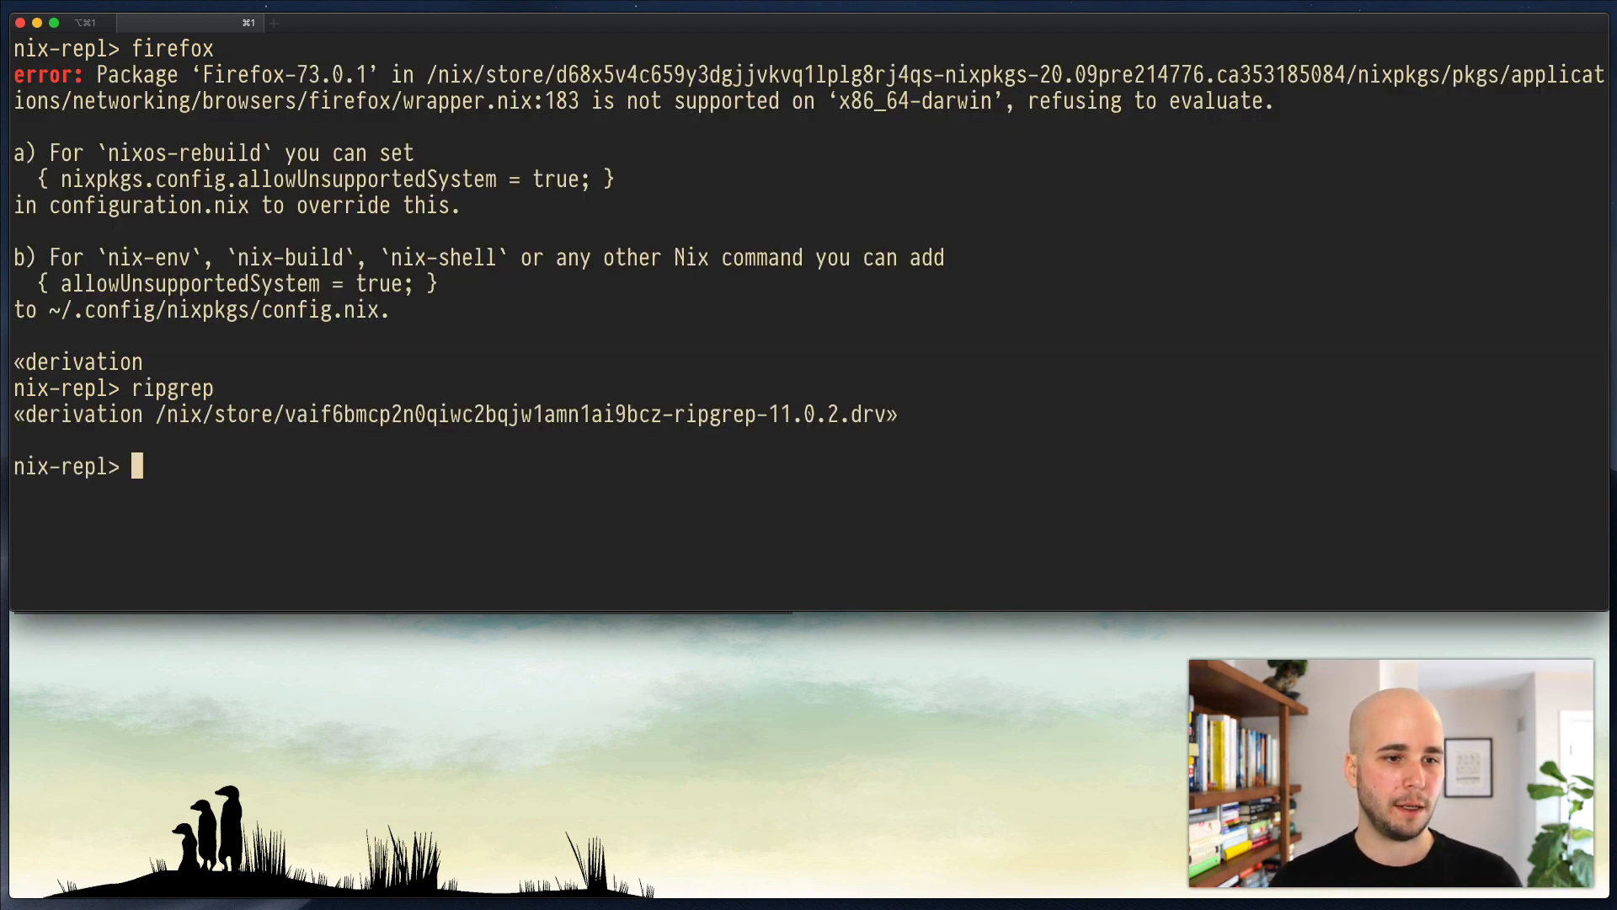
mouse_move(549, 404)
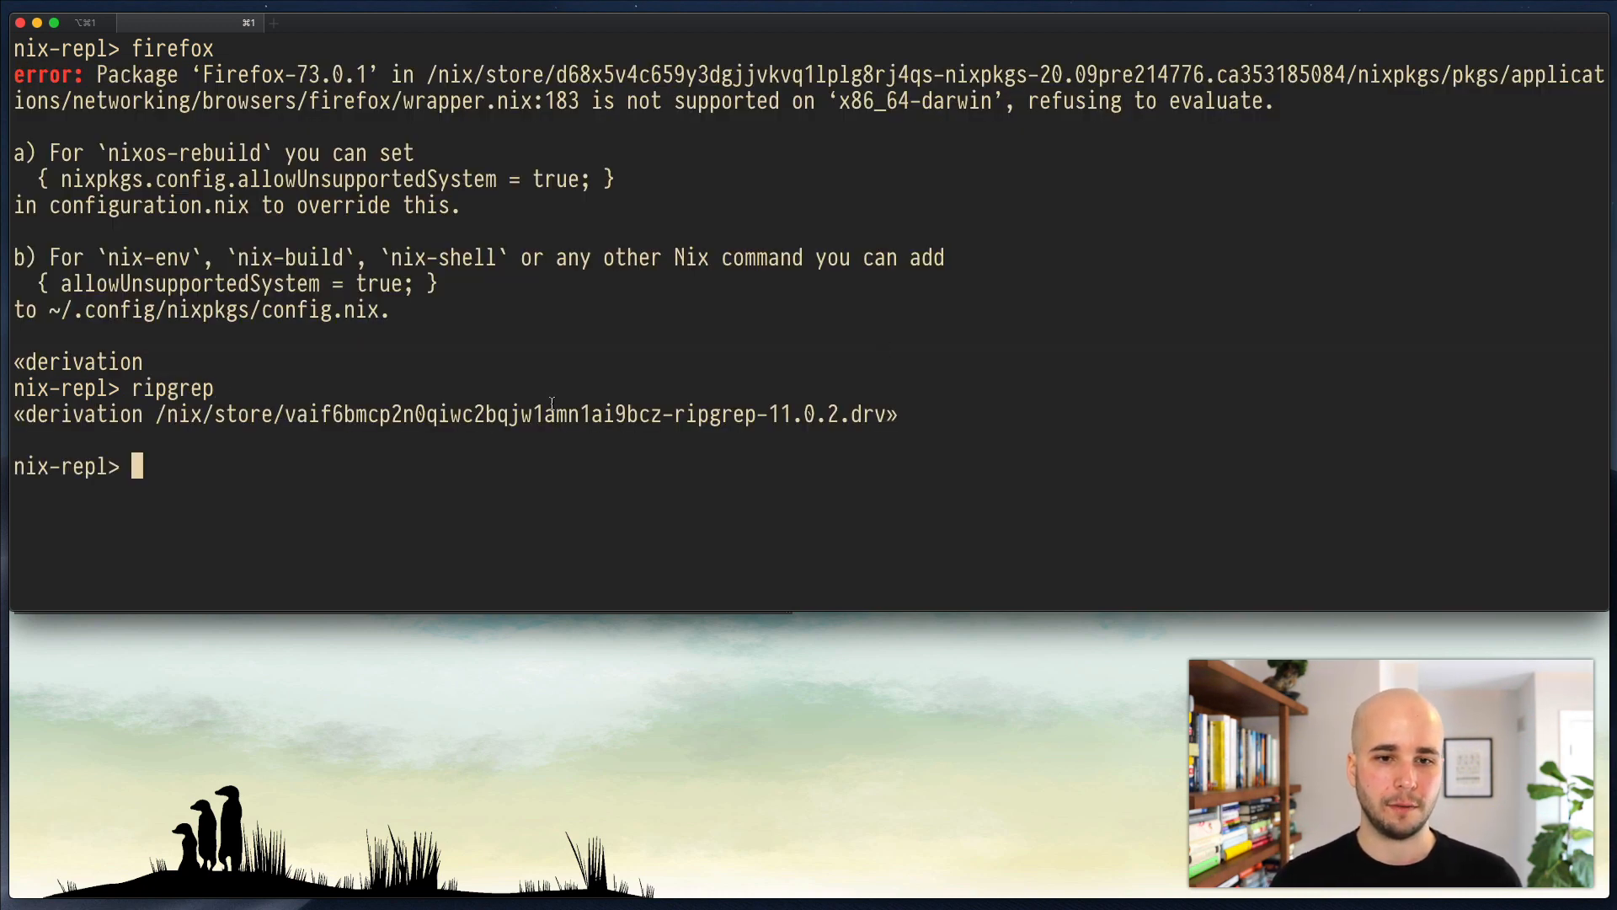
Step: Build ripgrep with :b and list its store output's bin folder showing rg
text(:b ripgrep)
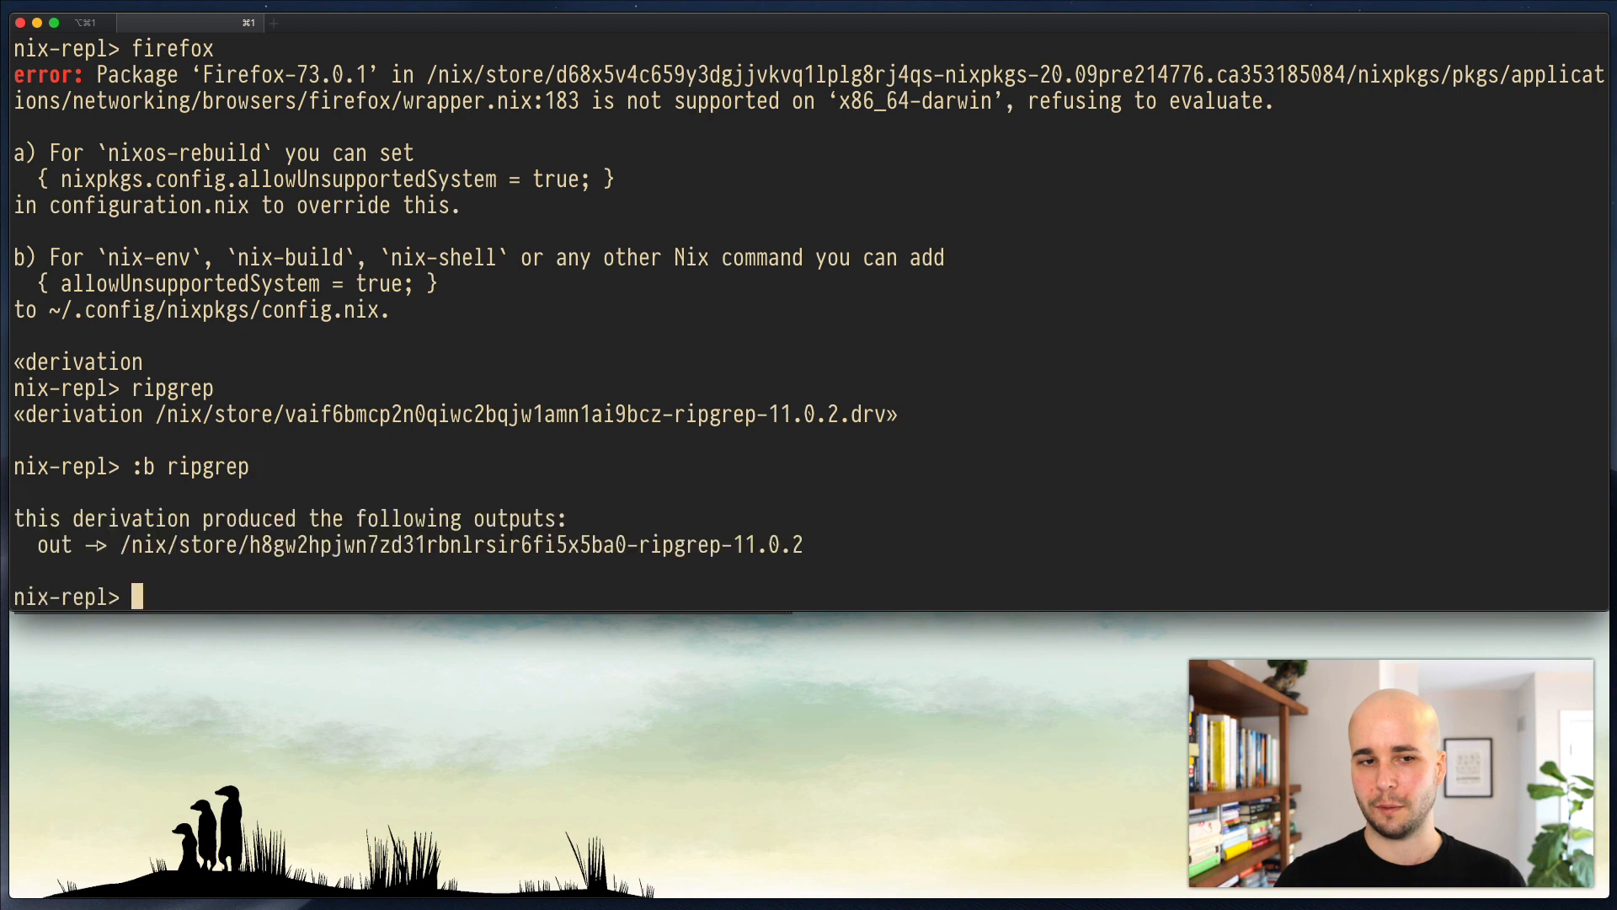
mouse_move(288, 540)
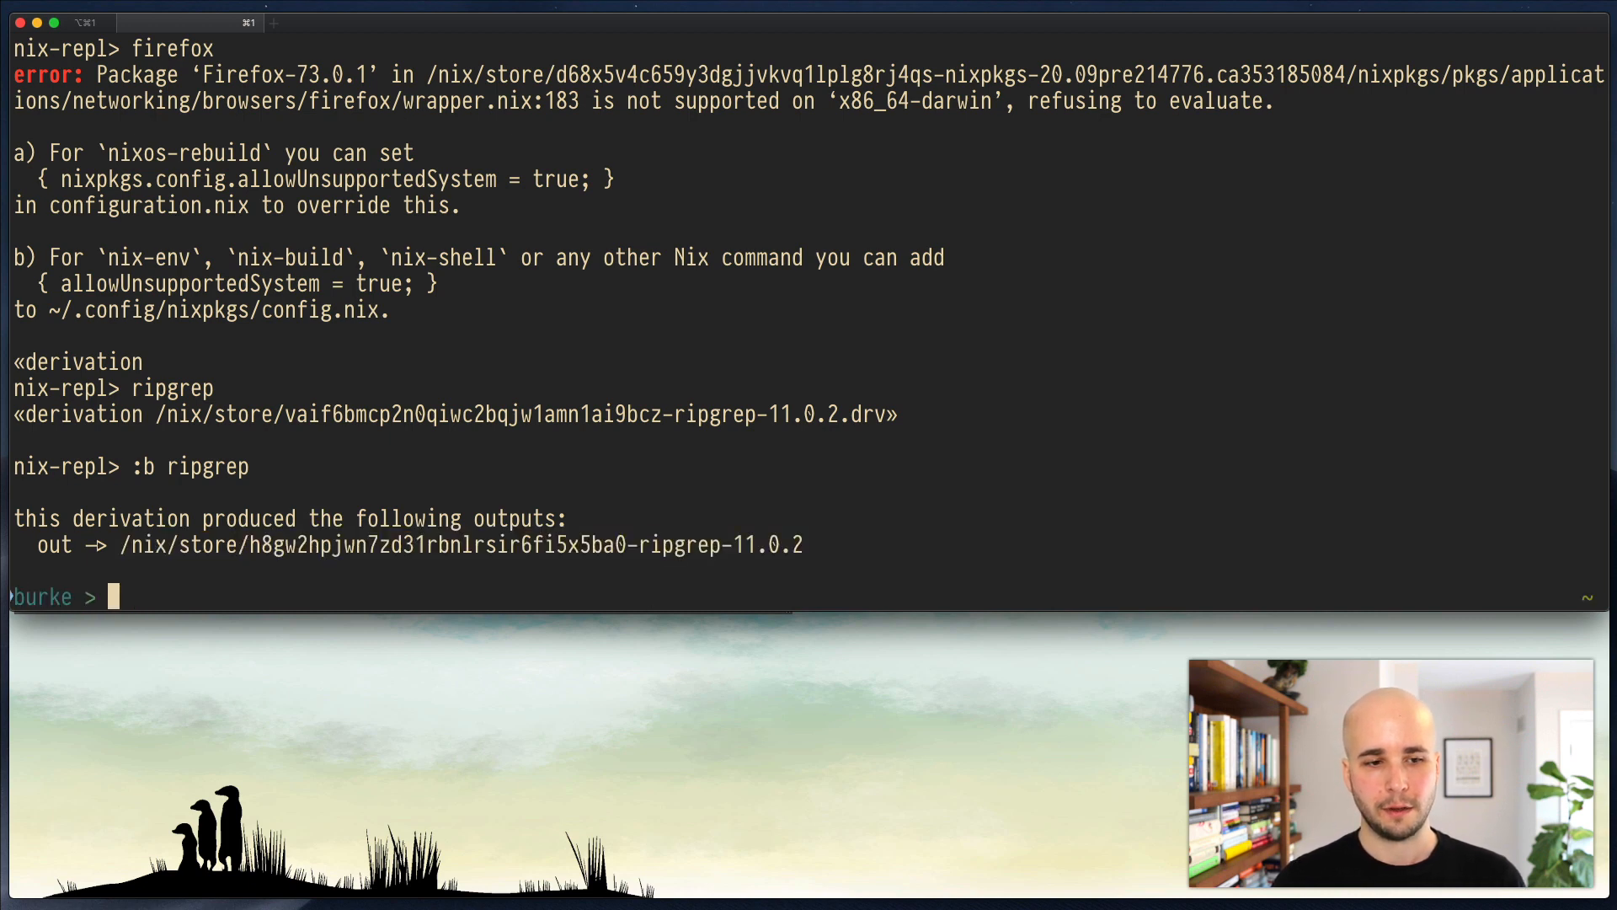
text(ls /nix/store/h8gw2hpjwn7zd31rbnlrsir6fi5x5ba0-ripgrep-11.0.2/bi)
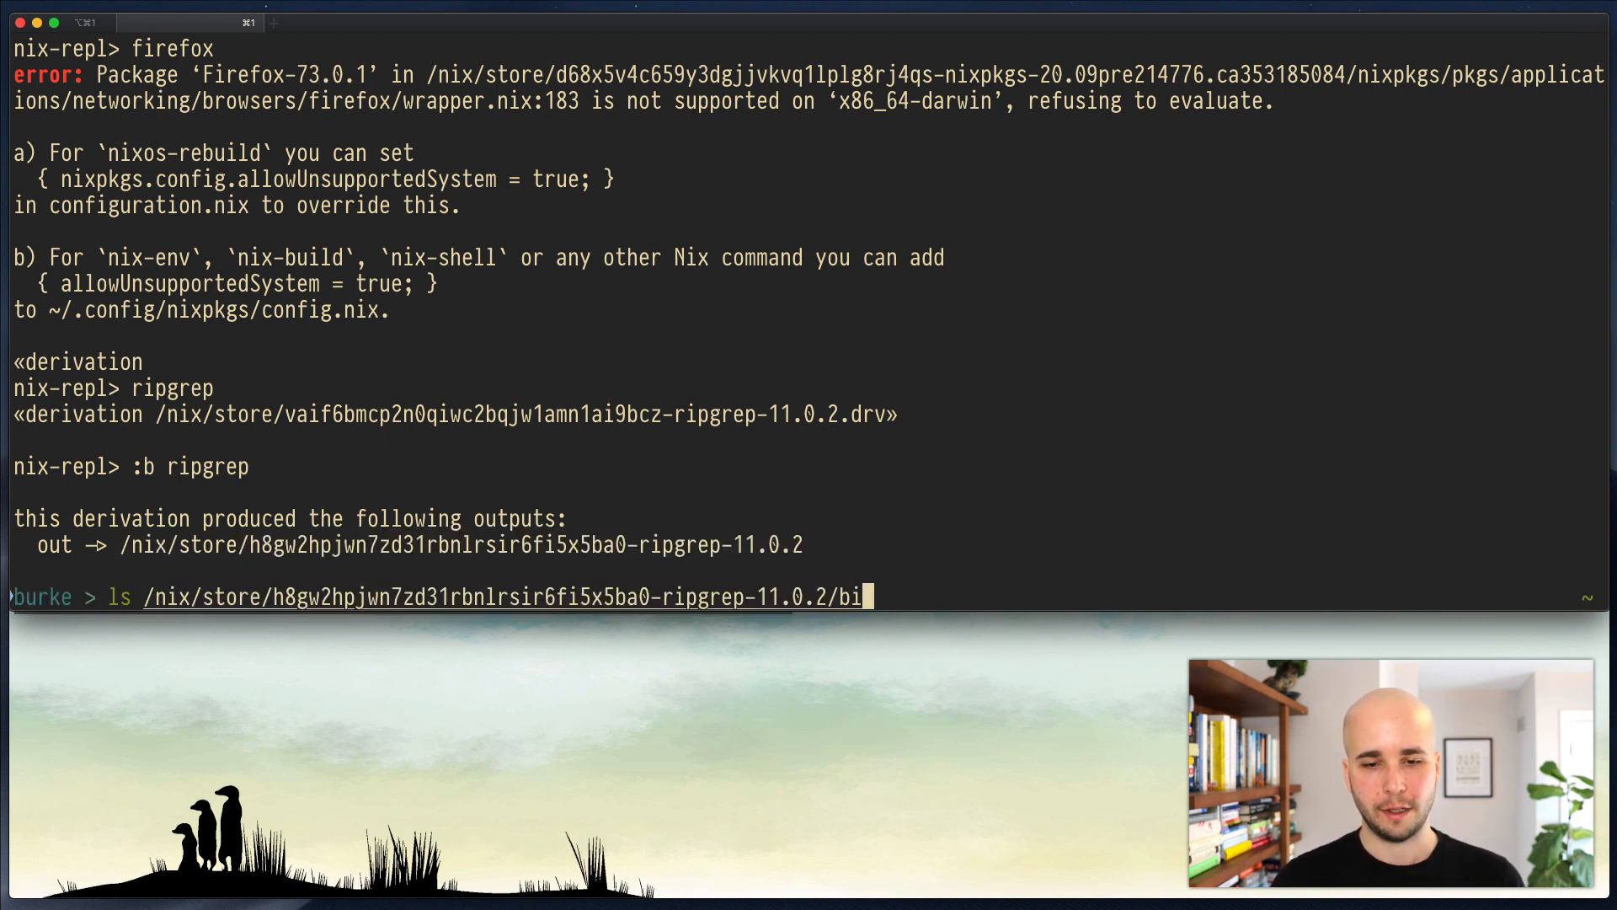
key(Return)
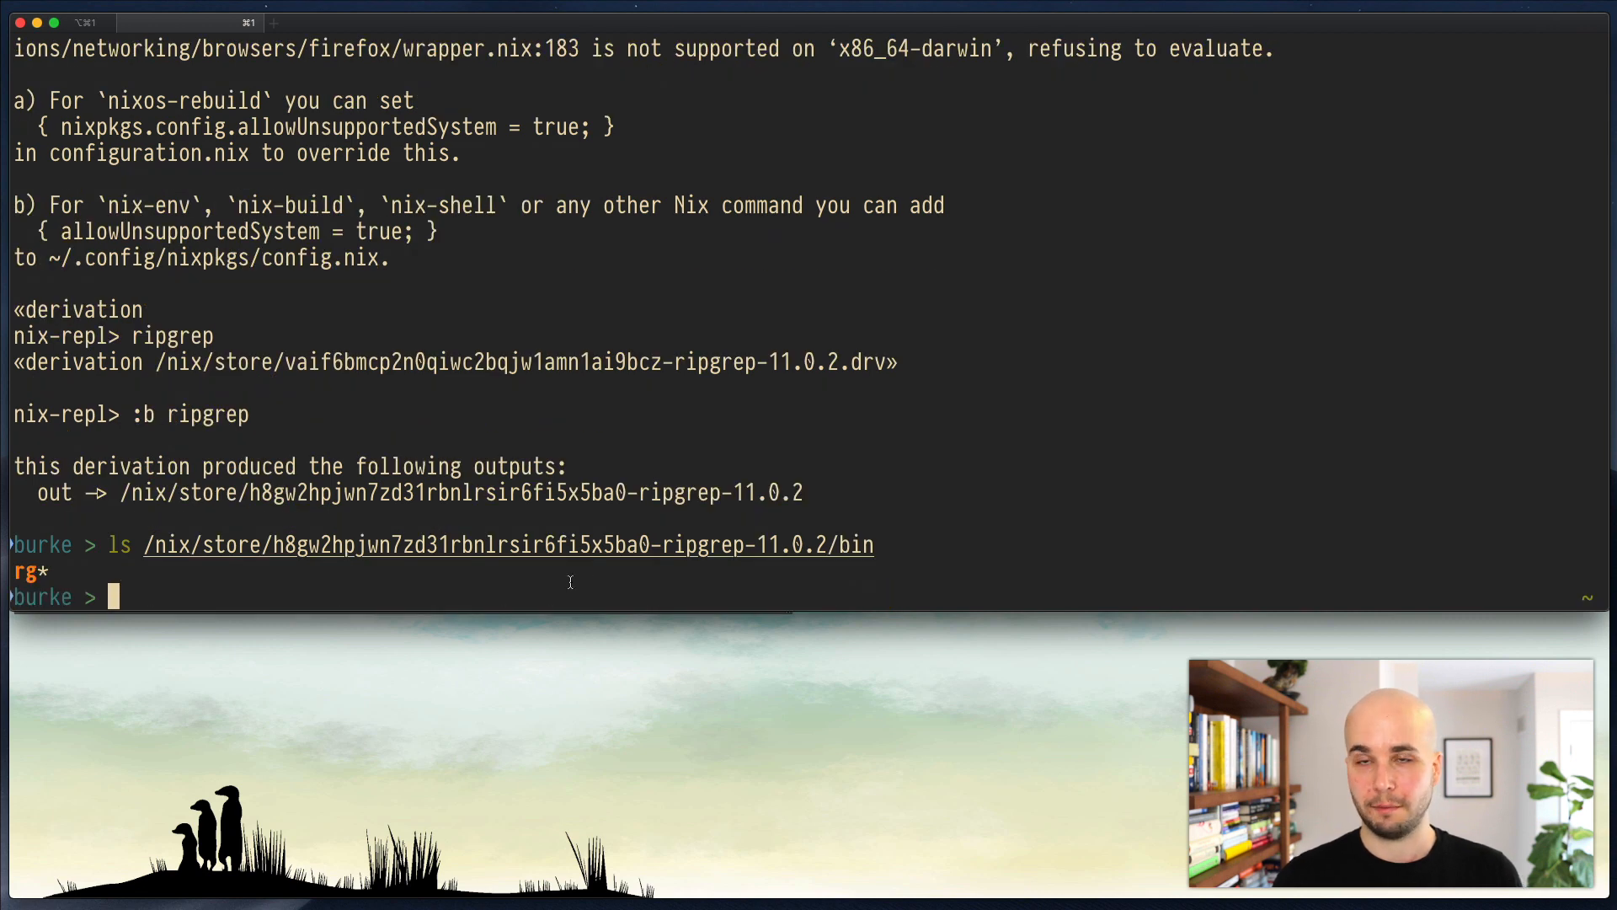
mouse_move(613, 640)
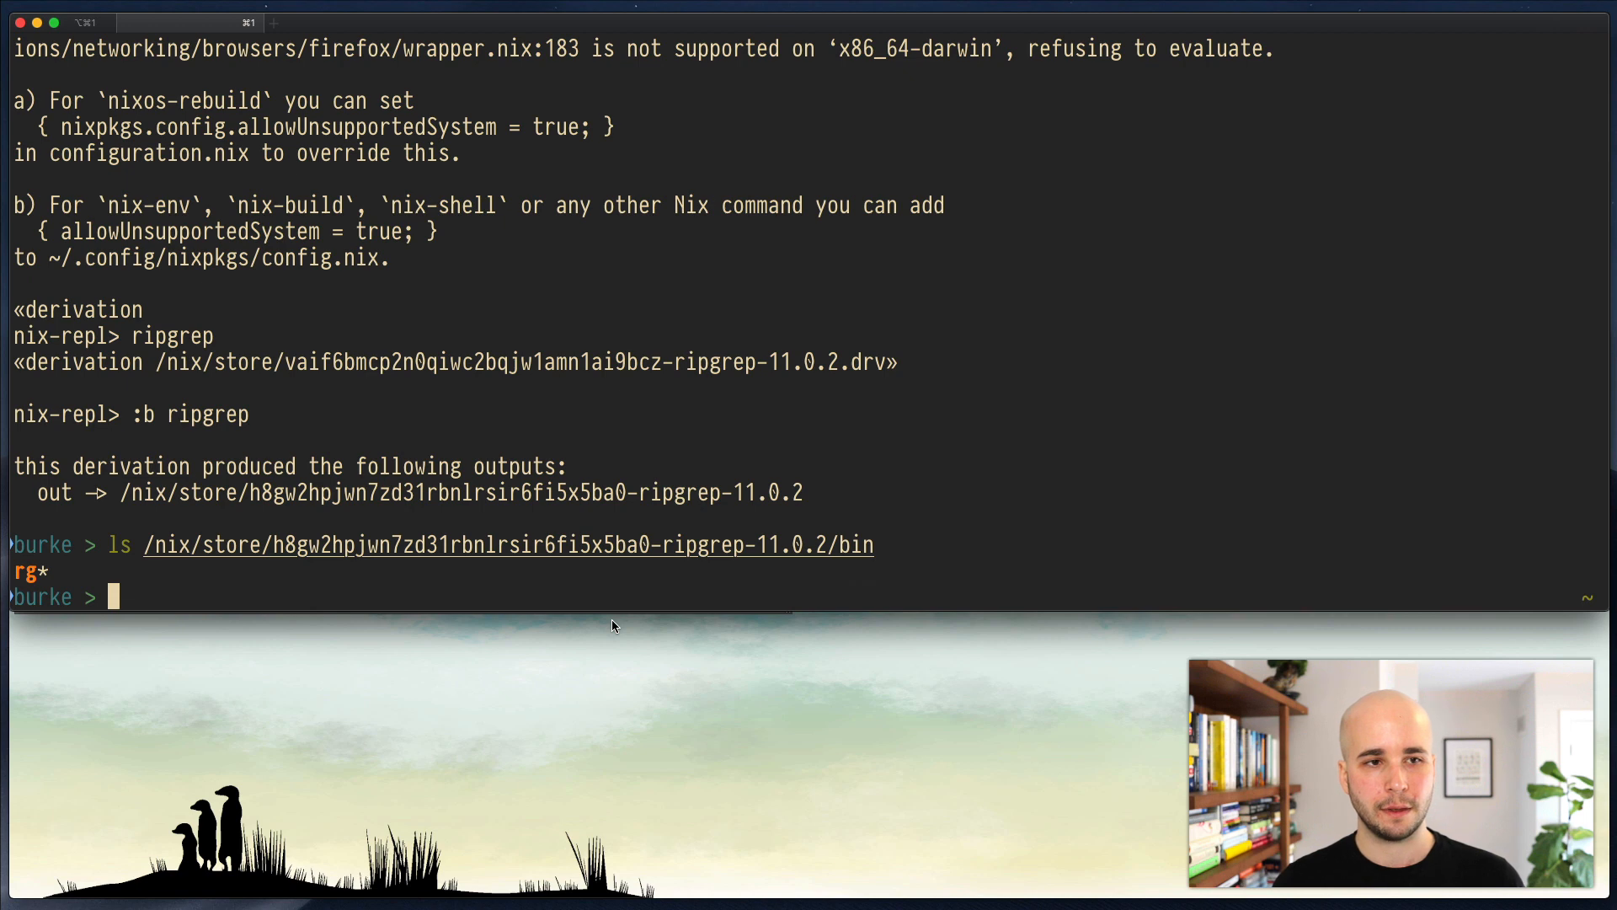
text(nix repl)
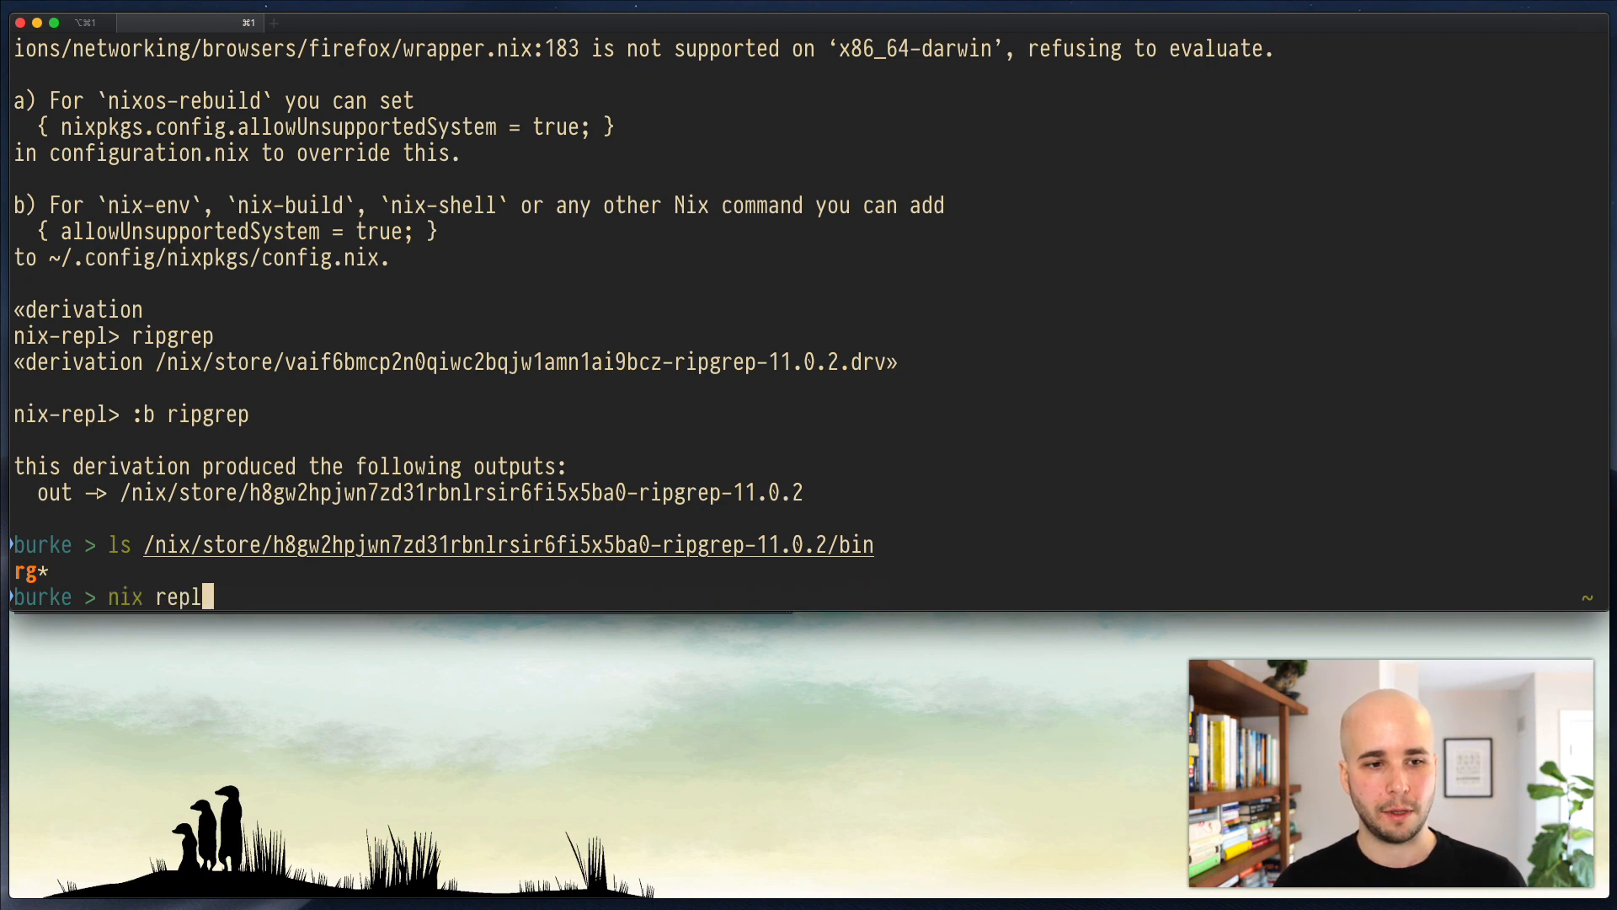
Step: In a new repl load <nixpkgs>, build pstree with :b, and run the built binary
key(Return)
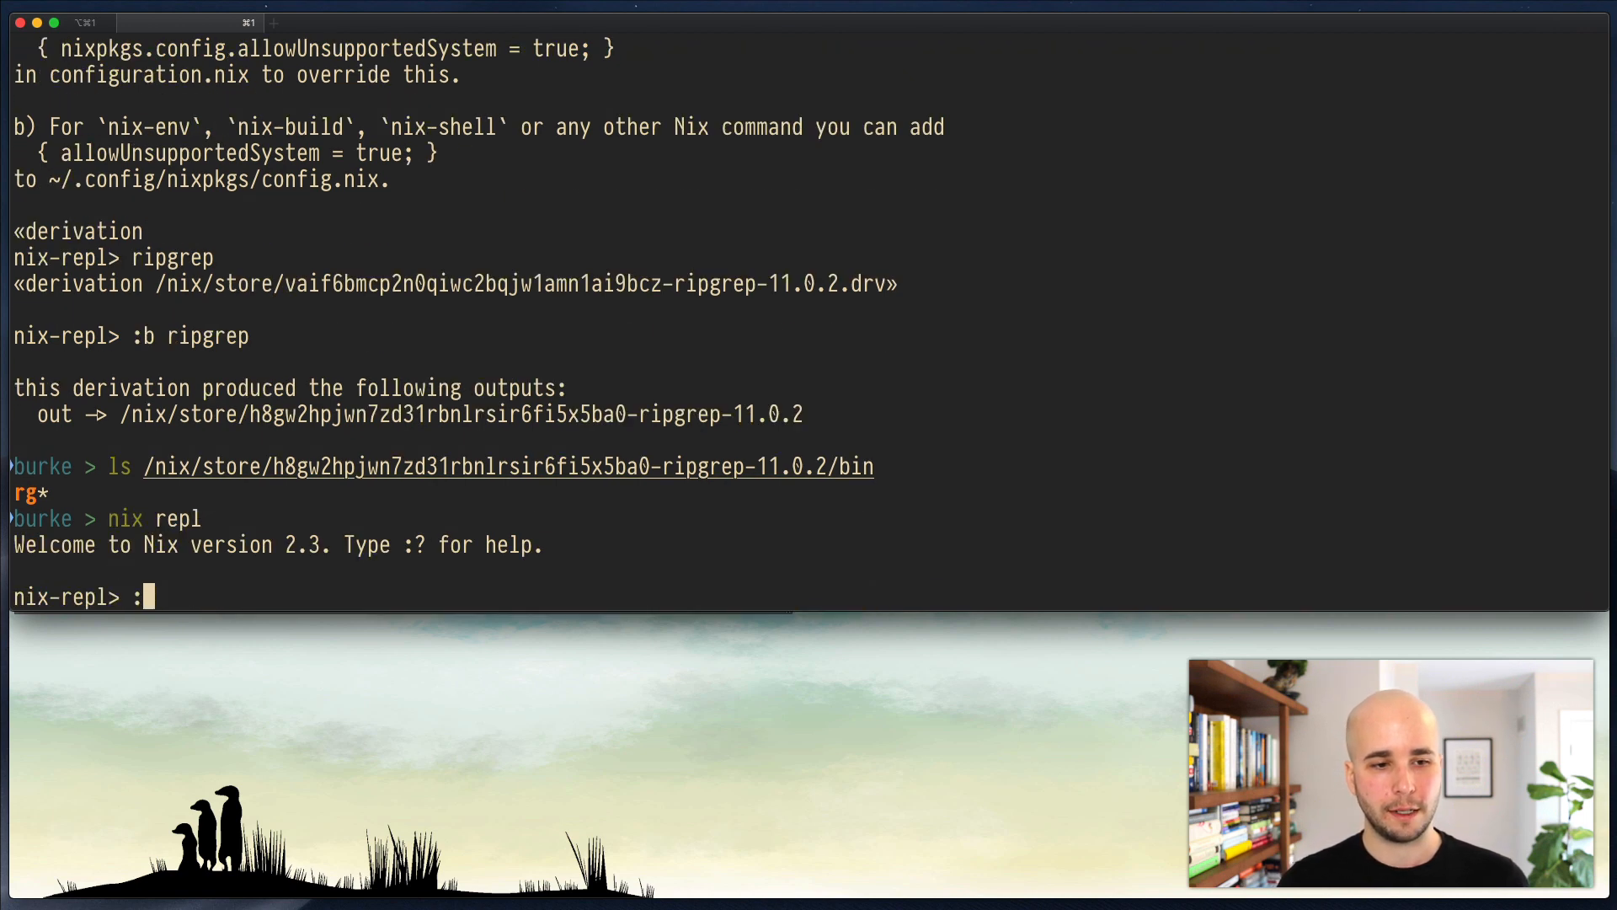
text(:l <nixpkgs>)
text(:b)
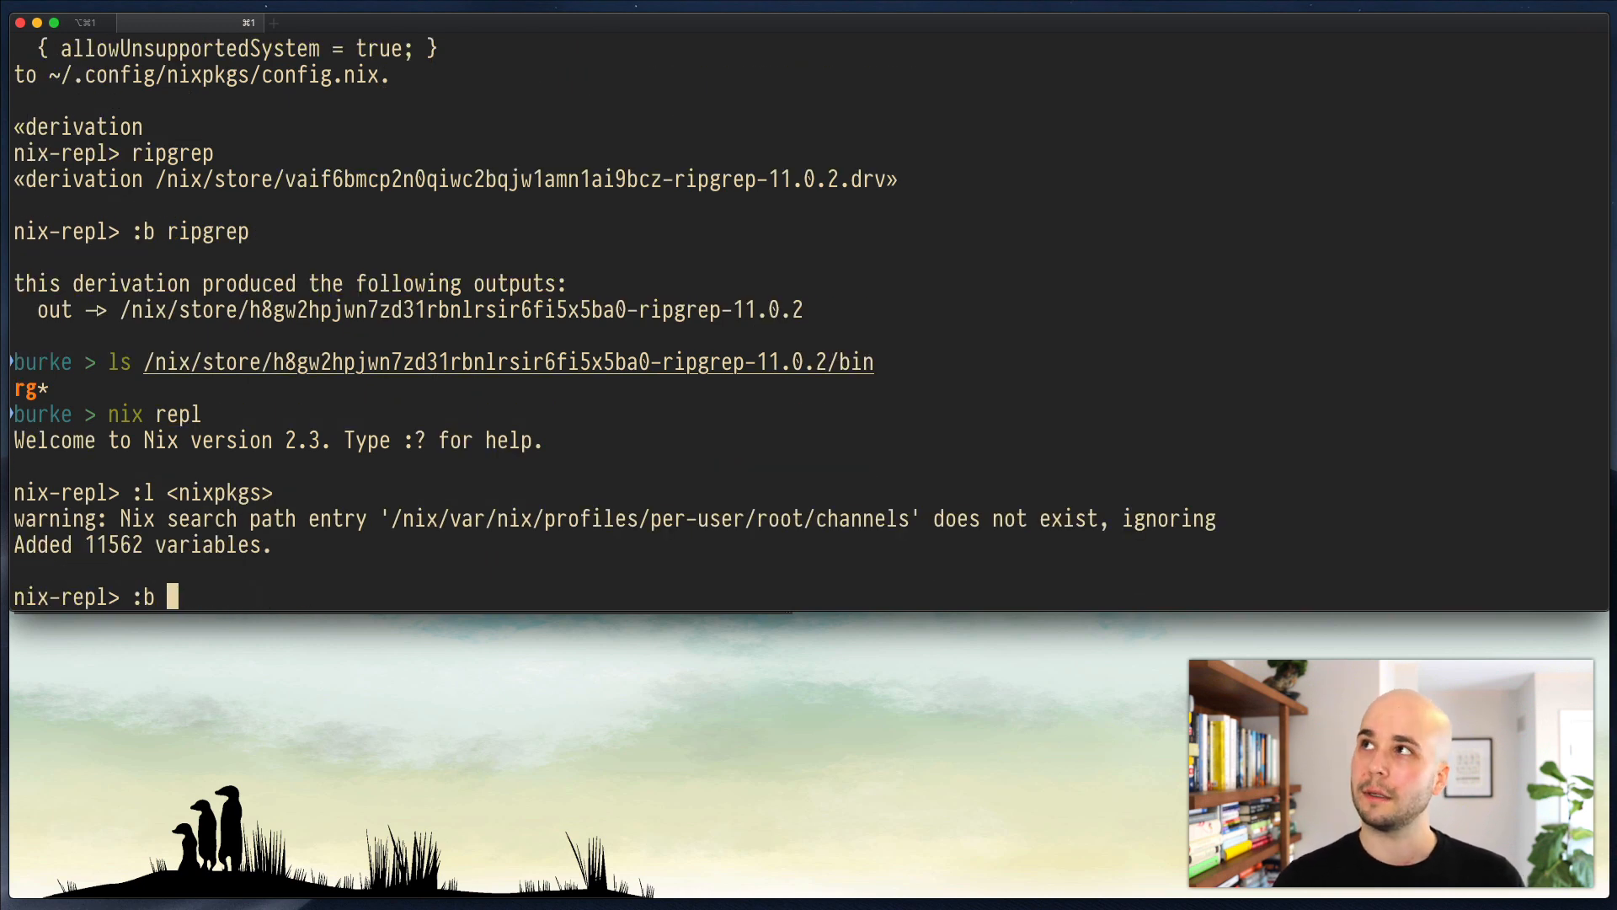
text(pstree)
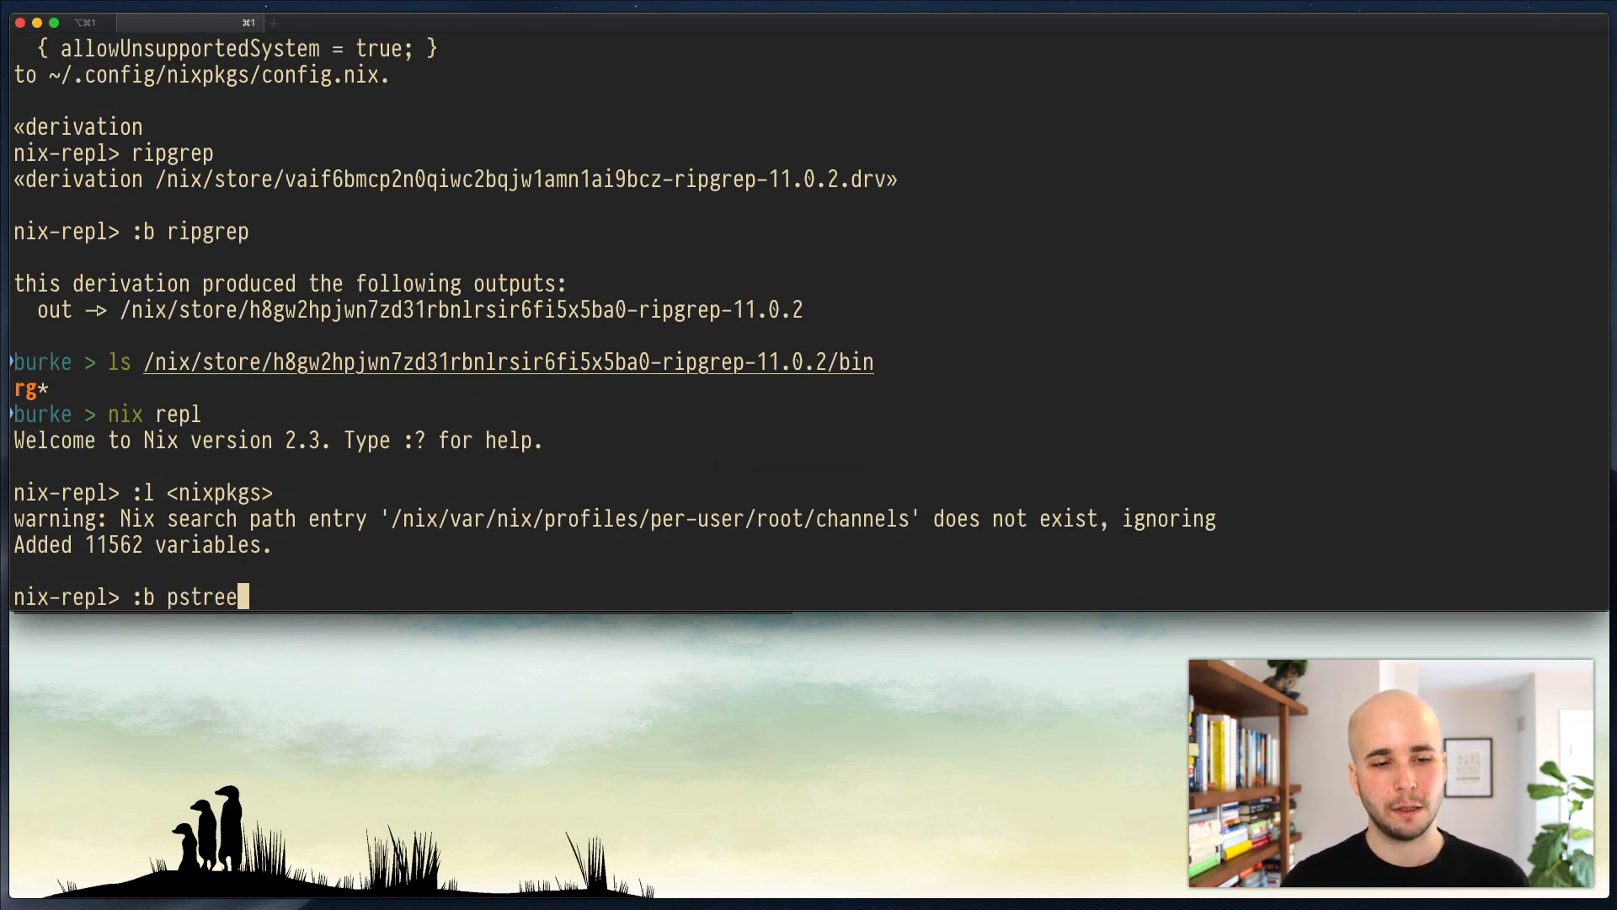
key(Return)
text(/nix/store/x8qji0fja6h9x08n9aj2qd8jqwkgv52r-pstree-2.39/bin/p)
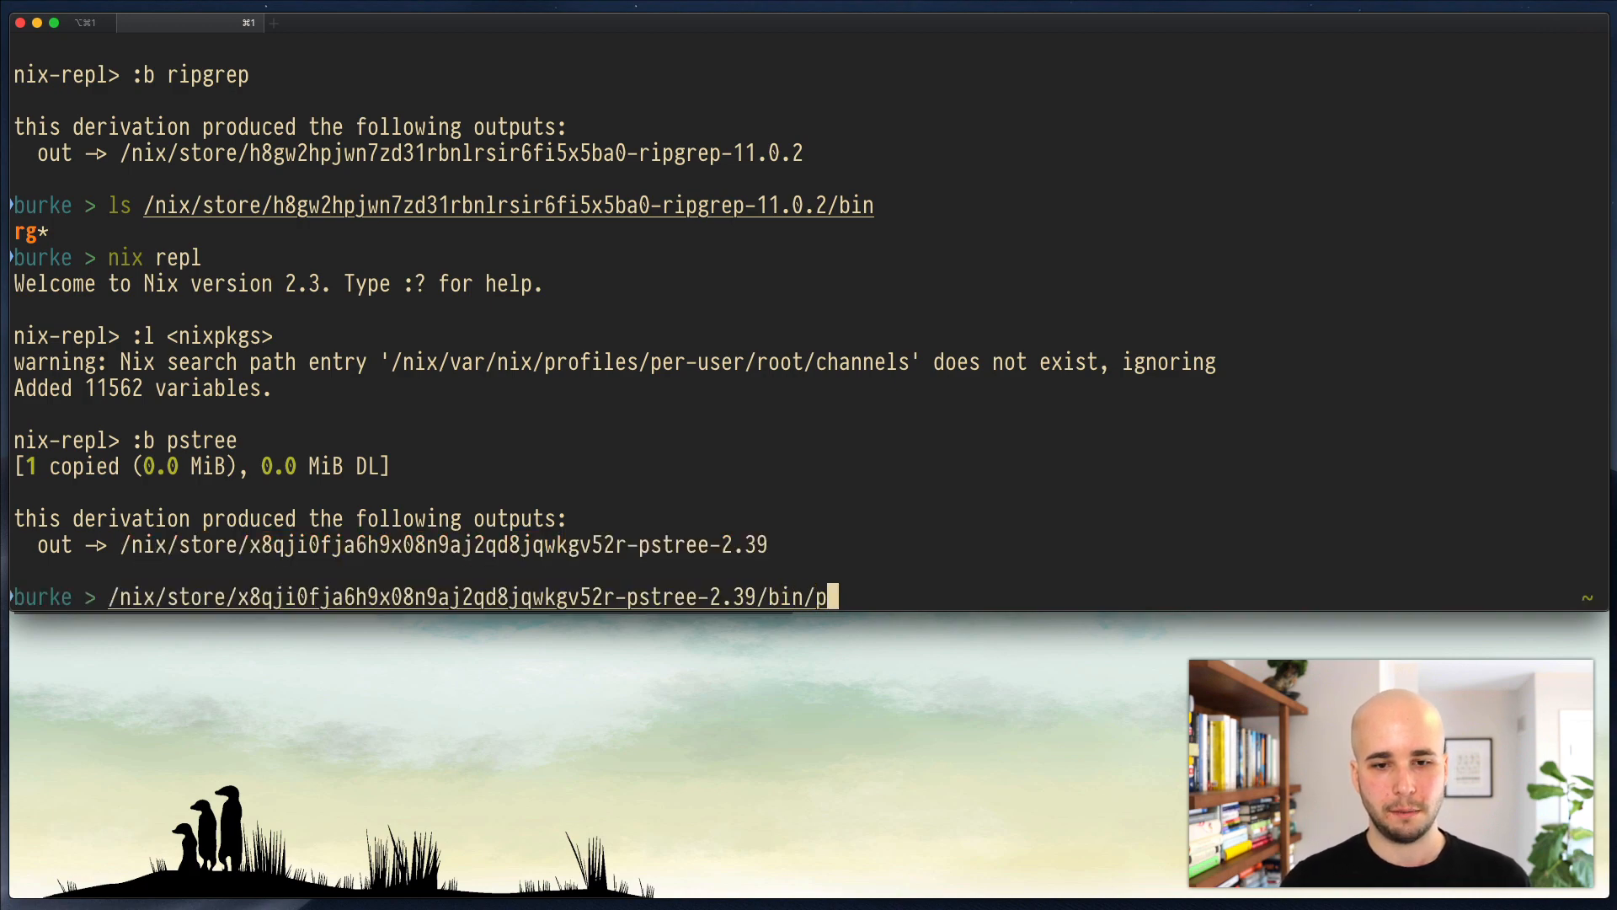
key(Return)
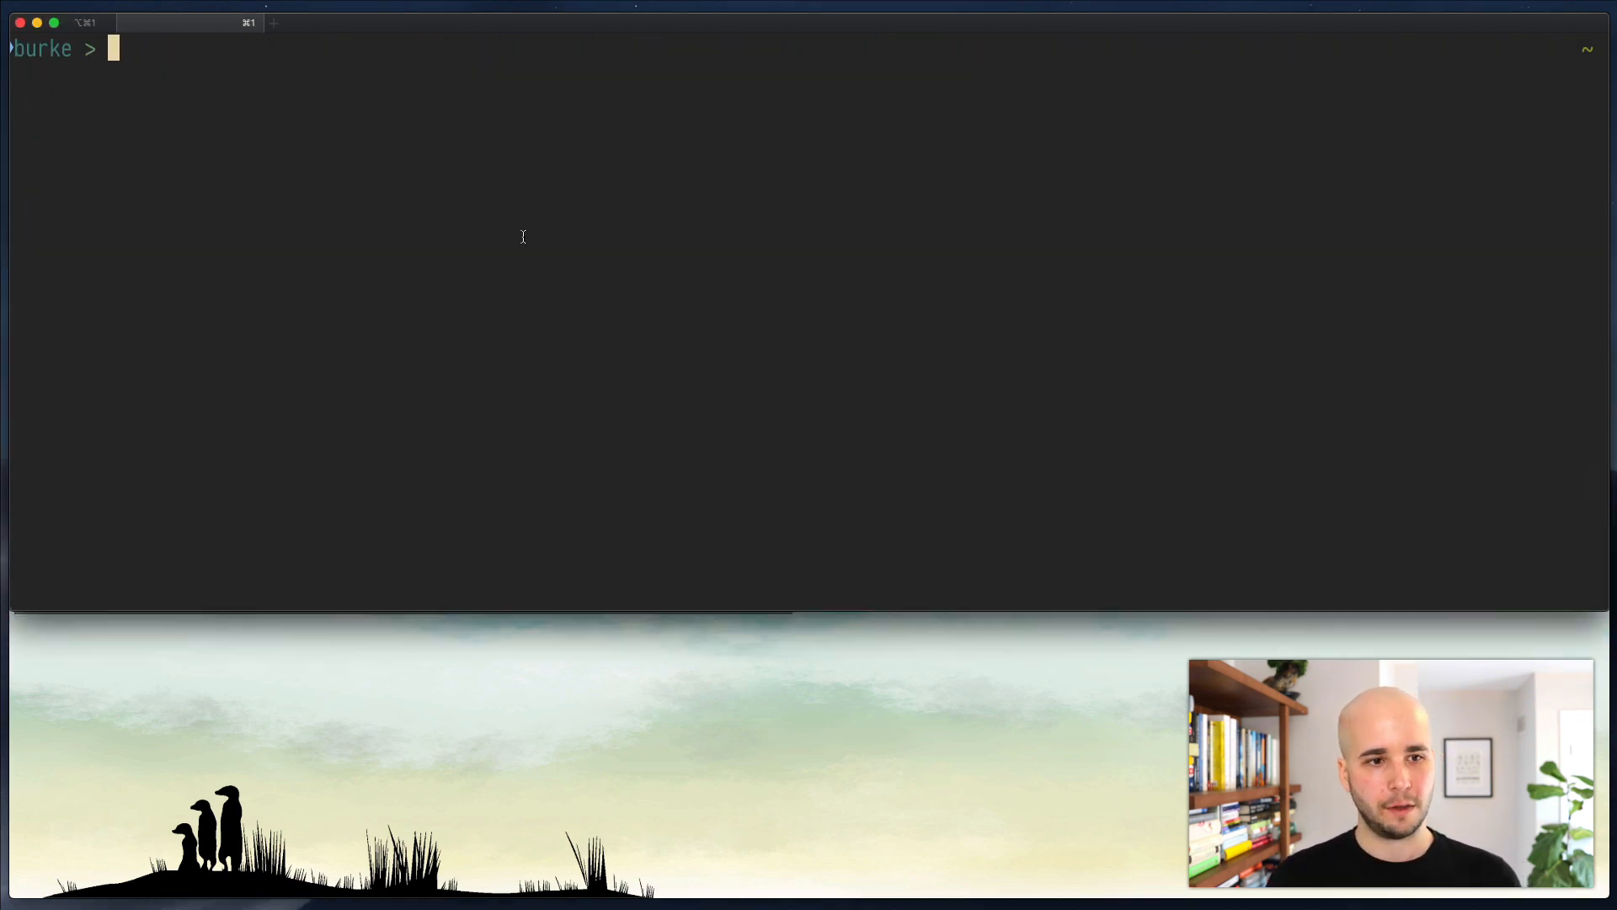
Step: Show the help text for nix eval --help and nix repl --help
text(nix repl)
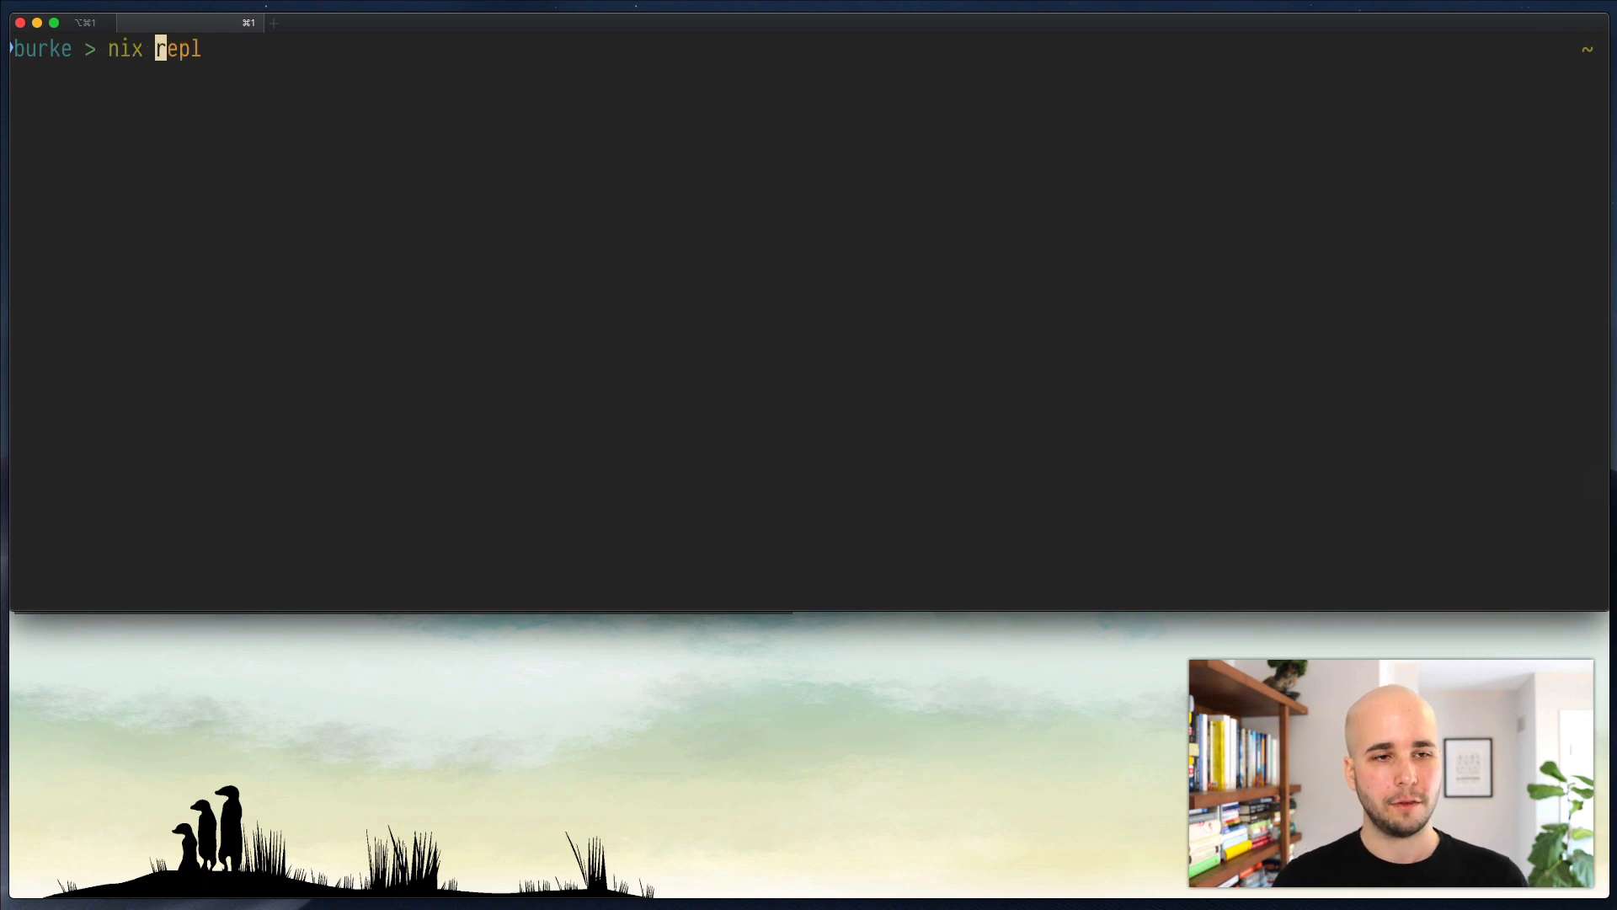
text(eval --h)
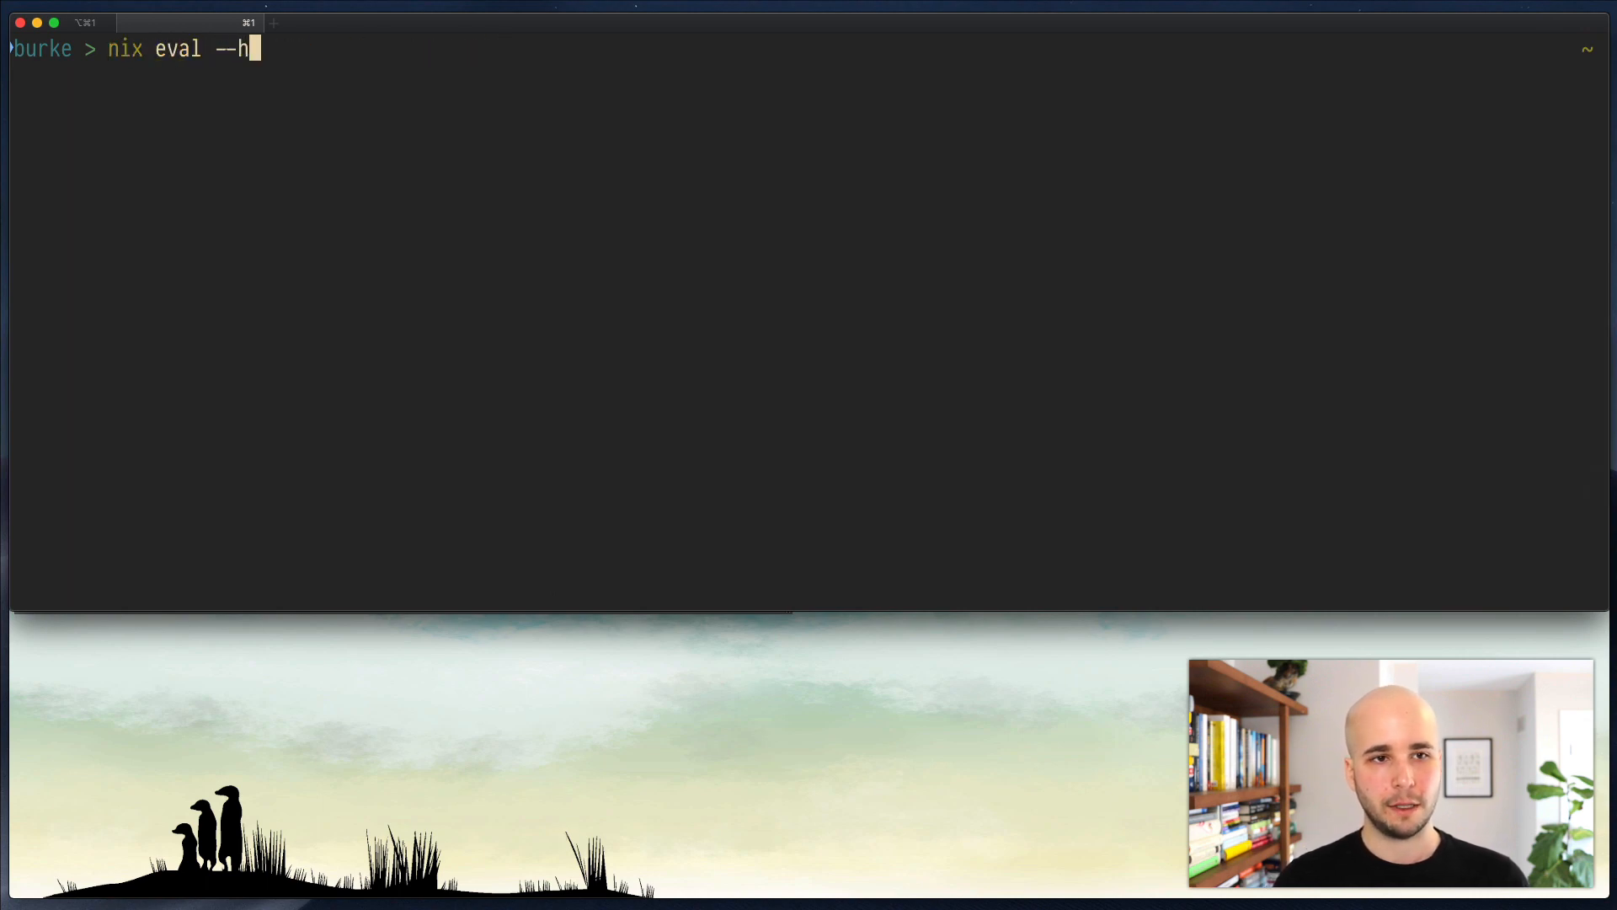
key(Return)
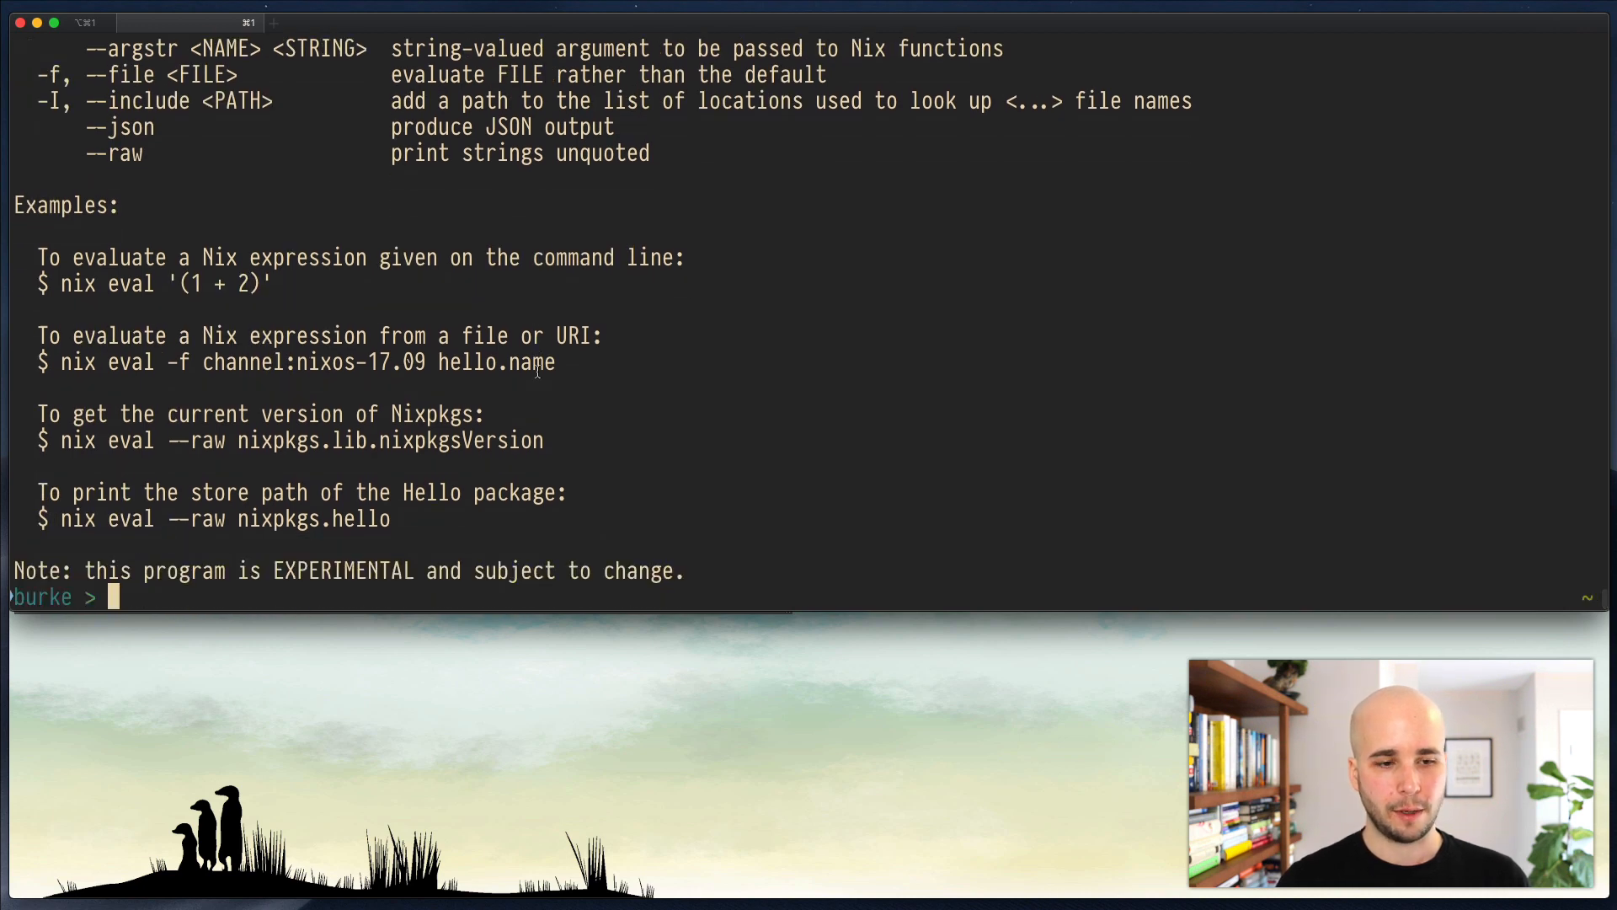
text(nix repl --help)
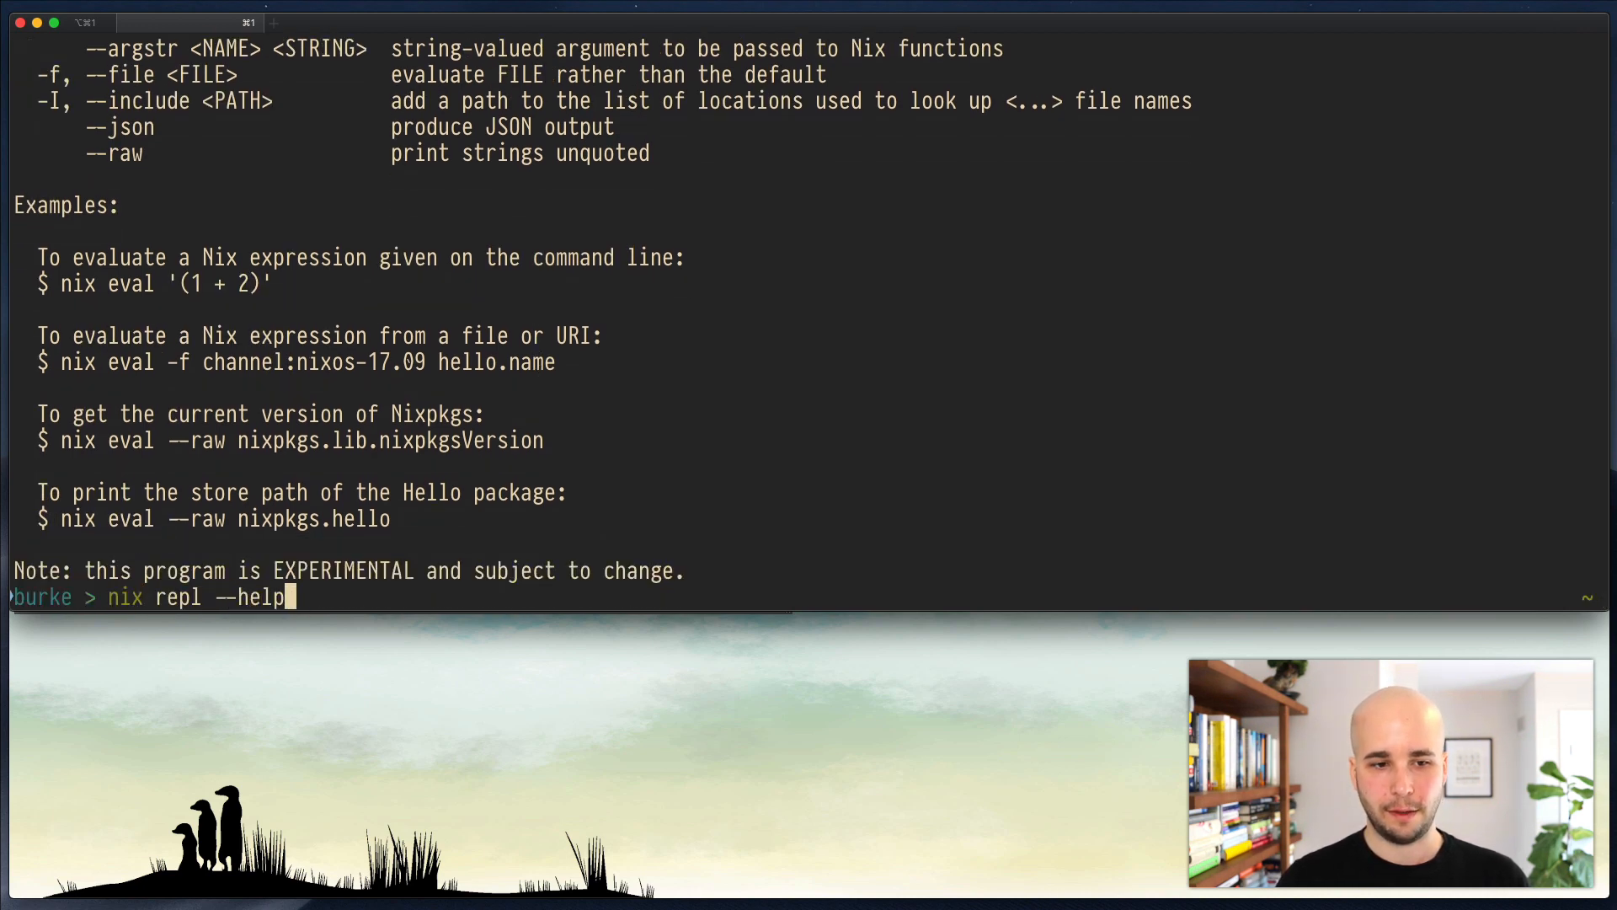
key(Return)
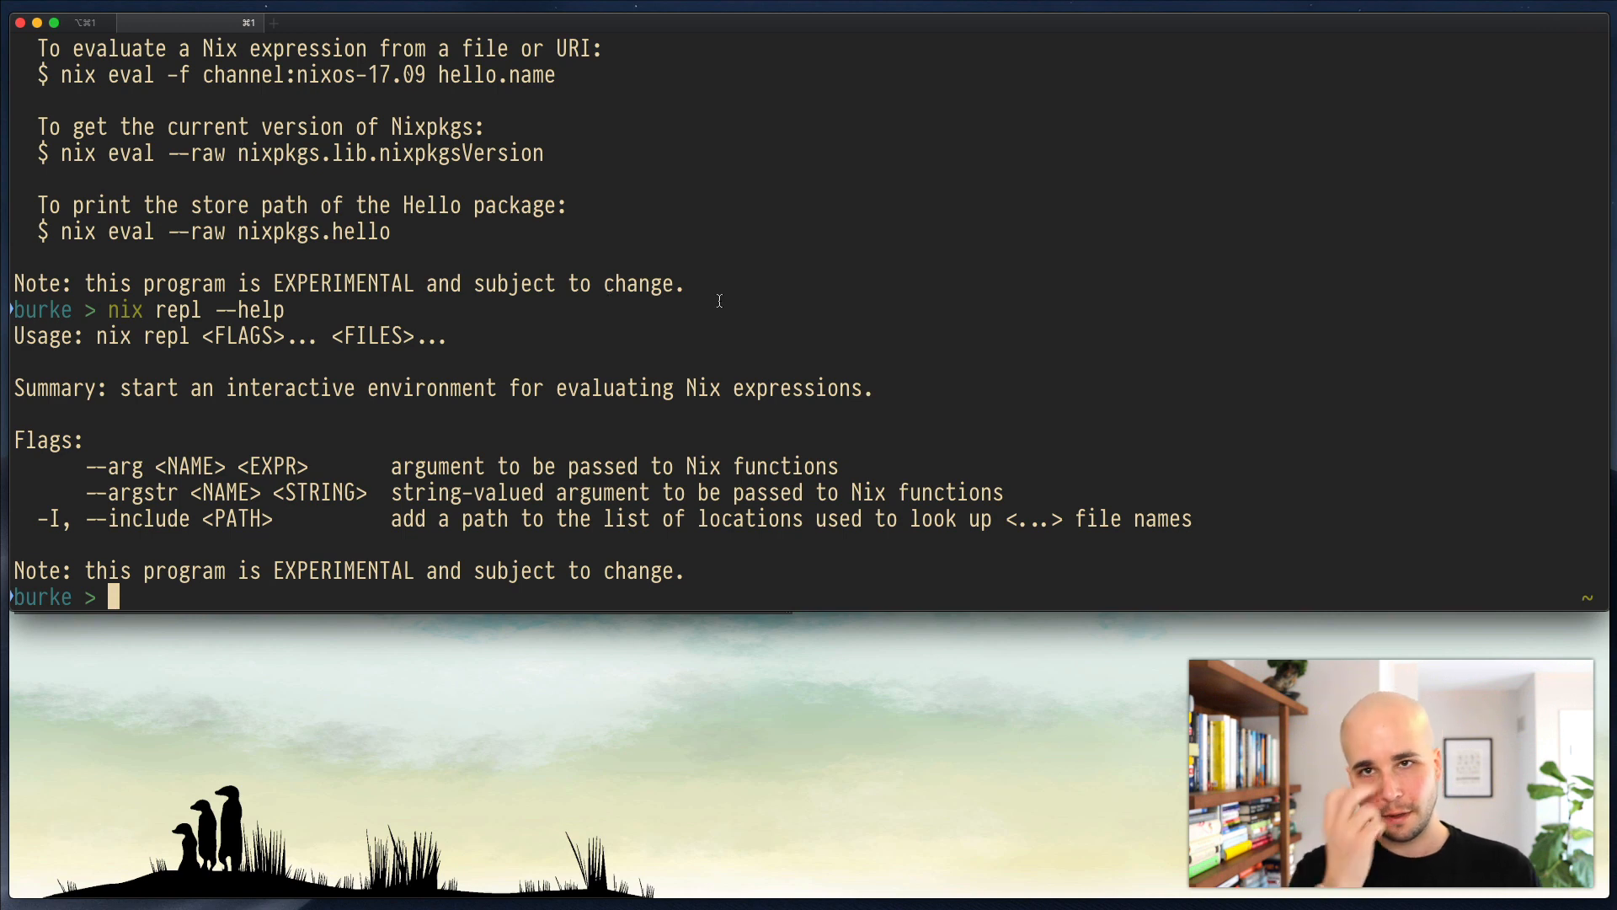
mouse_move(490, 172)
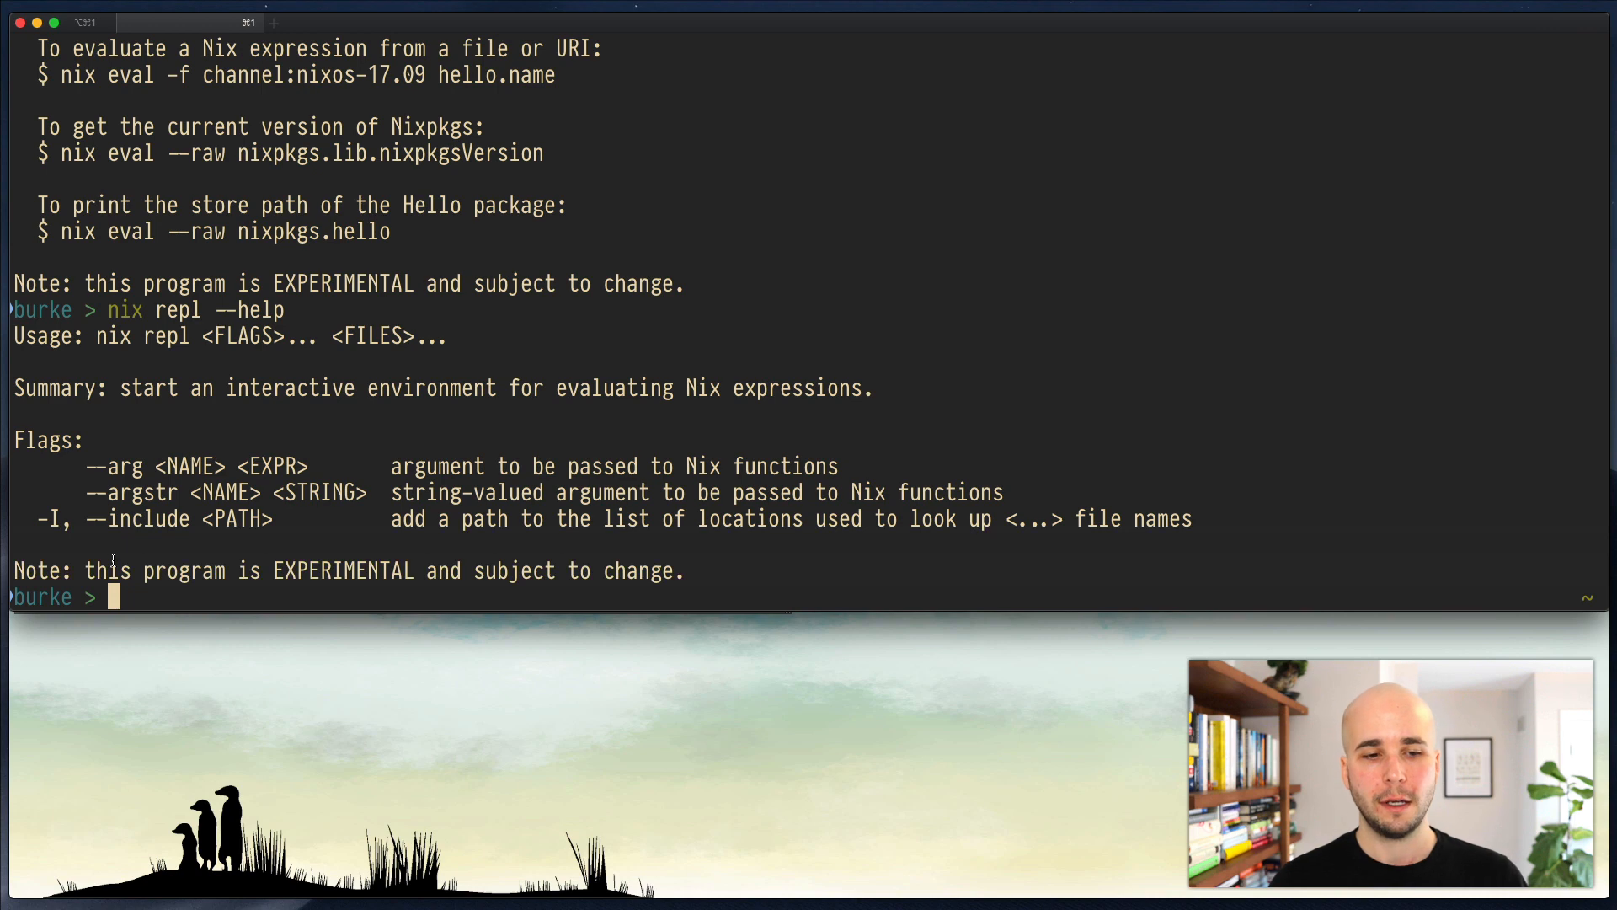
mouse_move(679, 851)
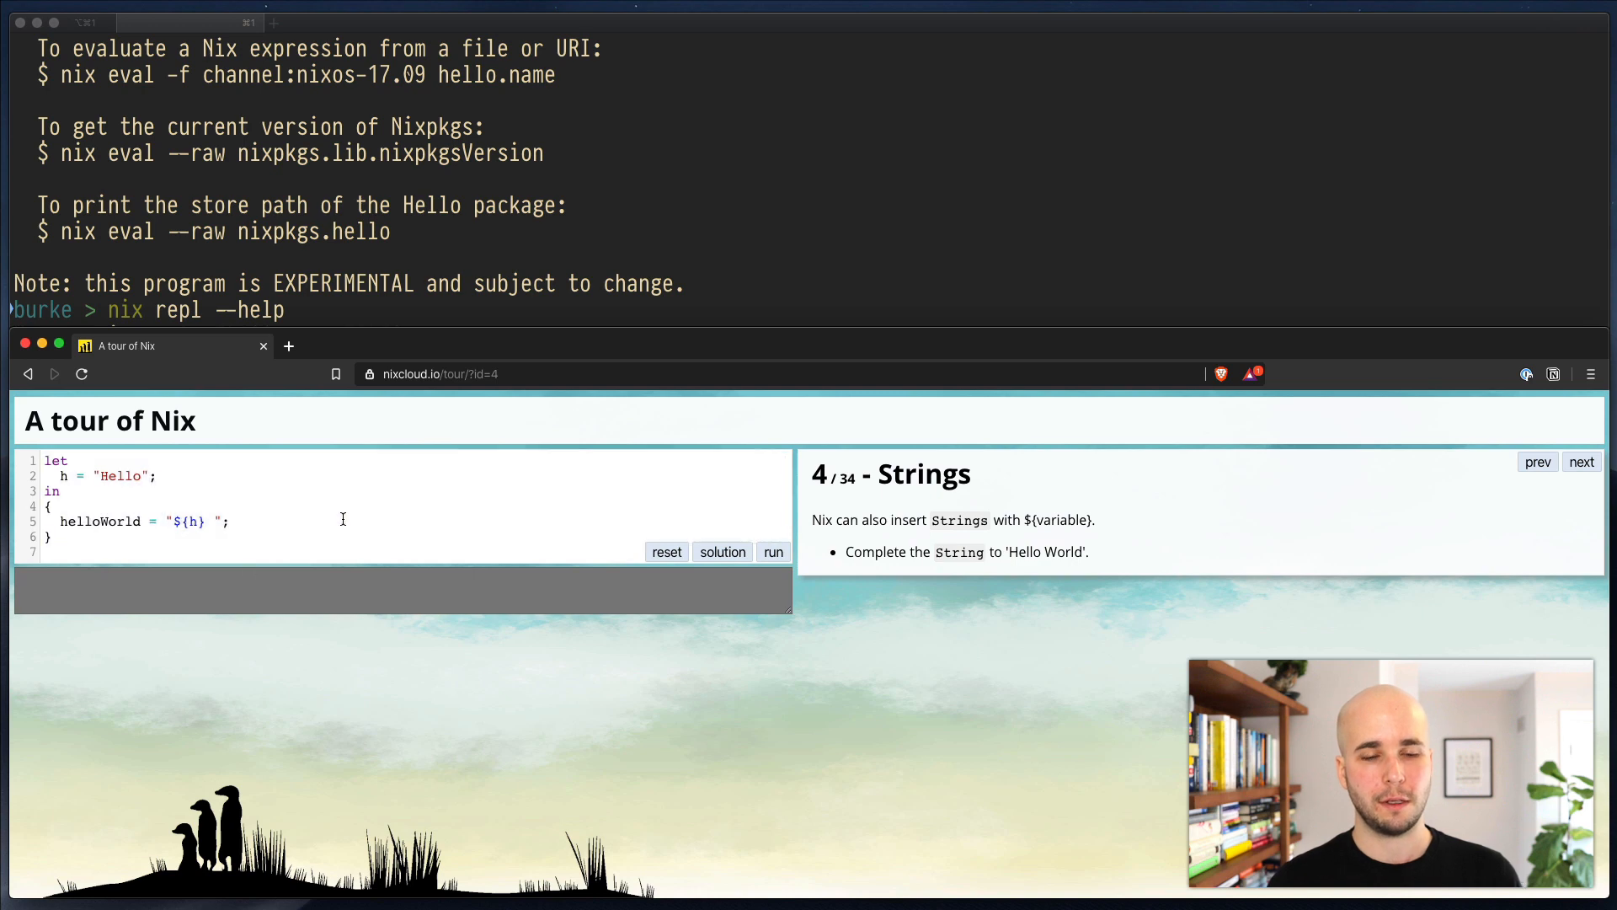
Step: Run the Strings lesson code, getting "Hello " instead of "Hello World", and start editing it
click(771, 552)
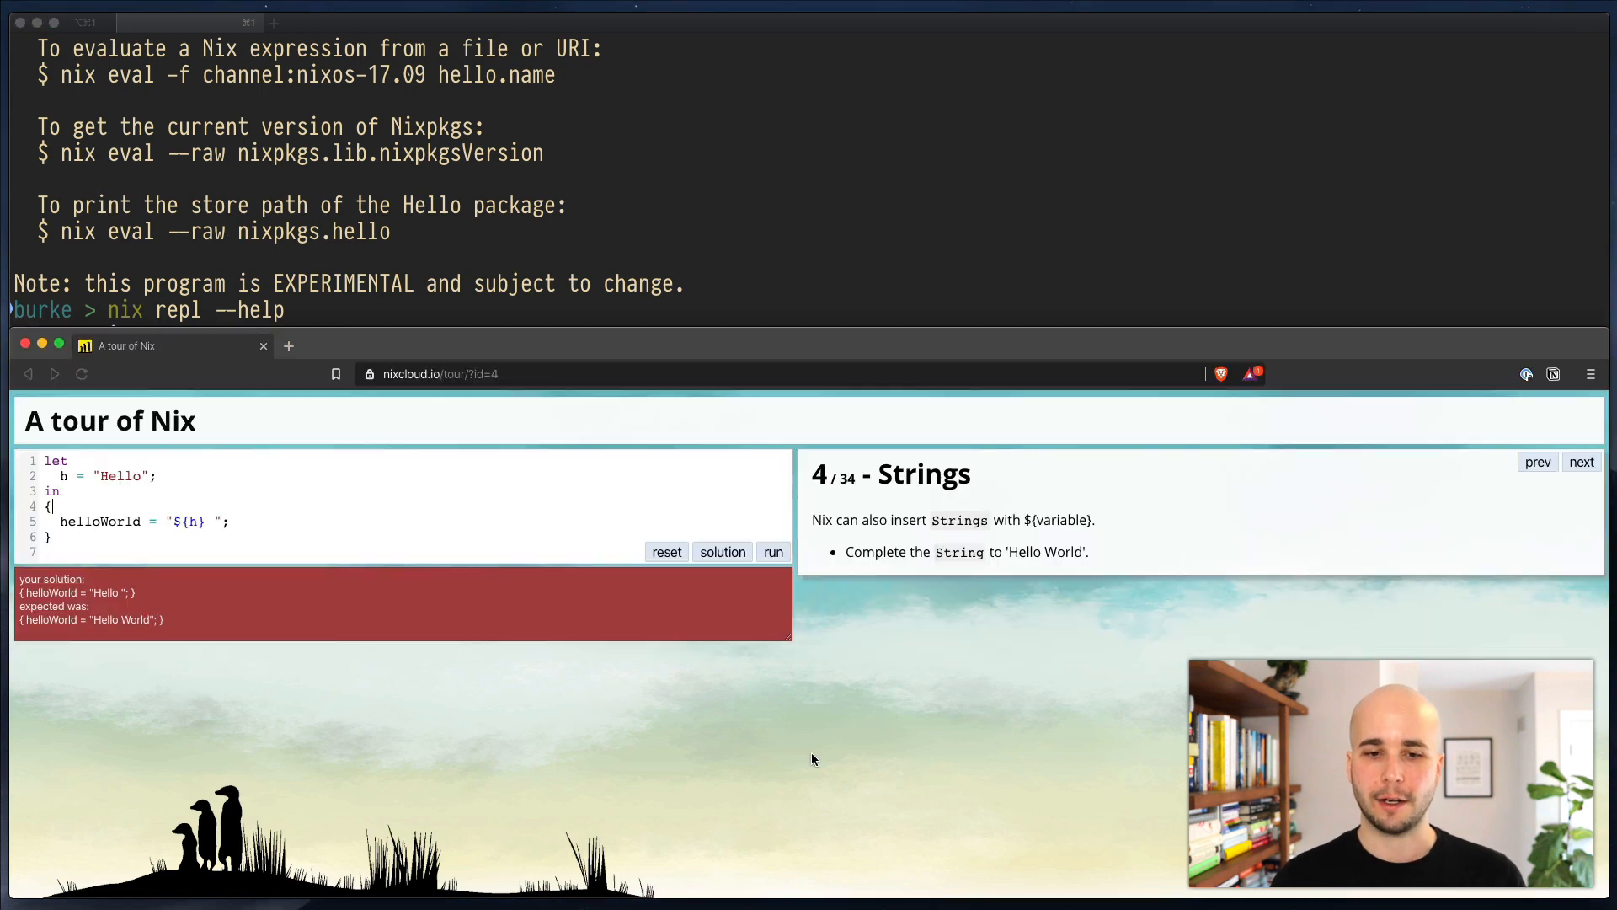
mouse_move(747, 256)
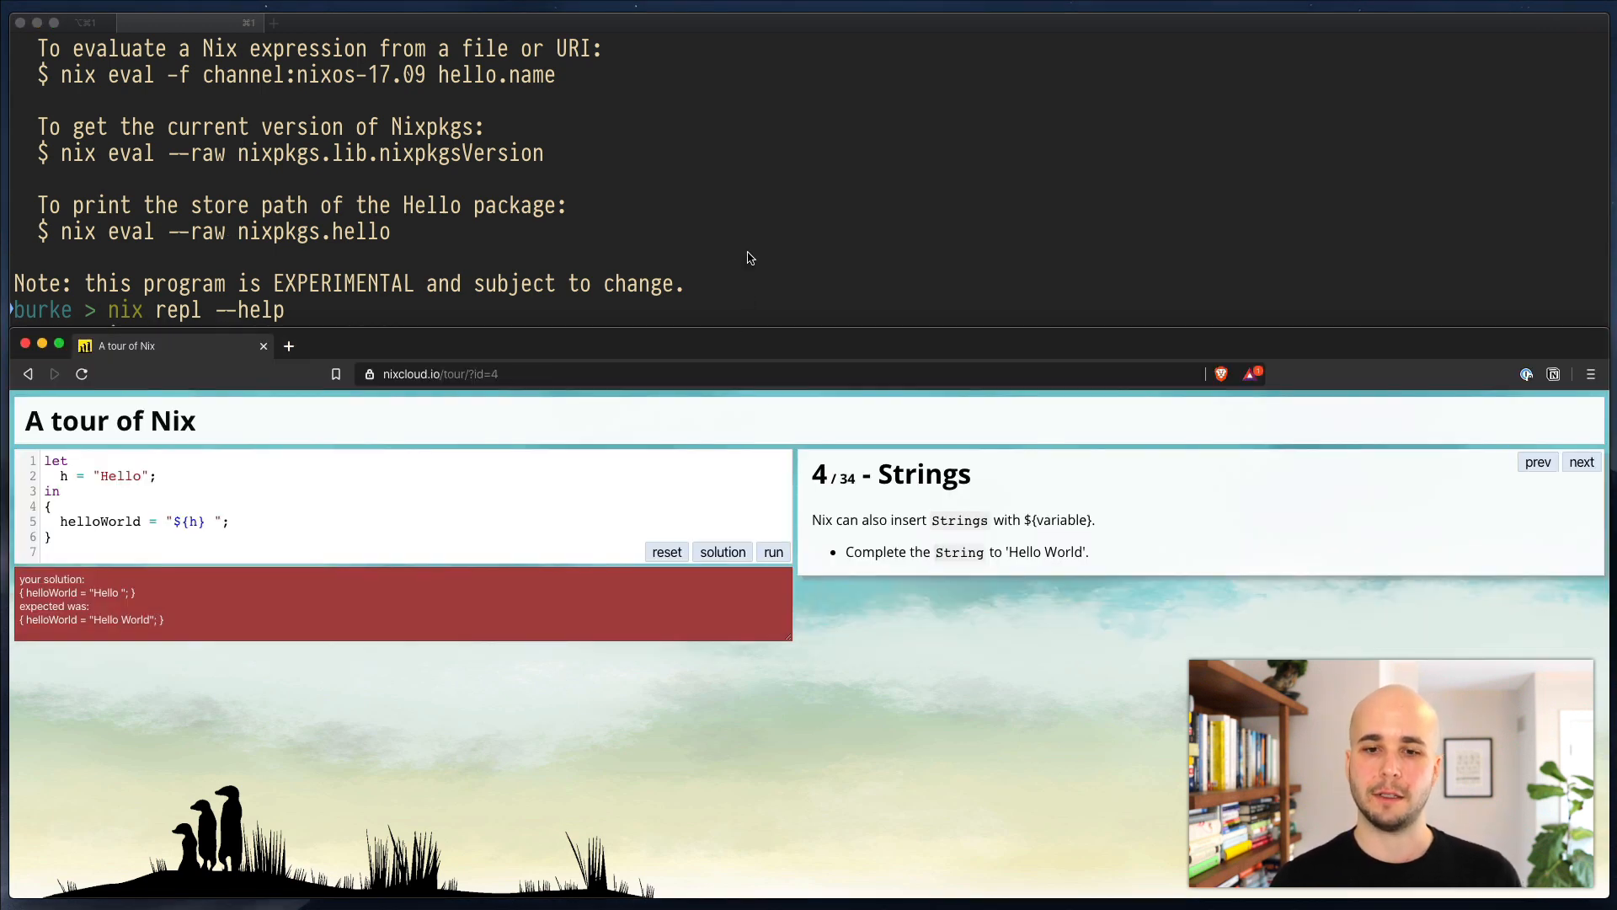
click(478, 525)
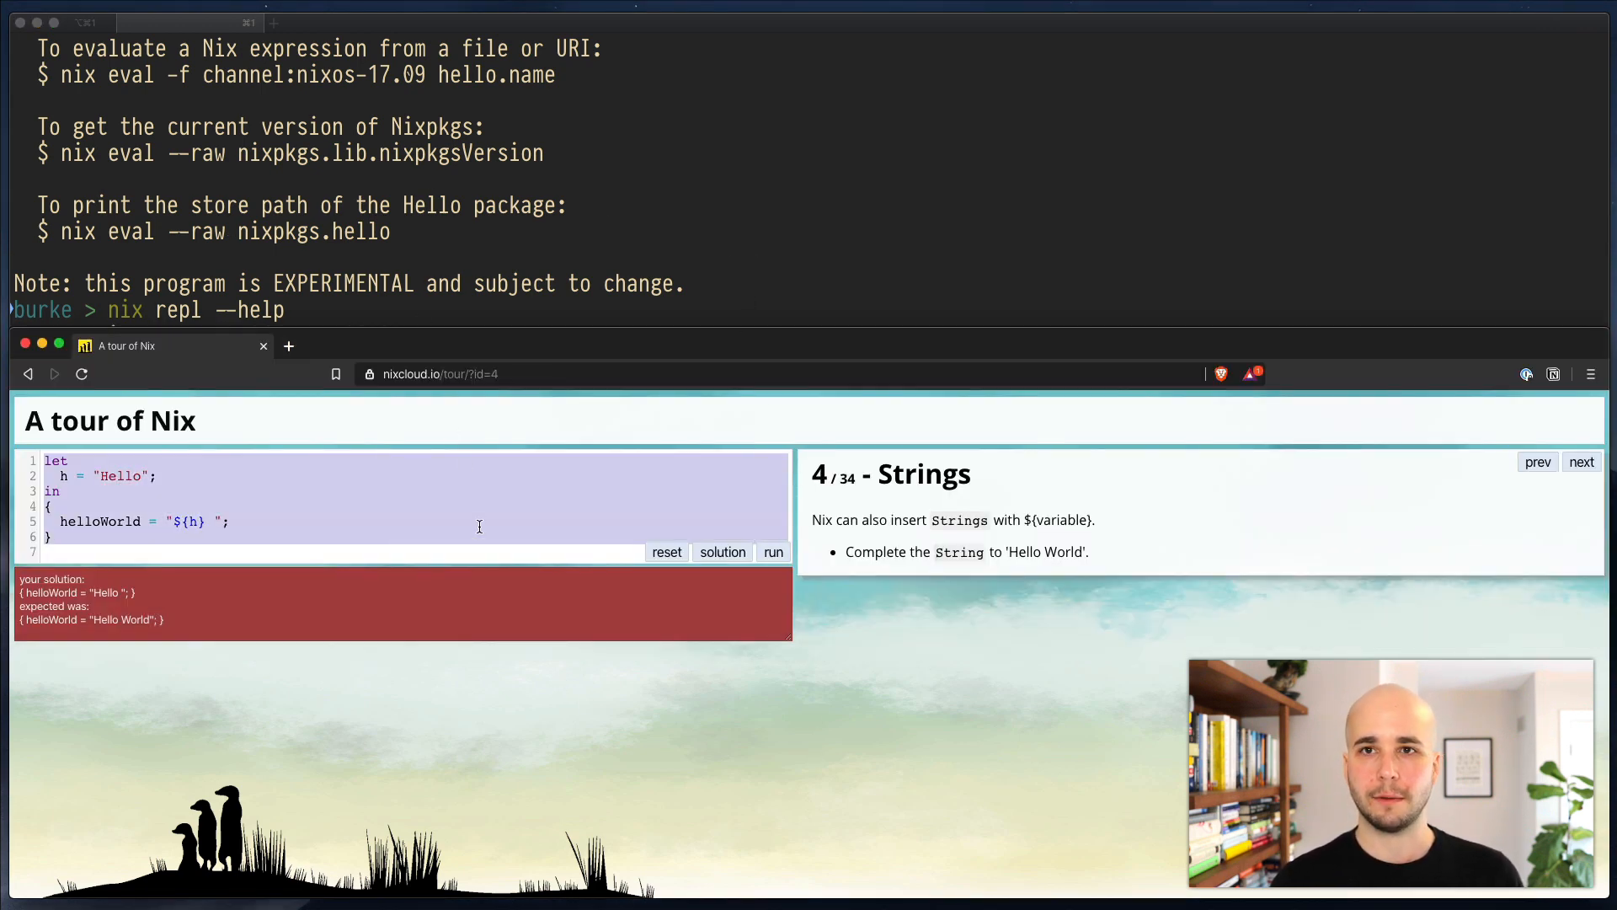